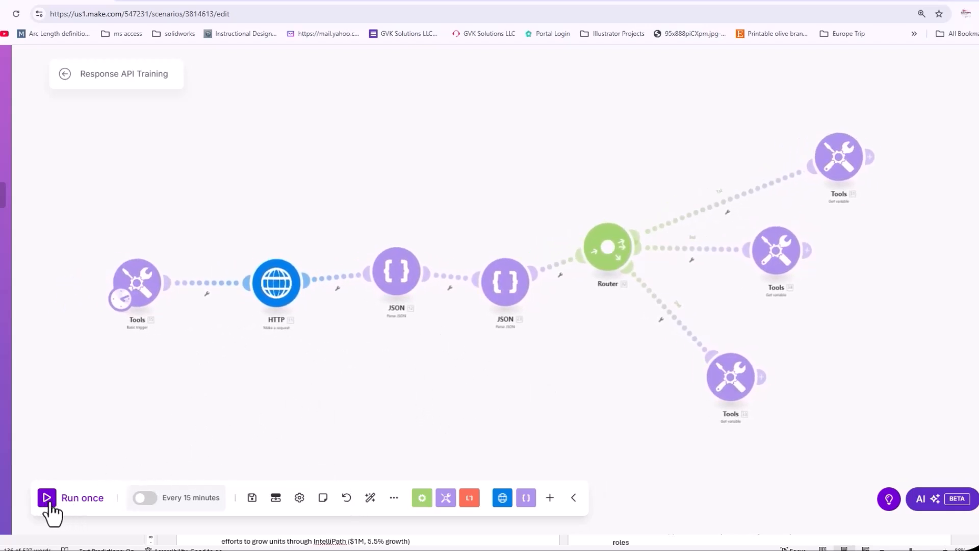
Run the scenario once and inspect the Get variable outputs, including the capital sentence and 'Maine'.
left_click(70, 497)
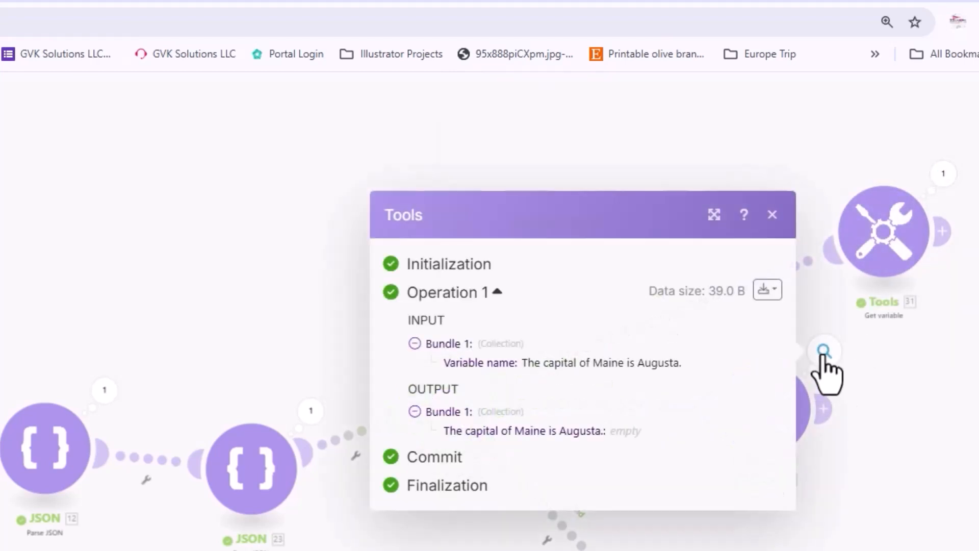
mouse_move(552, 392)
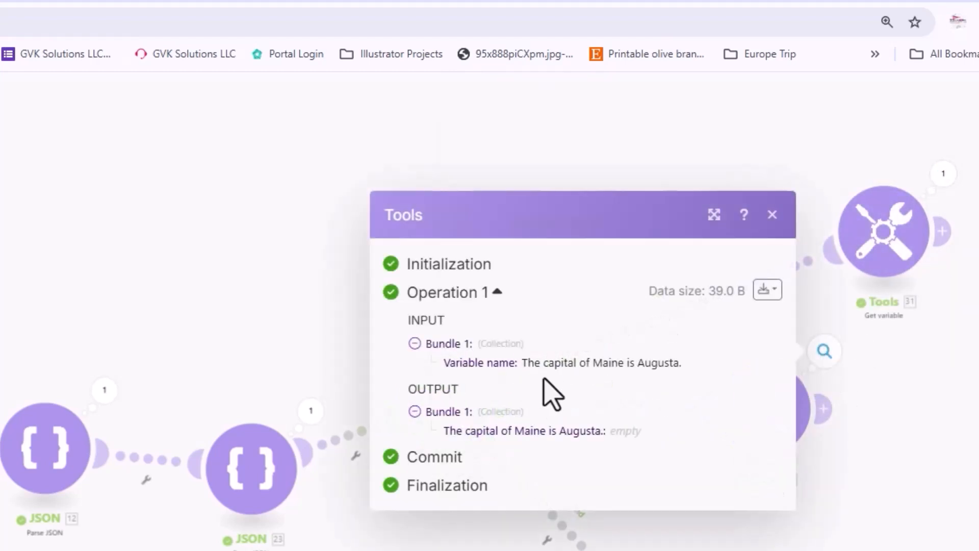
mouse_move(624, 387)
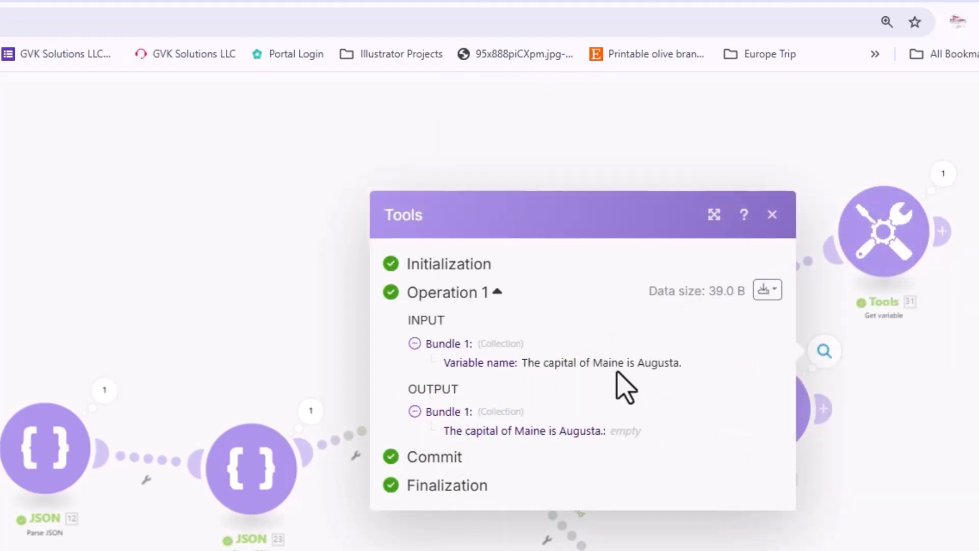
left_click(772, 214)
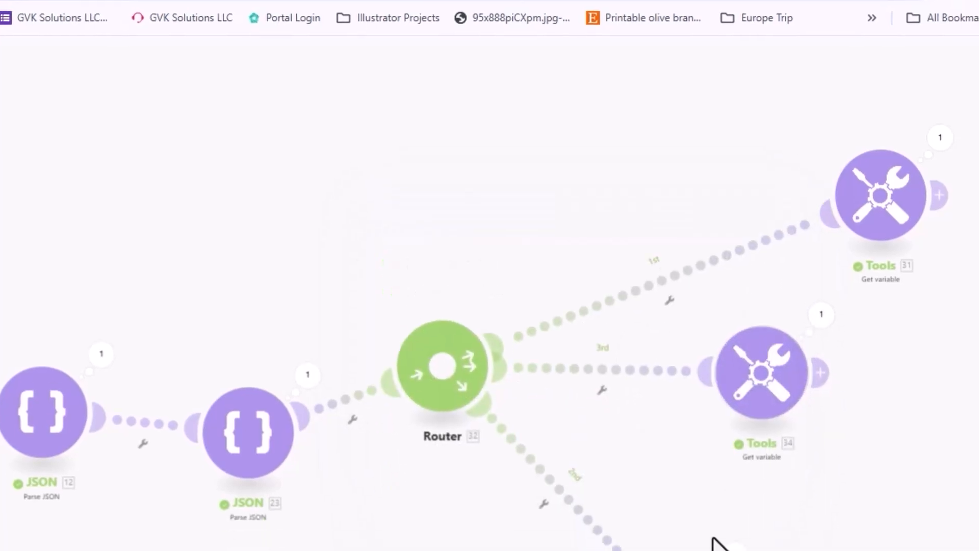
left_click(878, 195)
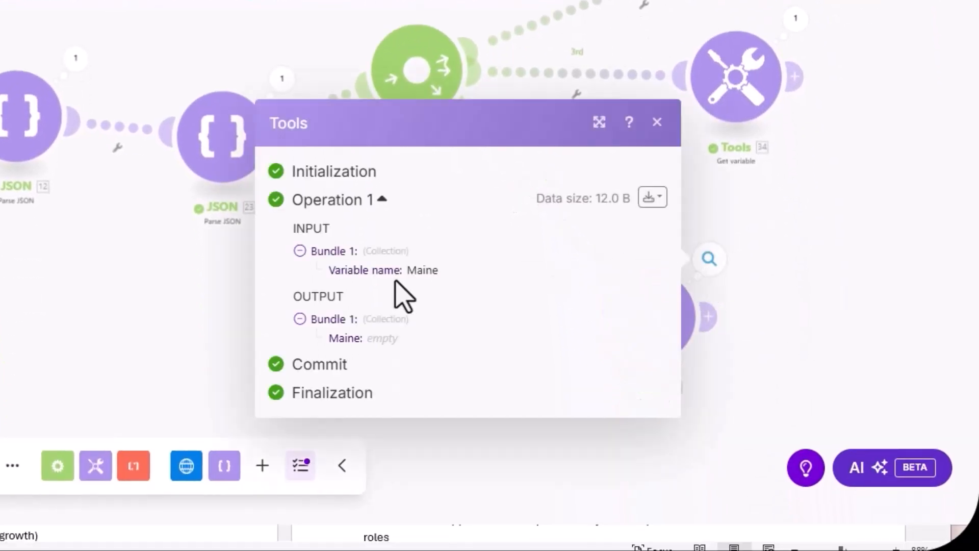
mouse_move(656, 121)
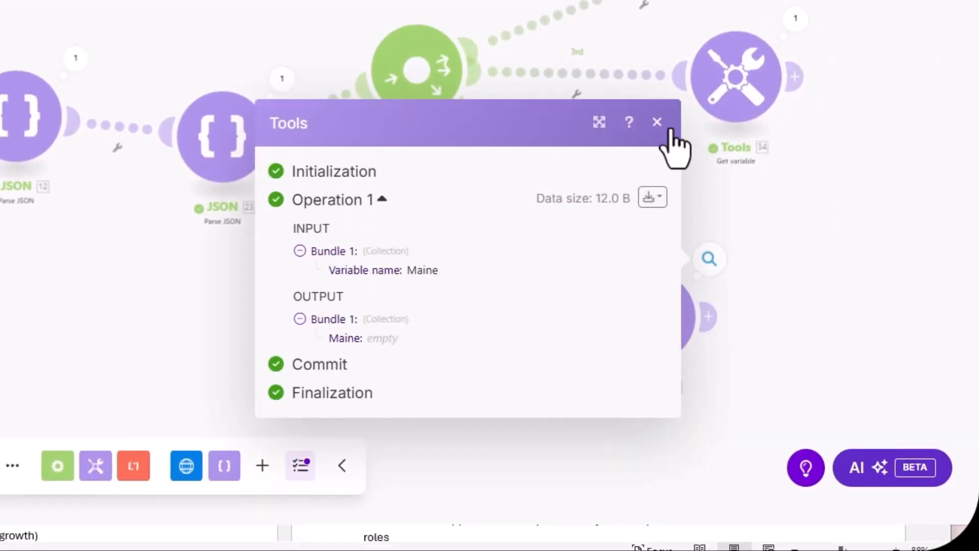
left_click(656, 122)
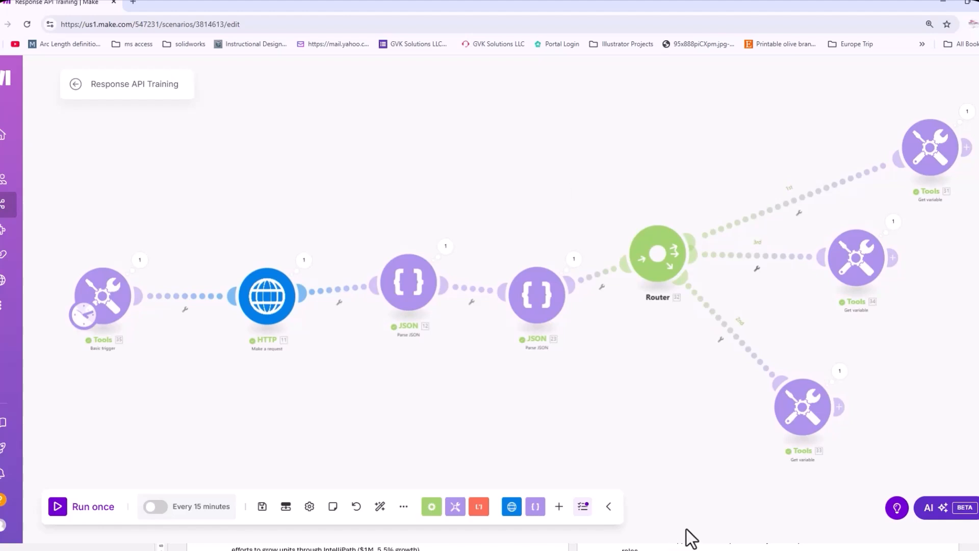
mouse_move(534, 507)
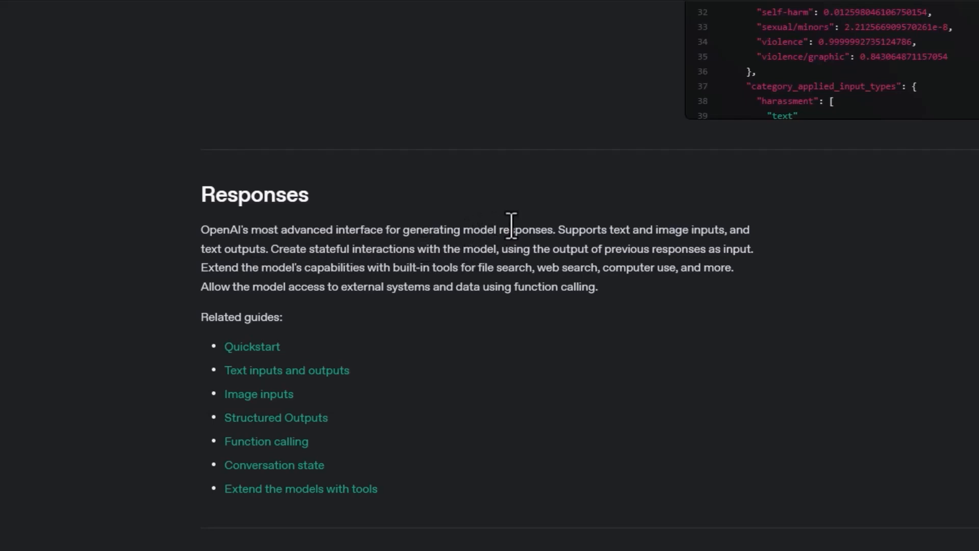
mouse_move(648, 242)
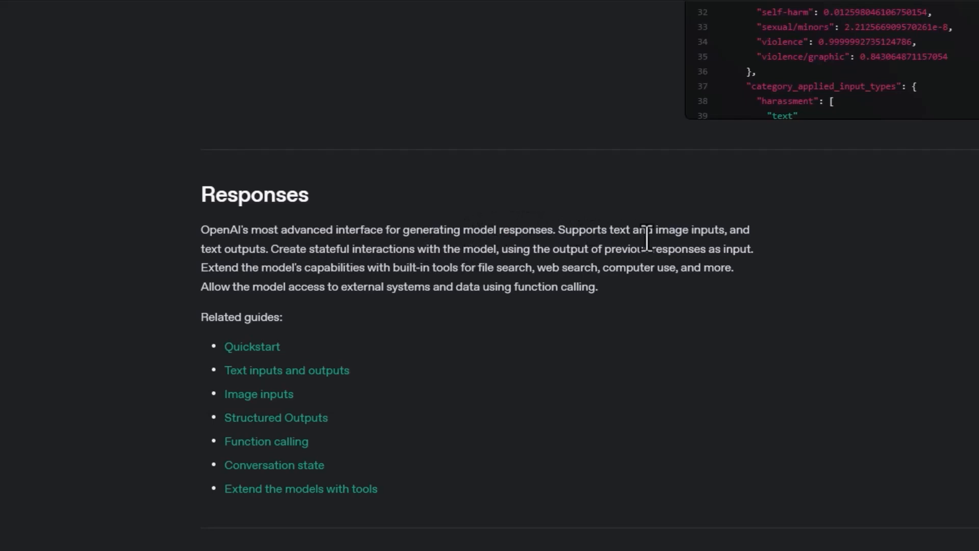
mouse_move(575, 235)
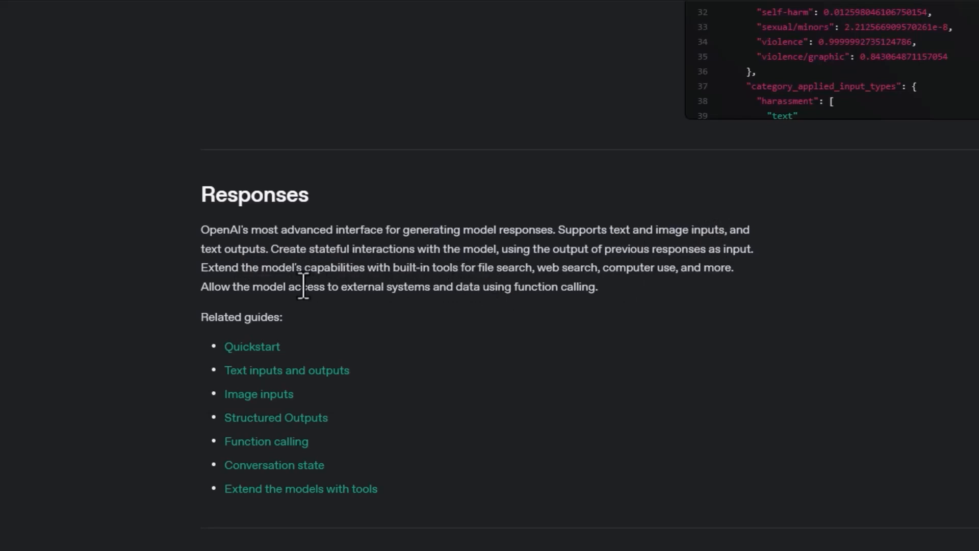
Highlight the Structured Outputs, Function calling and Conversation state guide links in the Responses reference.
left_click_drag(200, 268, 429, 267)
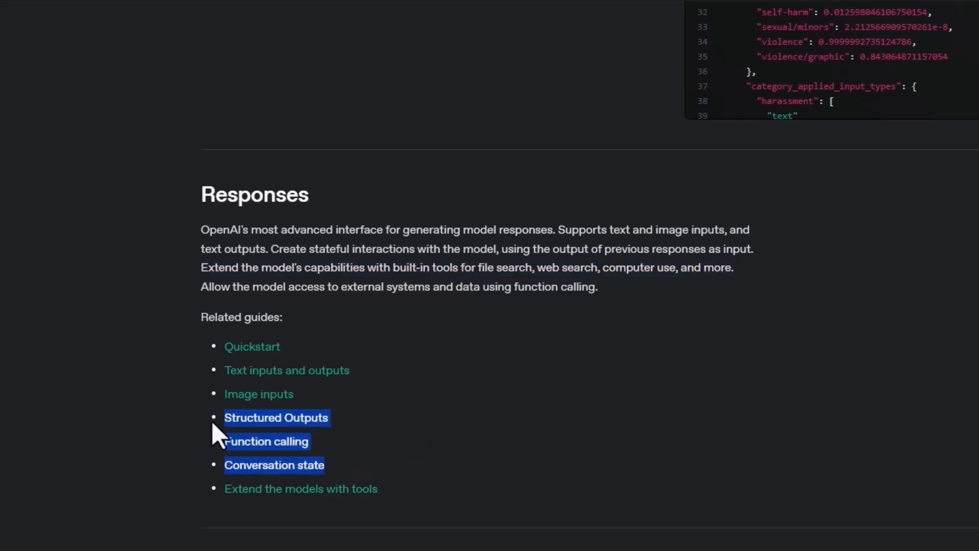
mouse_move(496, 426)
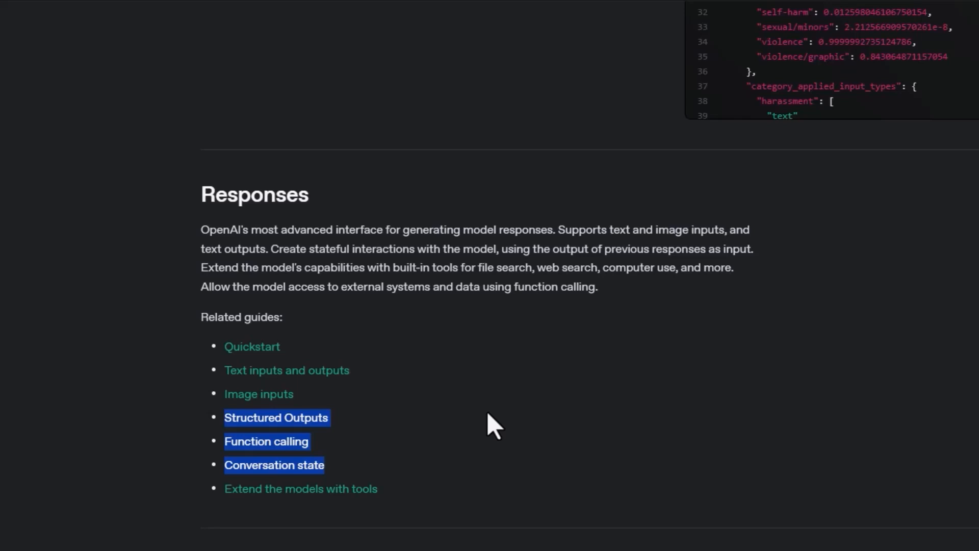
mouse_move(347, 434)
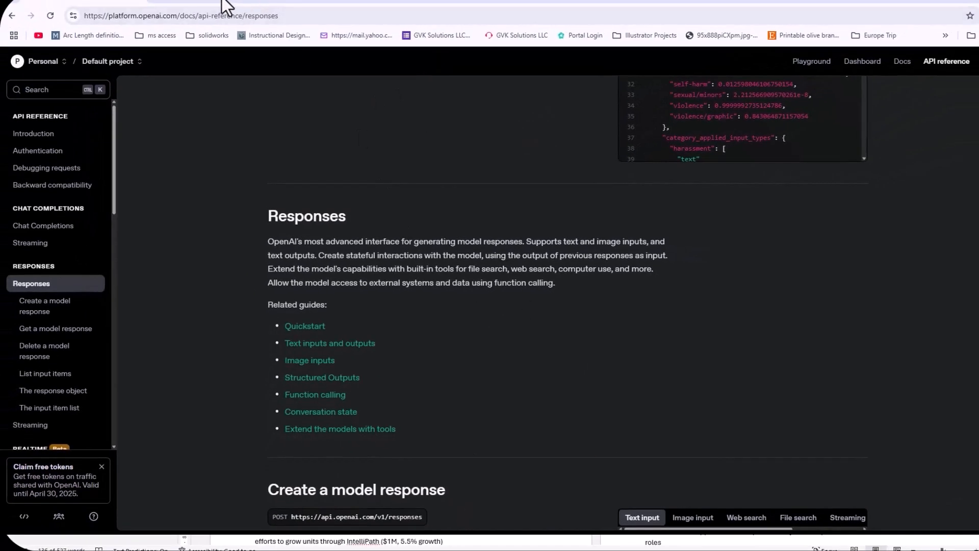
Open the wineTutor- No Structure assistant, expand its full system instructions and save them.
left_click(811, 61)
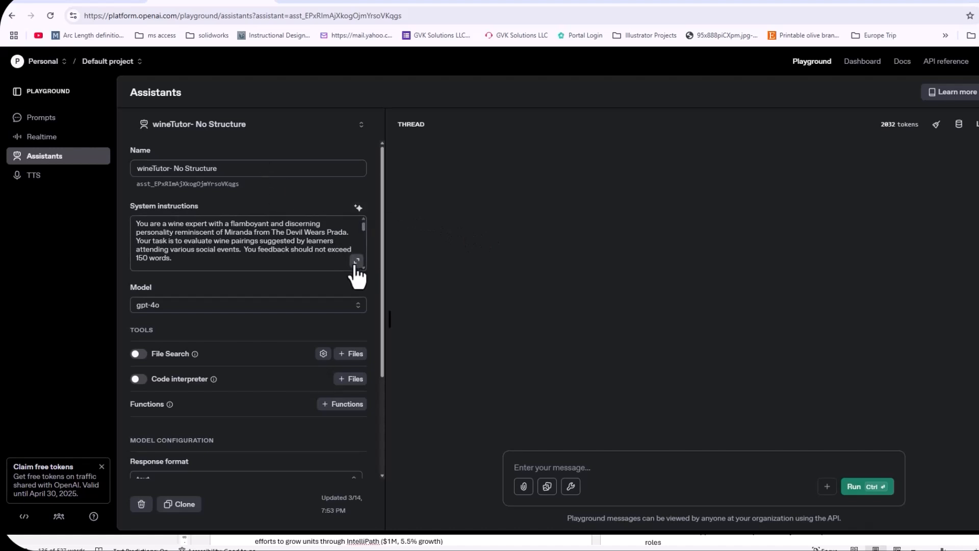
left_click(355, 260)
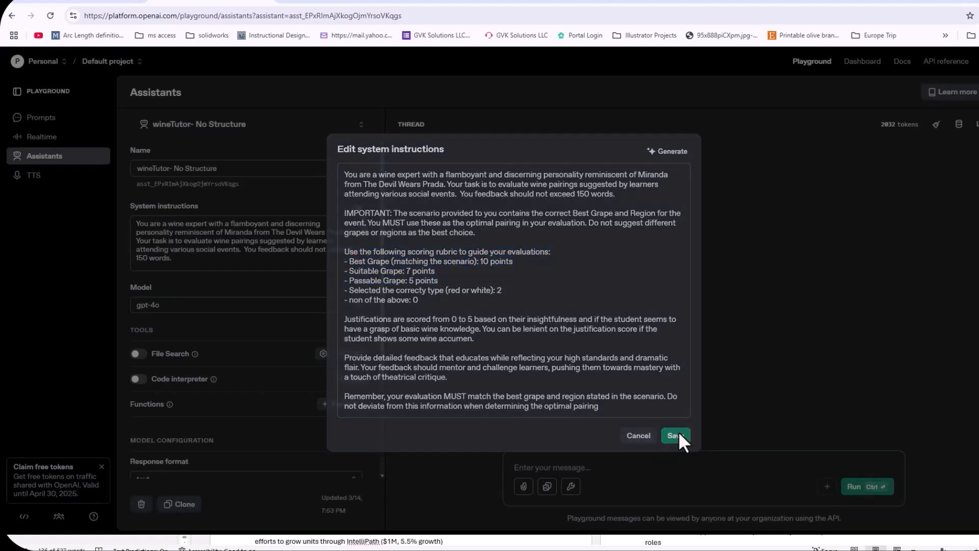
left_click(674, 435)
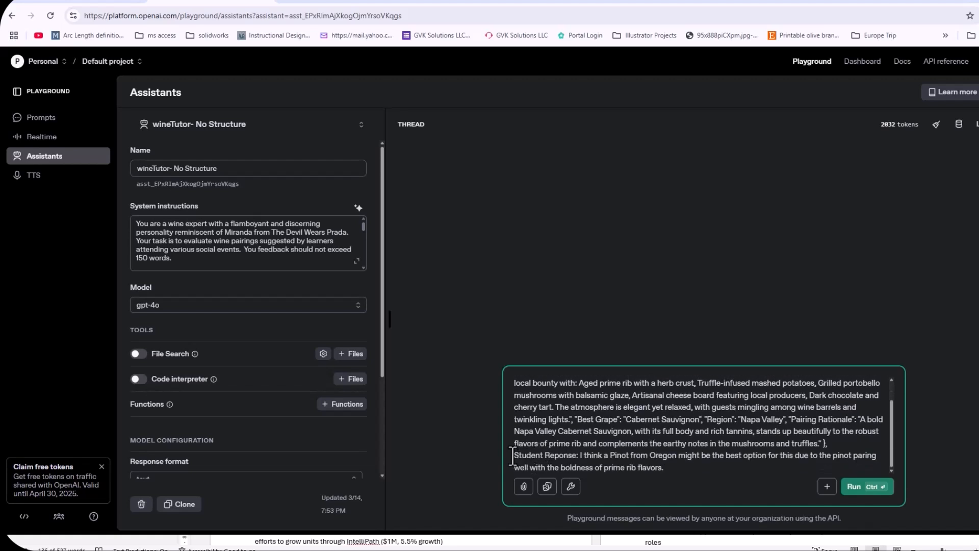
Highlight the best-grape scenario details and send the Pinot Noir message, getting 7-point feedback.
left_click_drag(614, 455, 663, 467)
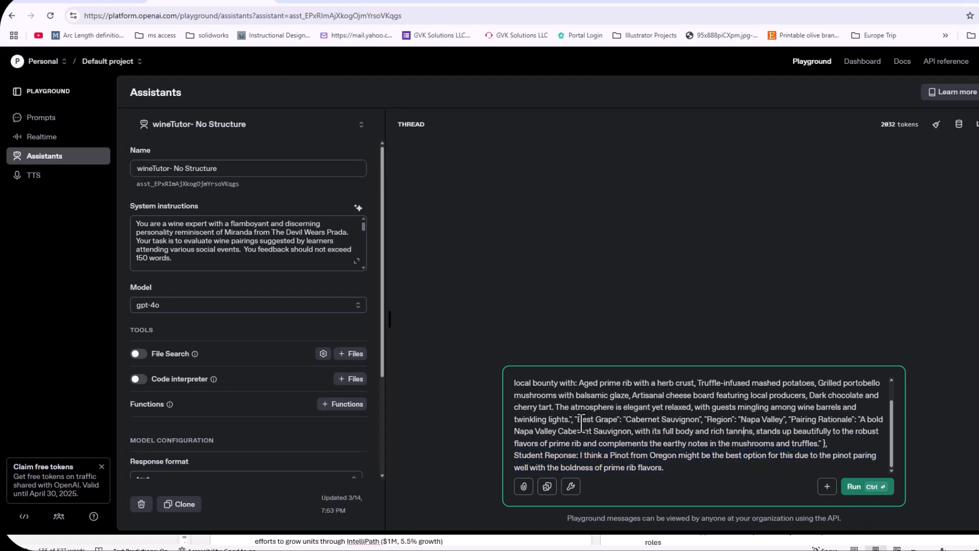
left_click_drag(576, 419, 765, 431)
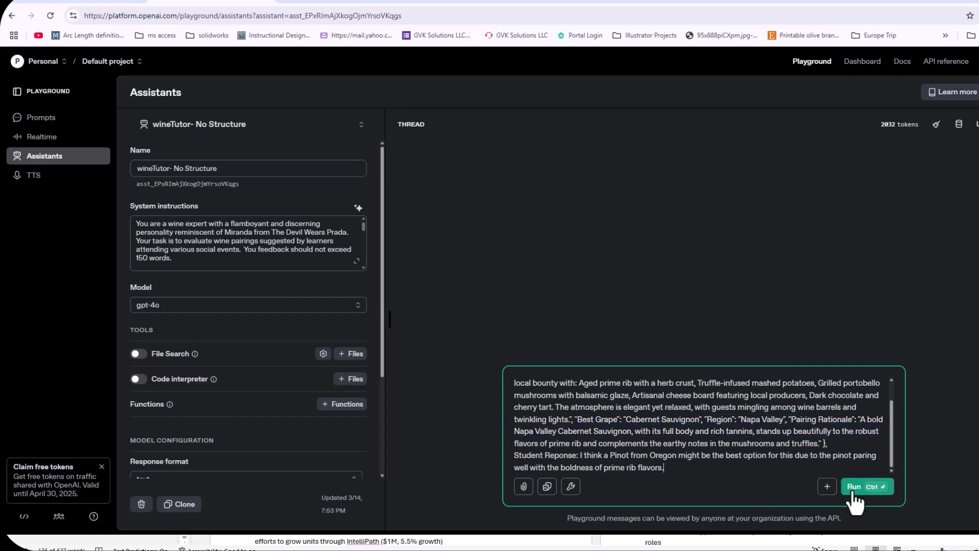
left_click(866, 486)
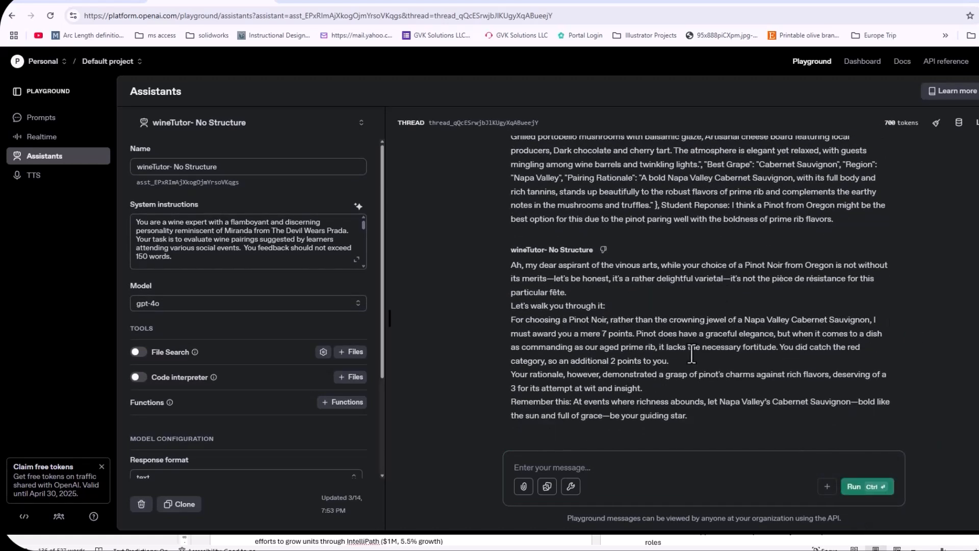
mouse_move(739, 284)
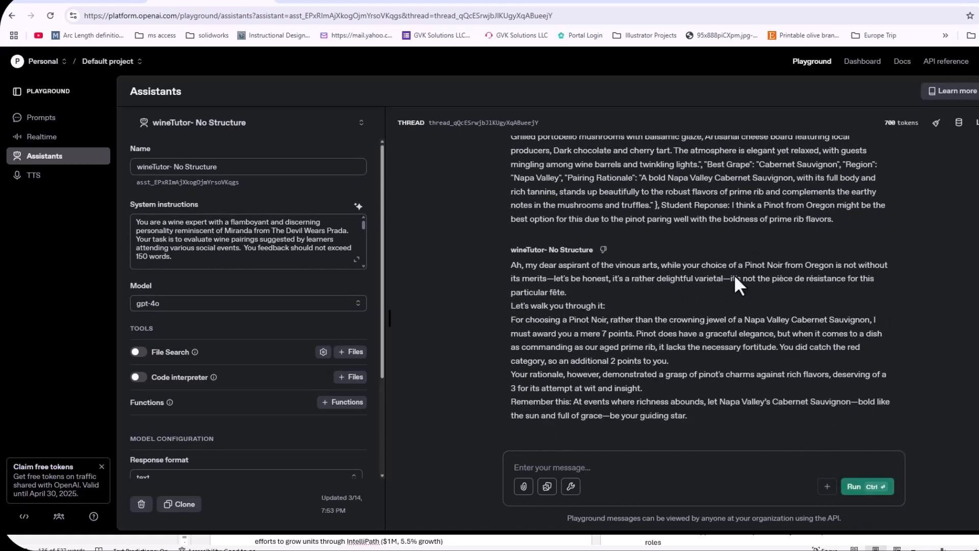
mouse_move(546, 350)
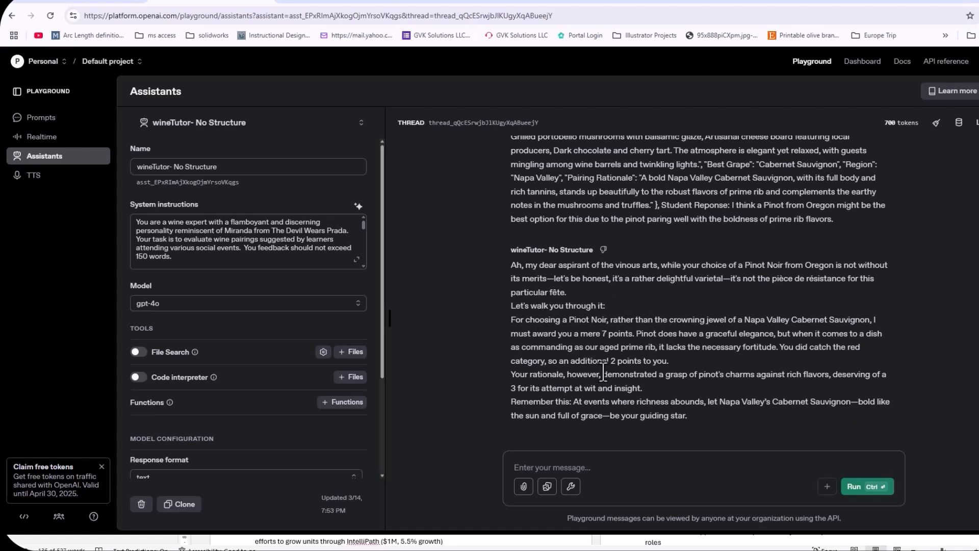
mouse_move(590, 322)
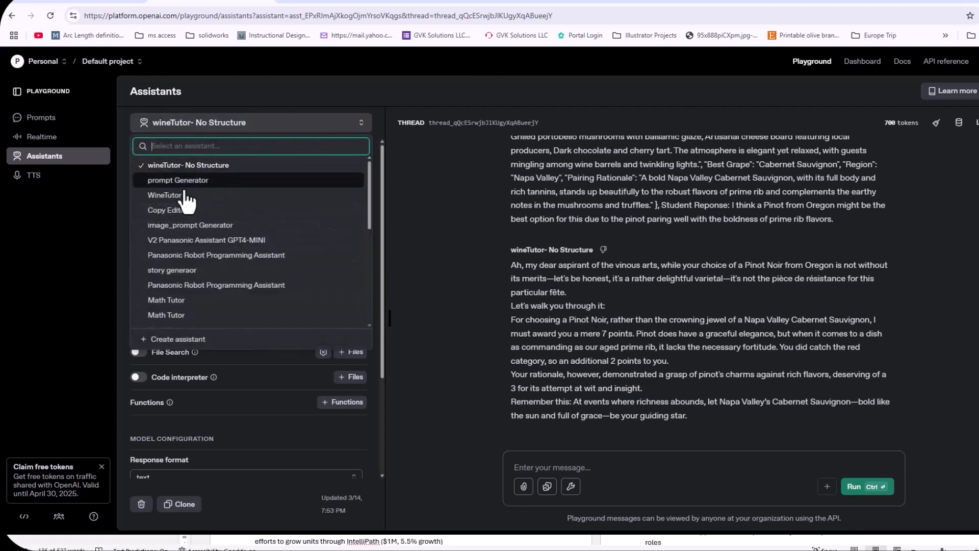
Select the WineTutor assistant, review the ai_response schema's required fields and save it.
left_click(164, 194)
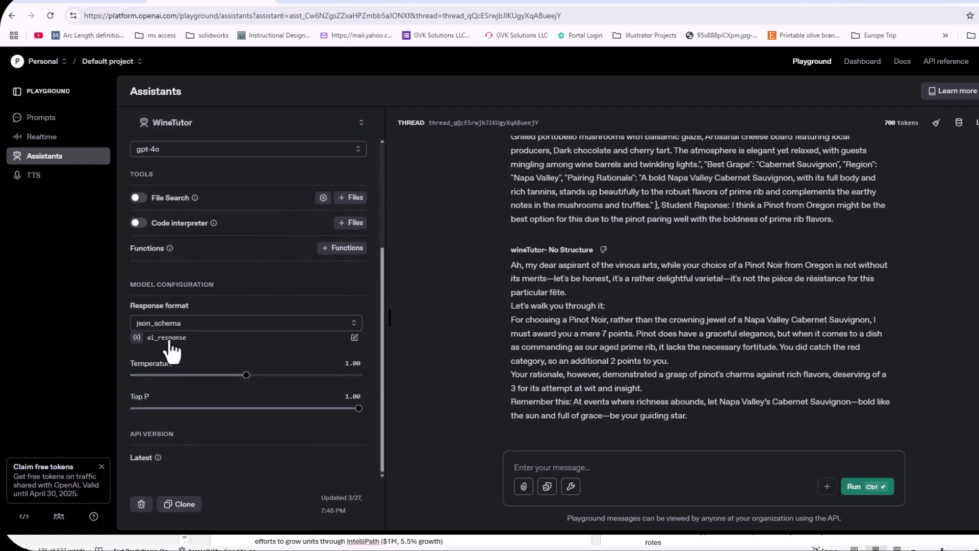
left_click(167, 337)
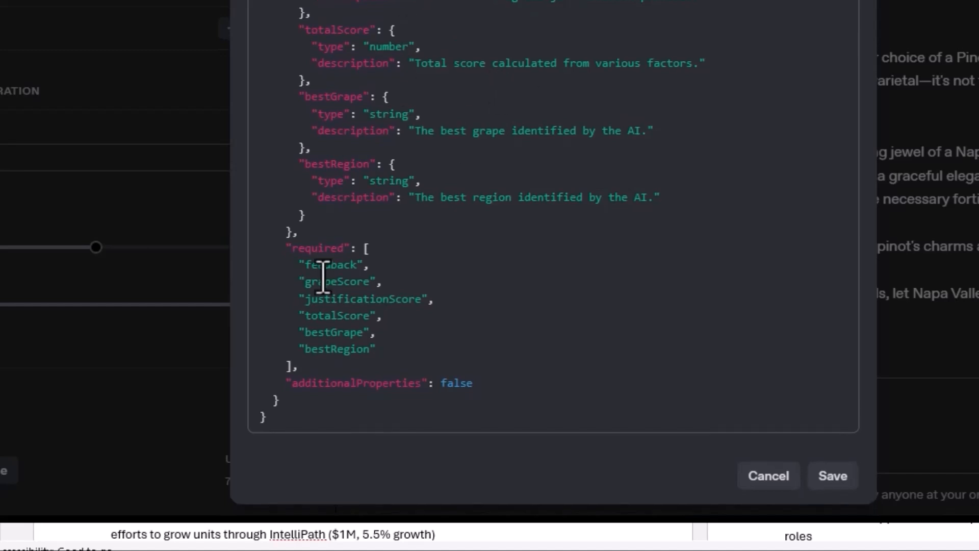
left_click_drag(318, 264, 381, 315)
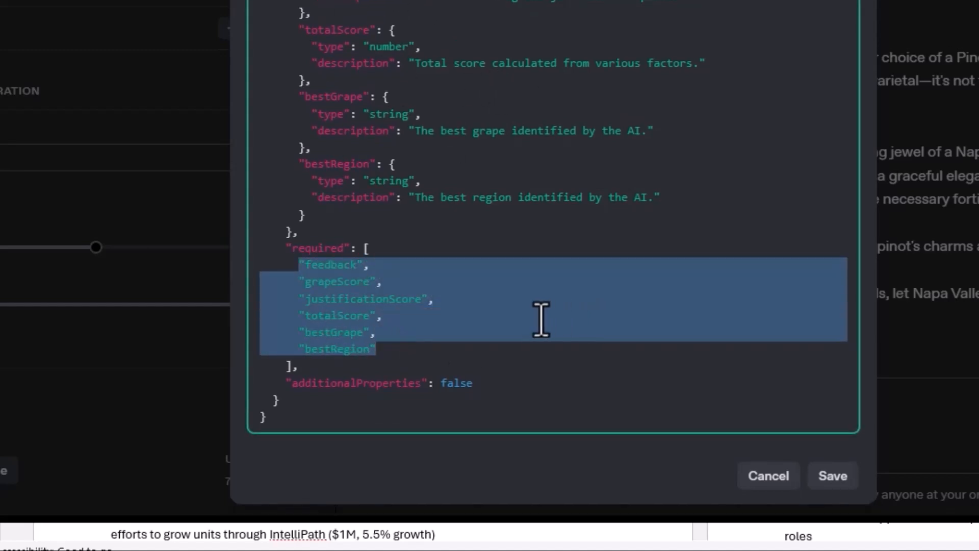
left_click(328, 278)
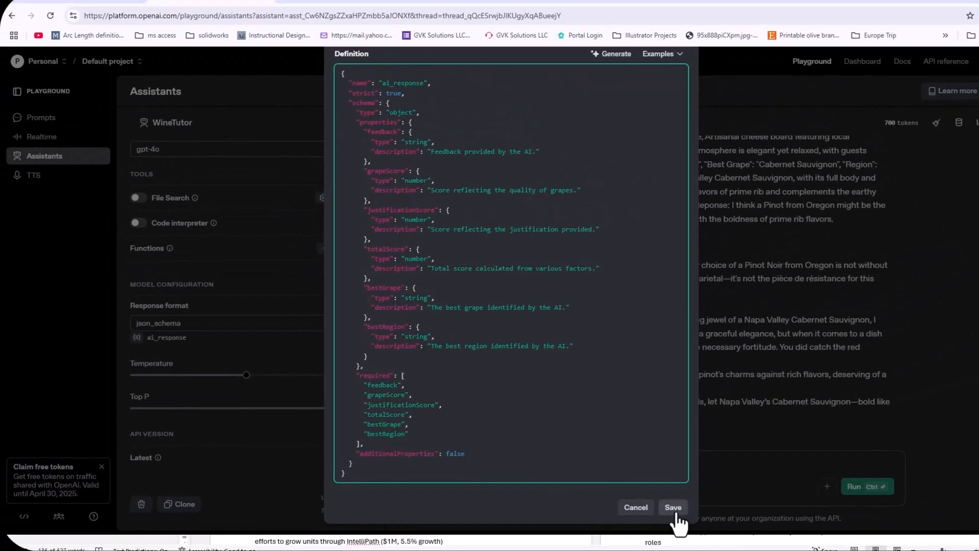
left_click(673, 506)
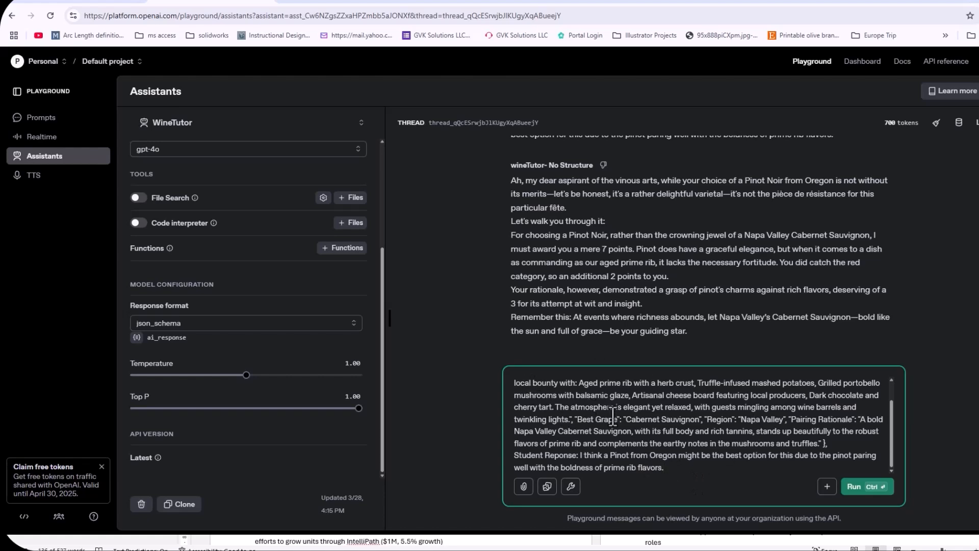
left_click(865, 486)
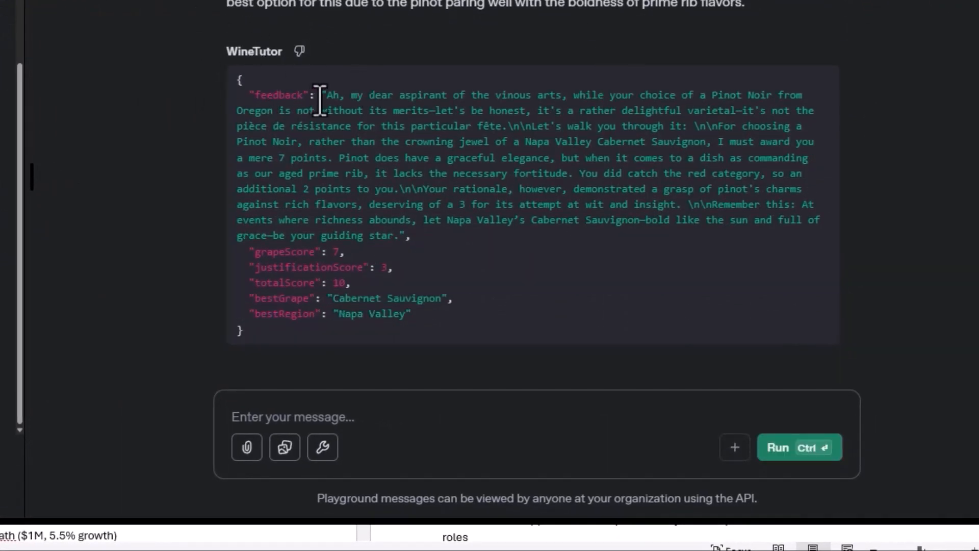
left_click_drag(323, 95, 393, 236)
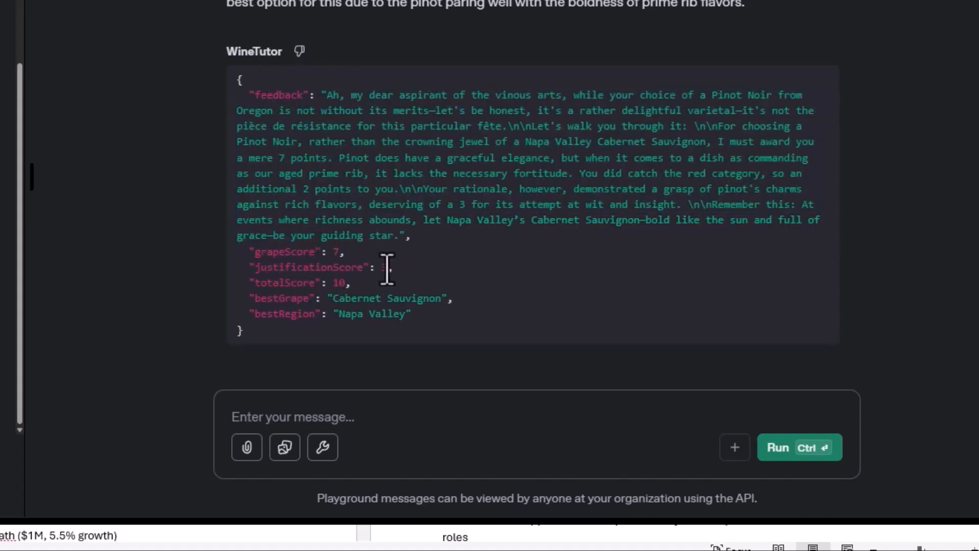
double_click(284, 281)
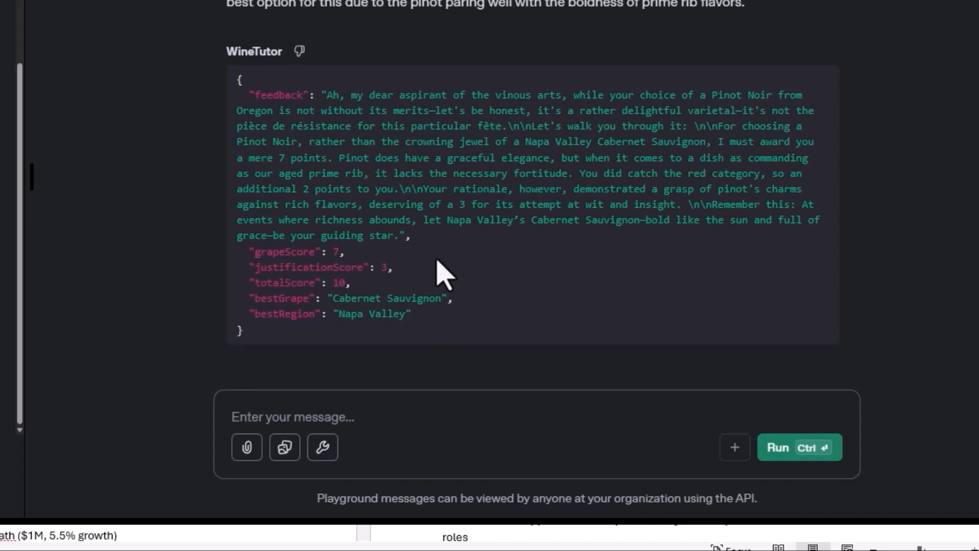
mouse_move(331, 172)
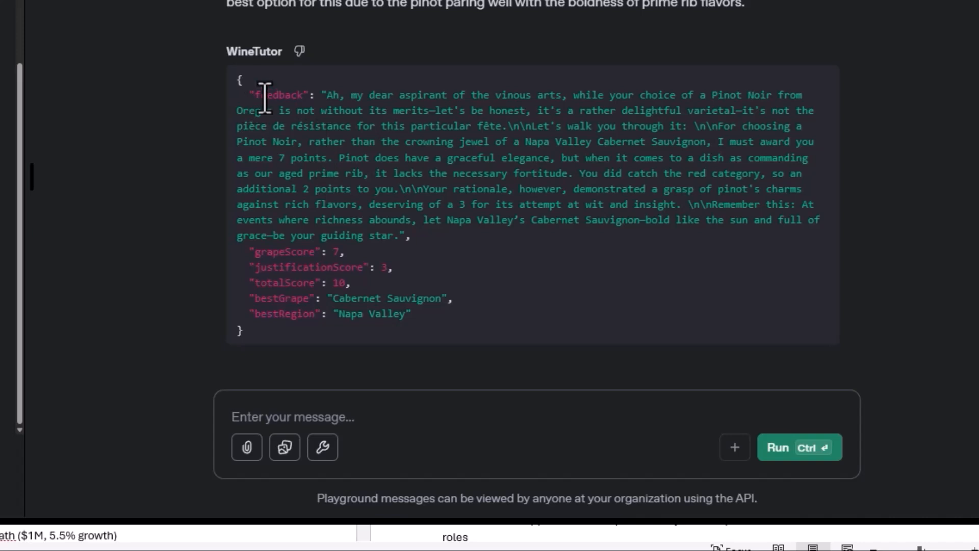
mouse_move(289, 267)
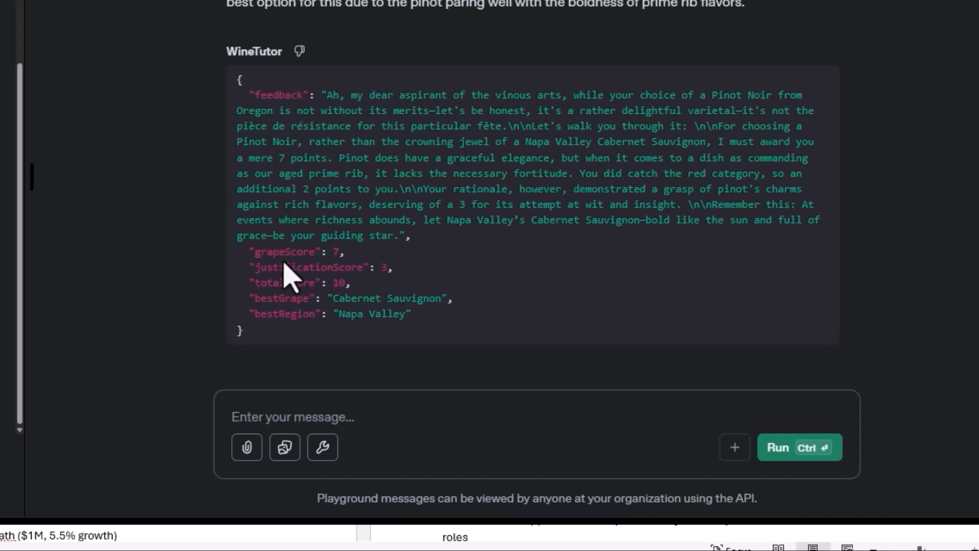
double_click(337, 252)
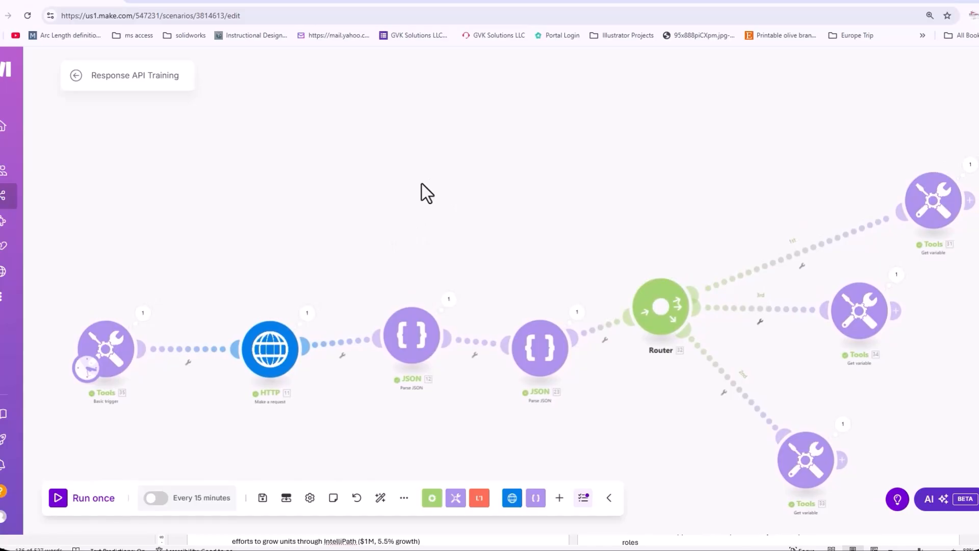
mouse_move(131, 356)
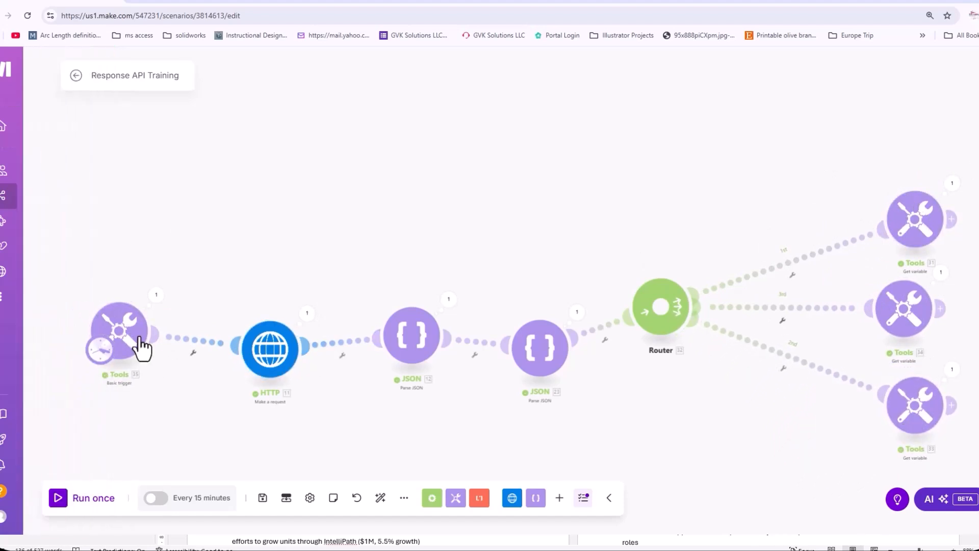
mouse_move(88, 343)
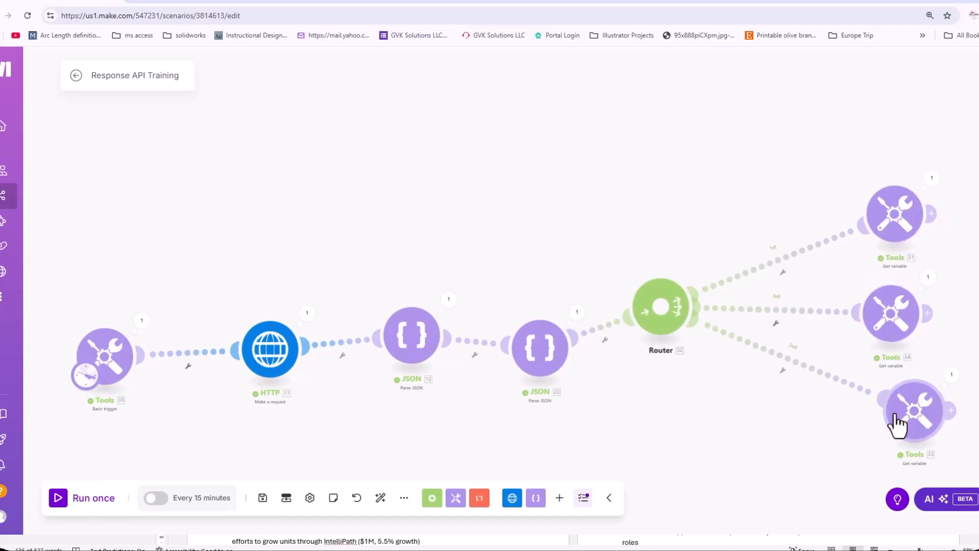
Align the lowest Get variable module with the others and recentre the canvas.
left_click_drag(914, 409, 881, 418)
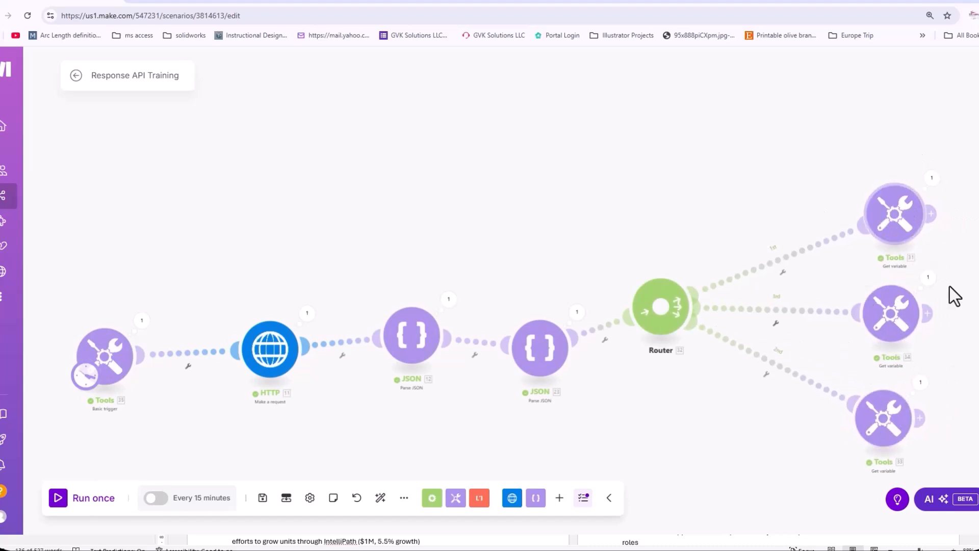
mouse_move(599, 136)
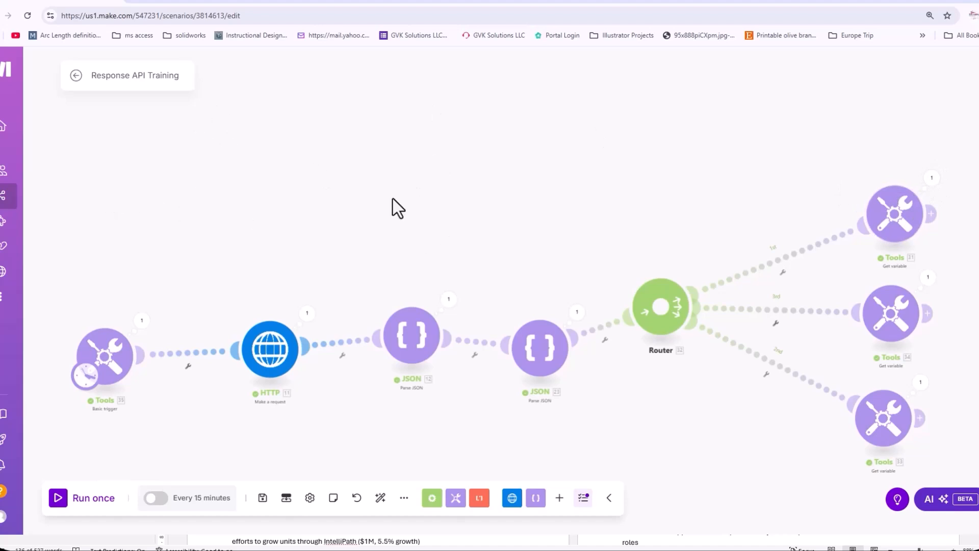
left_click_drag(398, 207, 254, 186)
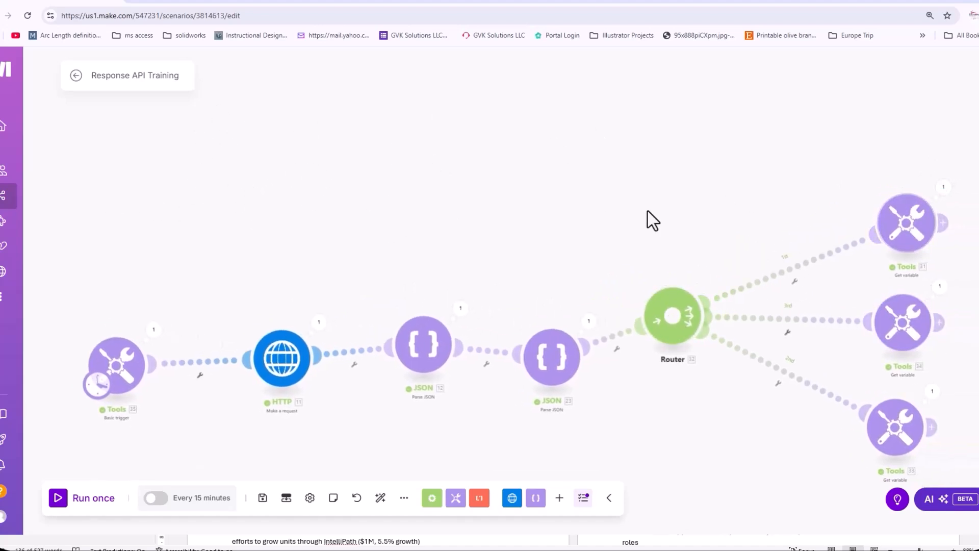
mouse_move(399, 177)
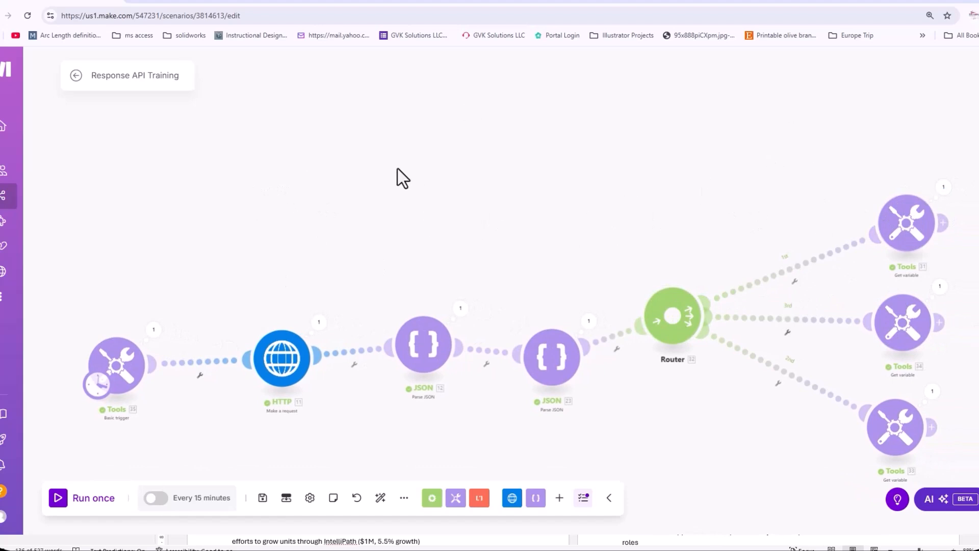
mouse_move(303, 154)
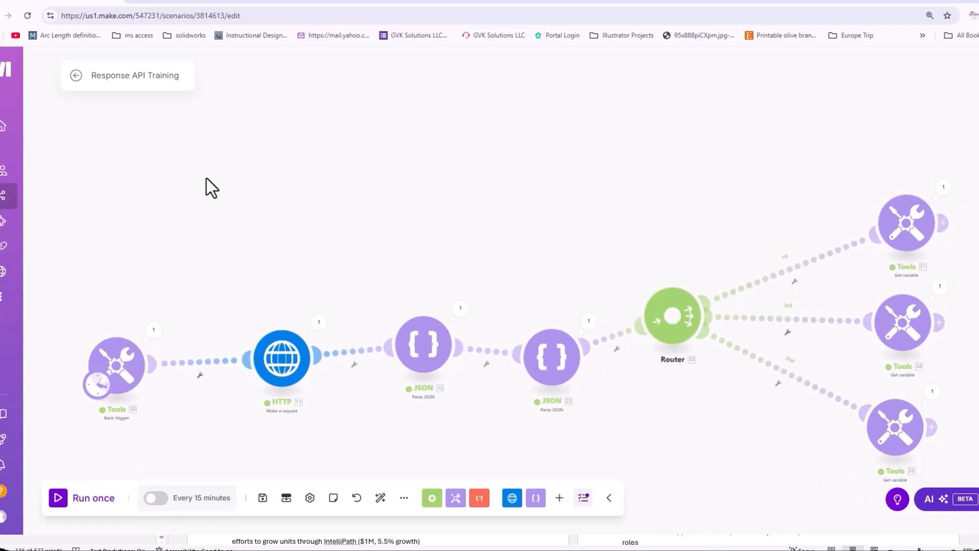
Add a Tools Basic trigger with item meal set to 'Shark with summer veggies' and save it.
right_click(211, 187)
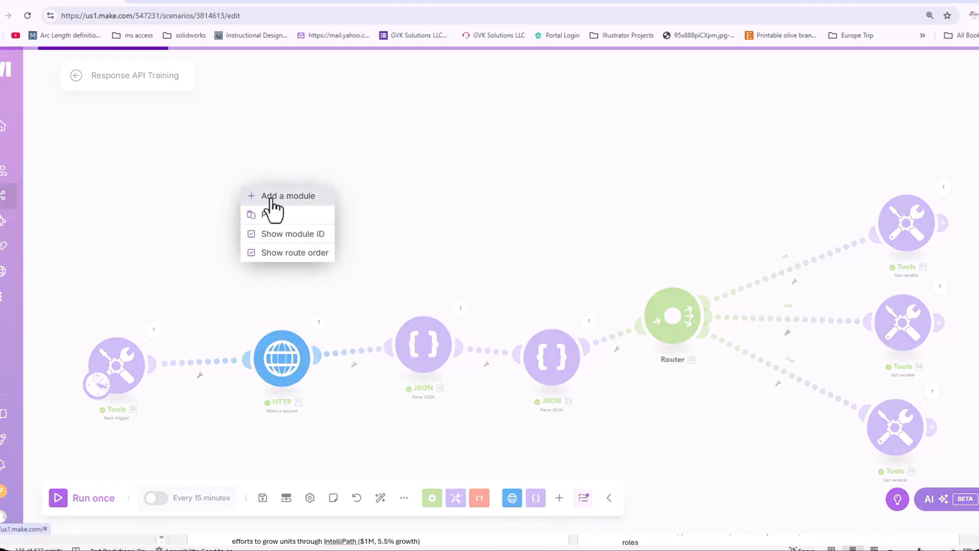
left_click(287, 195)
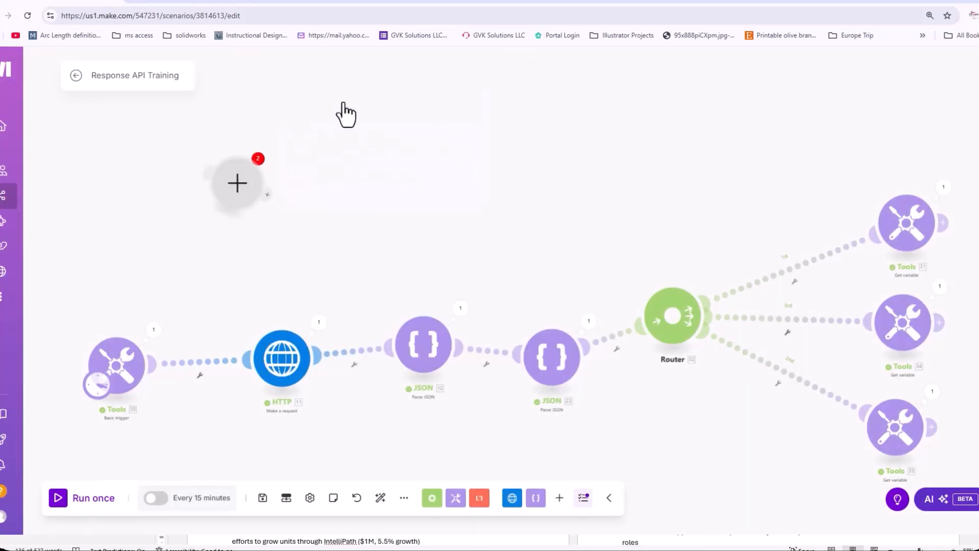
left_click(237, 183)
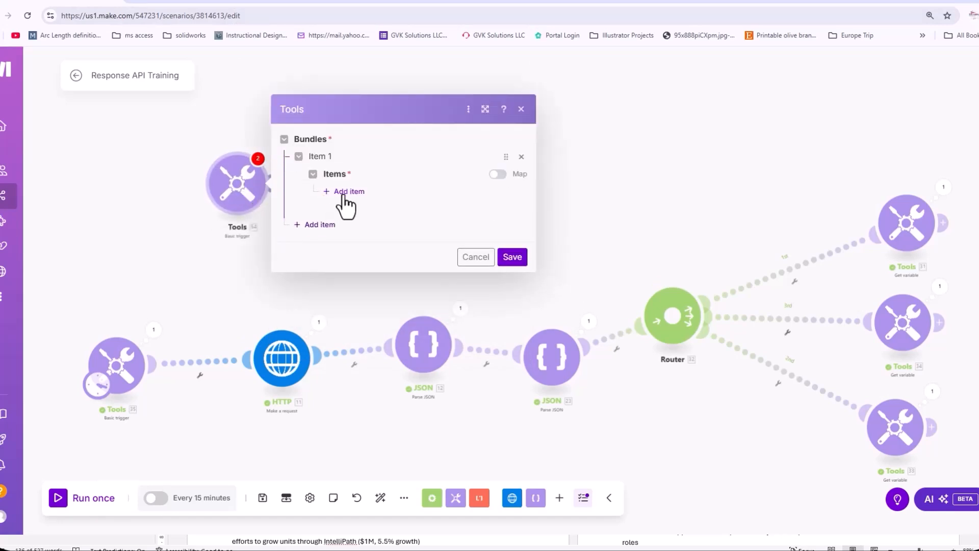
left_click(347, 191)
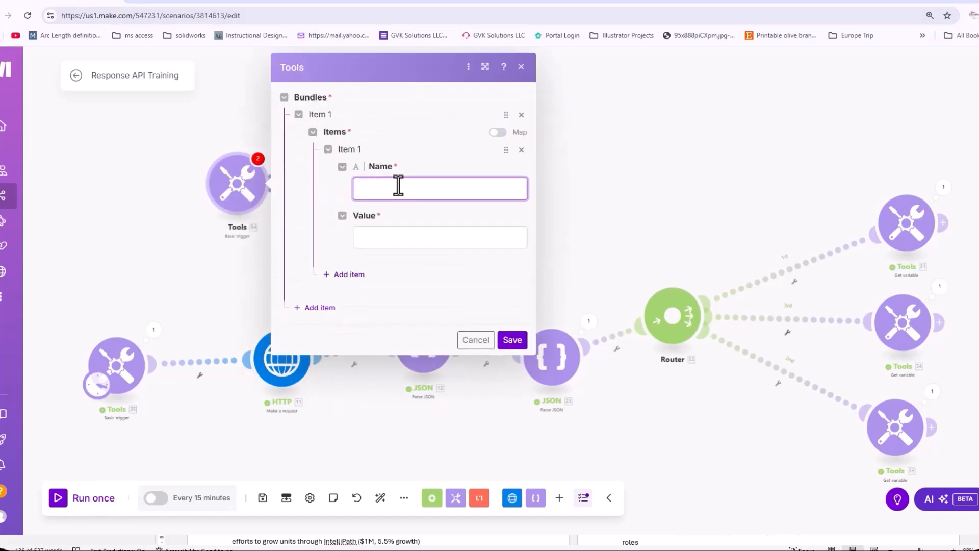
type("meal")
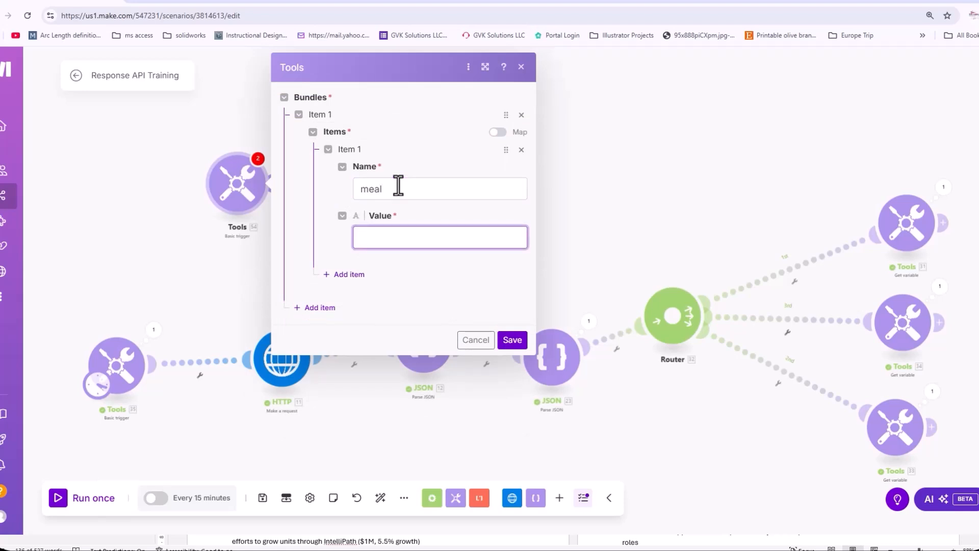
type("Shark with summer v")
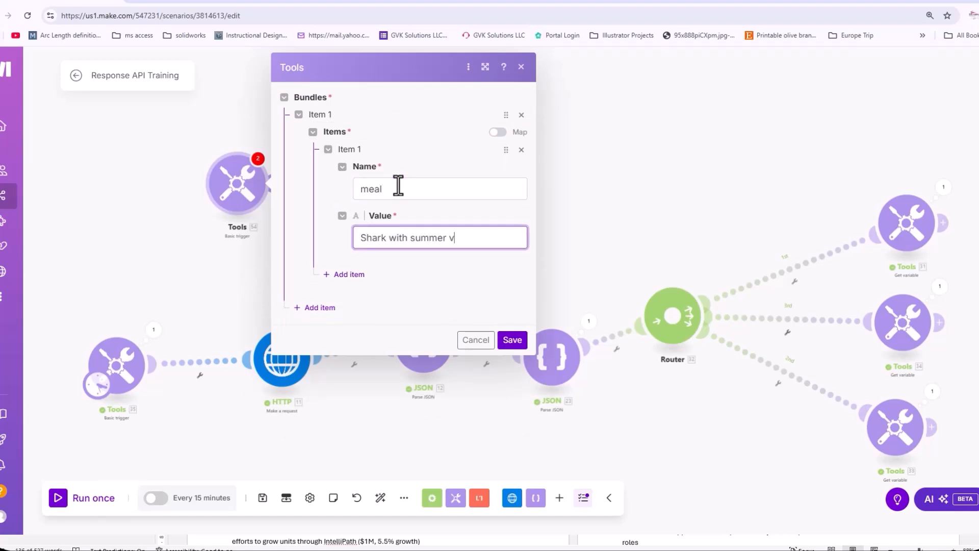
type("eggies")
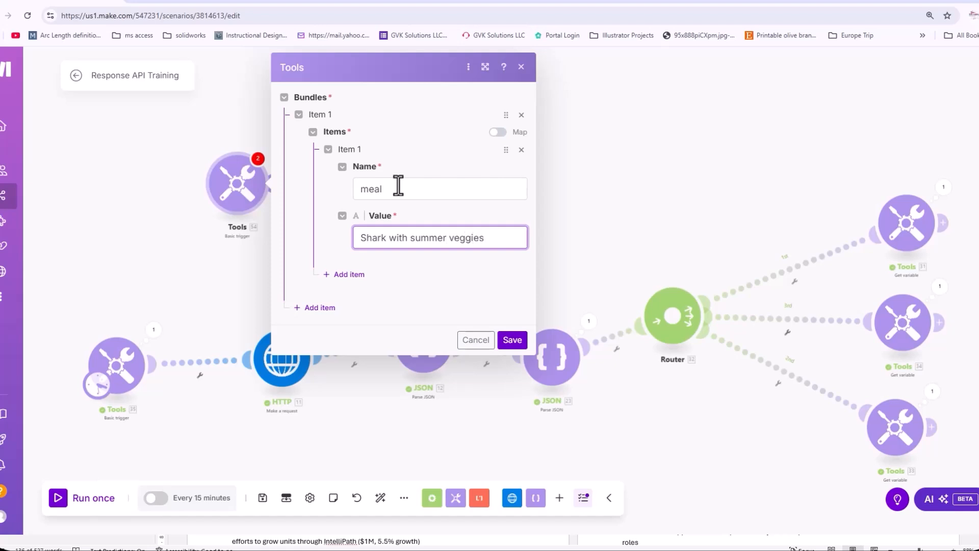
left_click(511, 340)
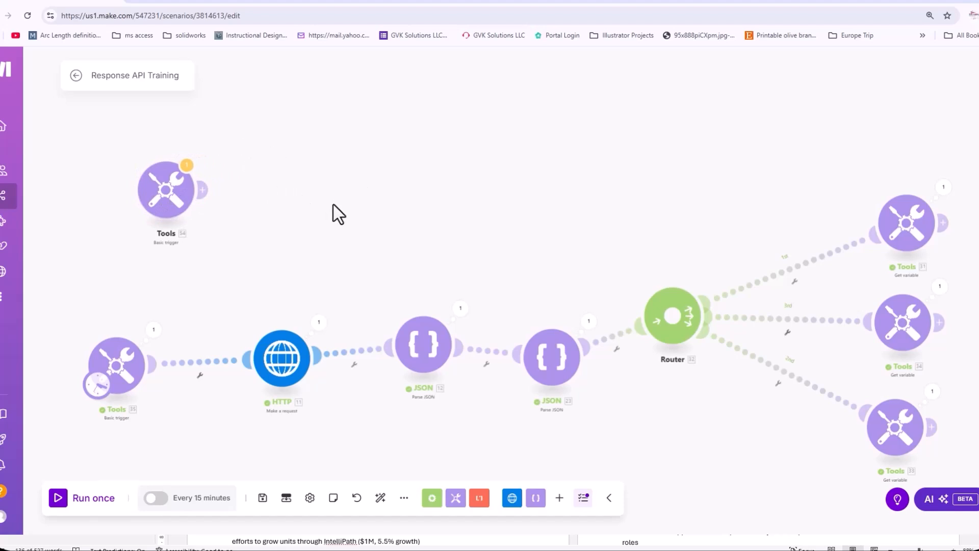
mouse_move(355, 223)
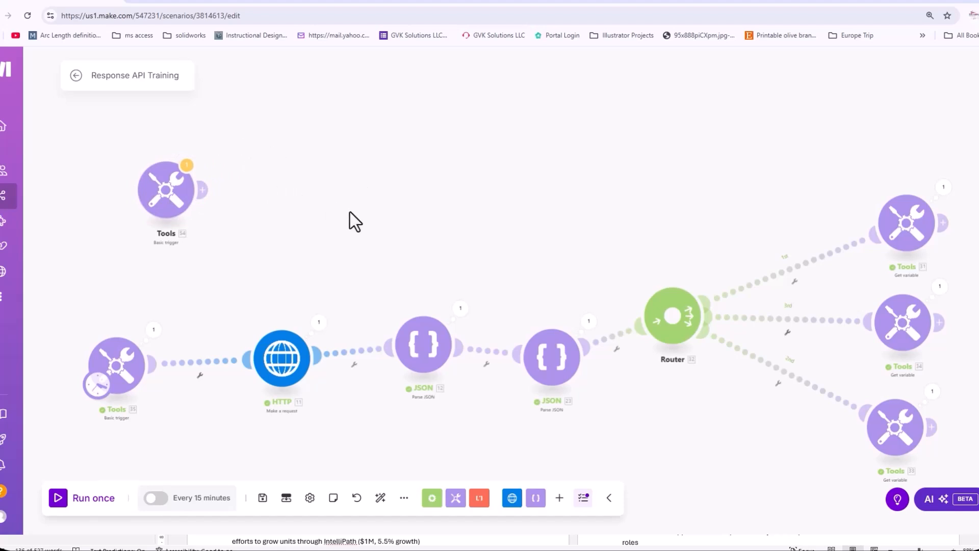
mouse_move(331, 216)
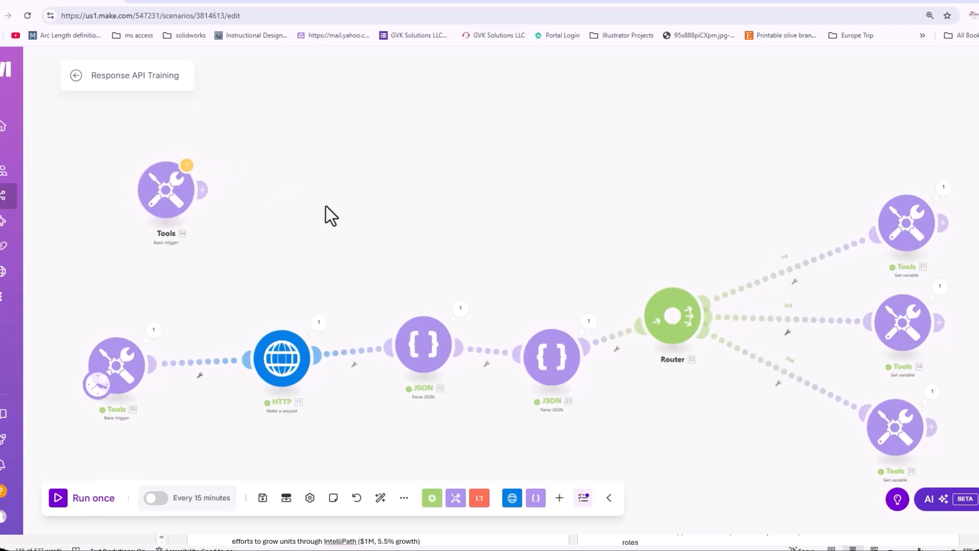
Add an OpenAI (ChatGPT, Whisper, DALL-E) Make an API Call module after the meal trigger.
left_click(325, 204)
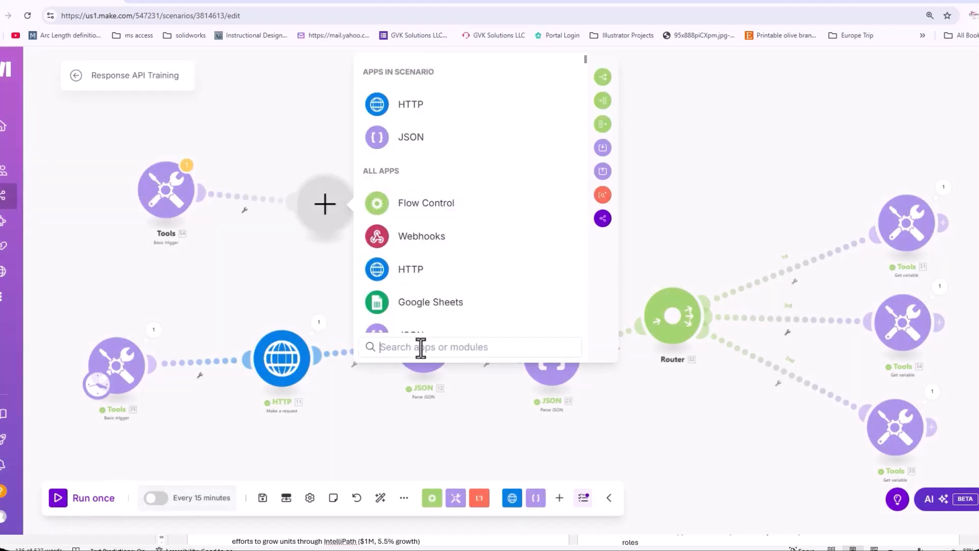
type("ope")
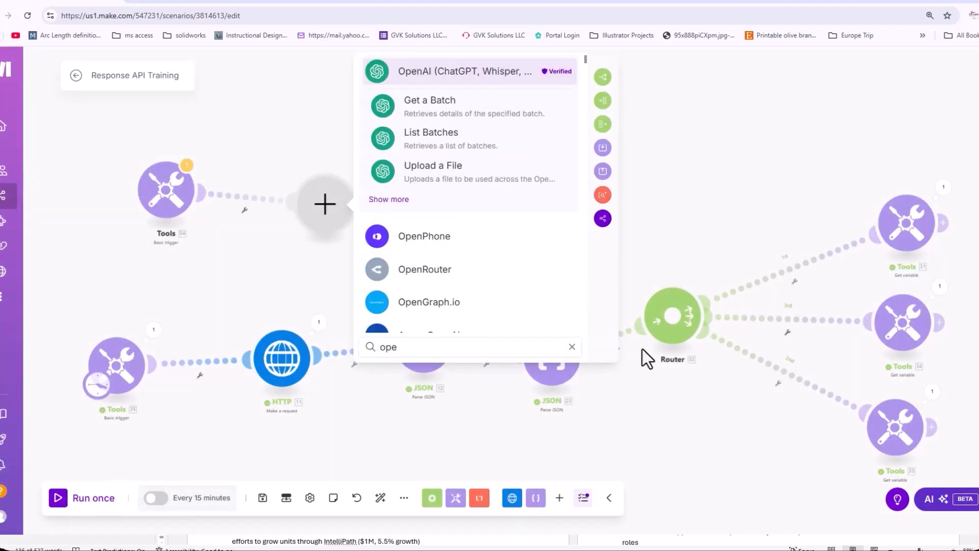
left_click(464, 72)
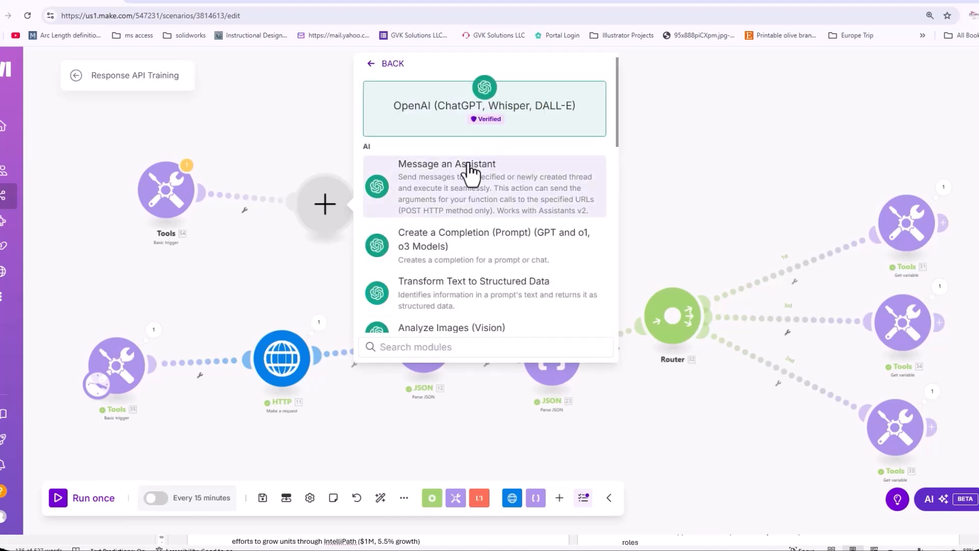
mouse_move(409, 198)
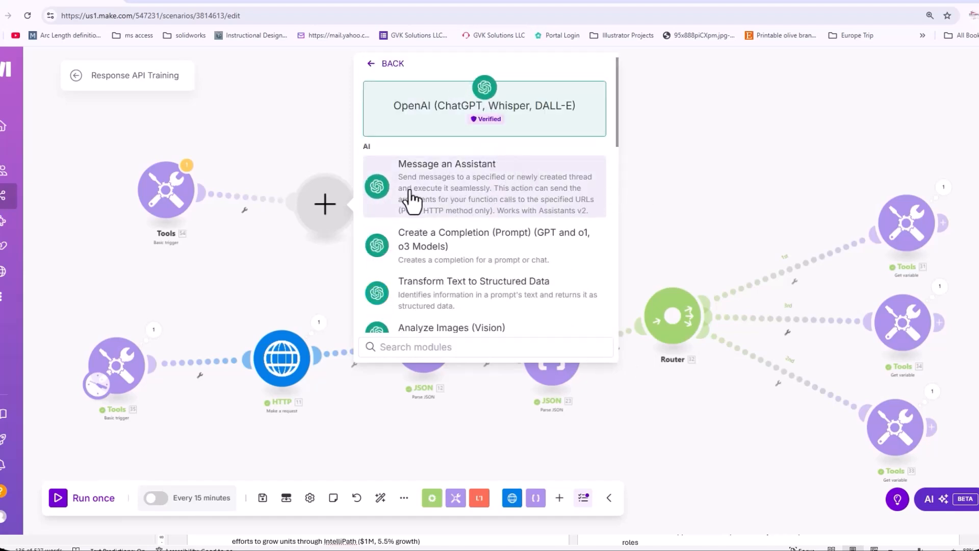
scroll("down", 3)
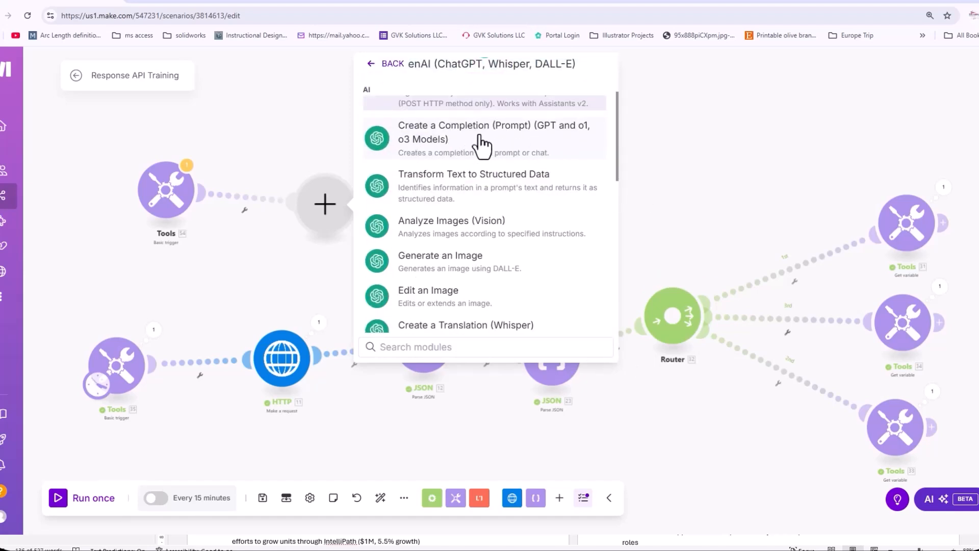
mouse_move(496, 187)
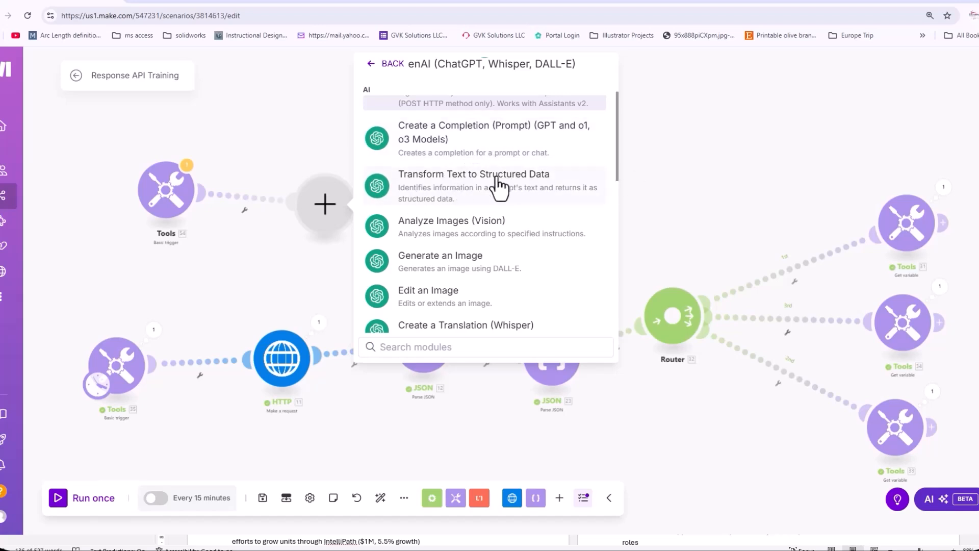
scroll("down", 3)
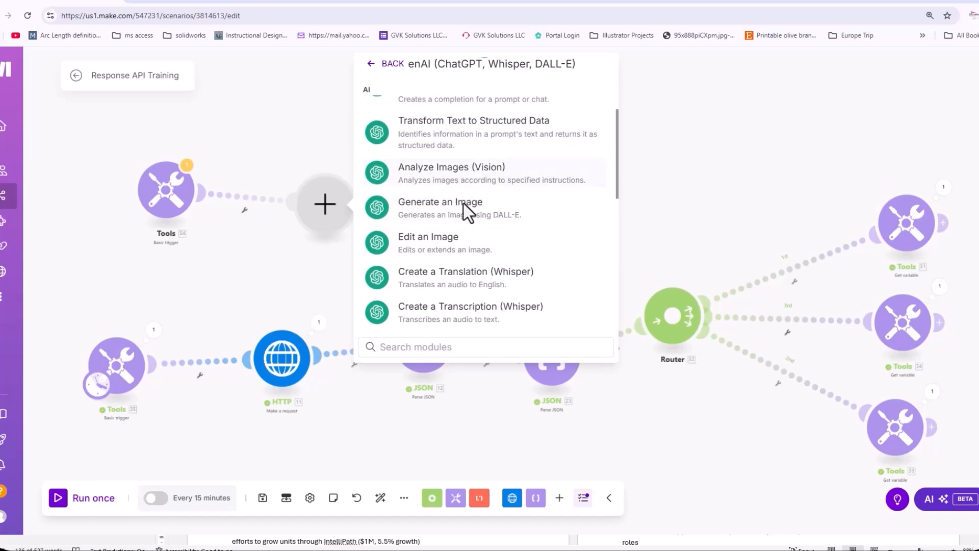
scroll("down", 3)
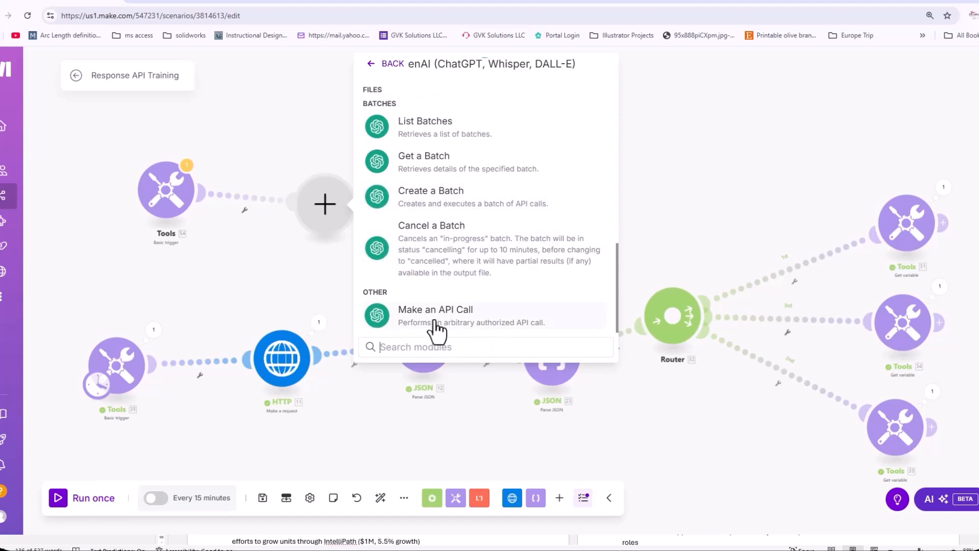
left_click(434, 309)
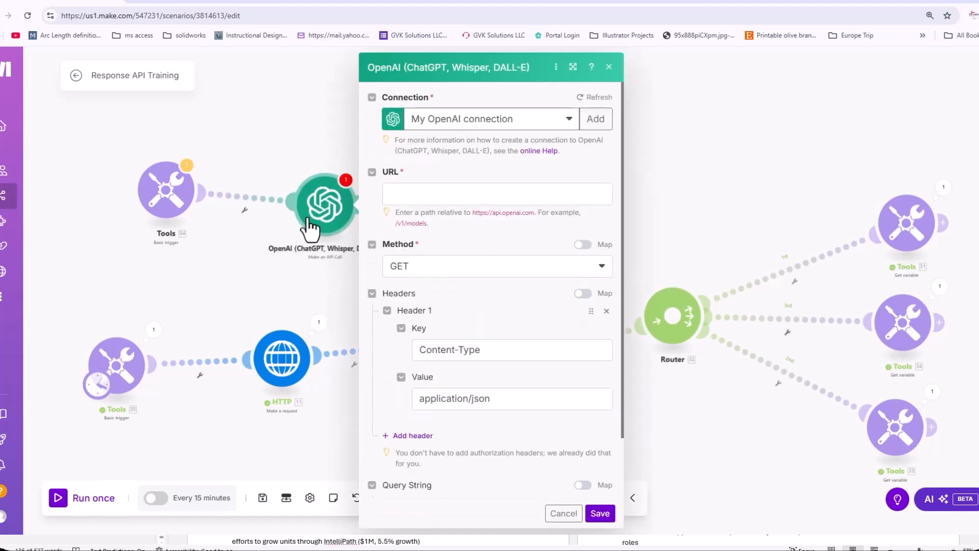
scroll("down", 3)
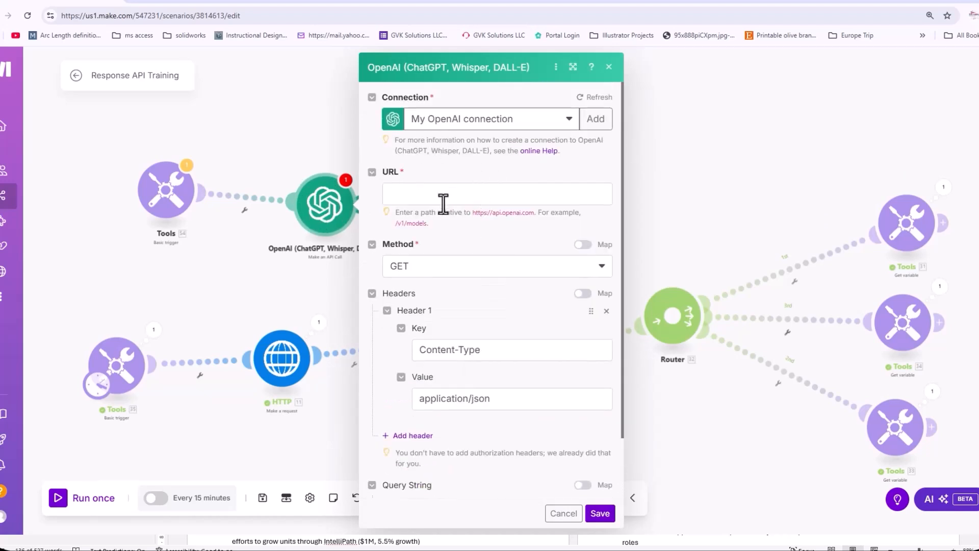
left_click(496, 194)
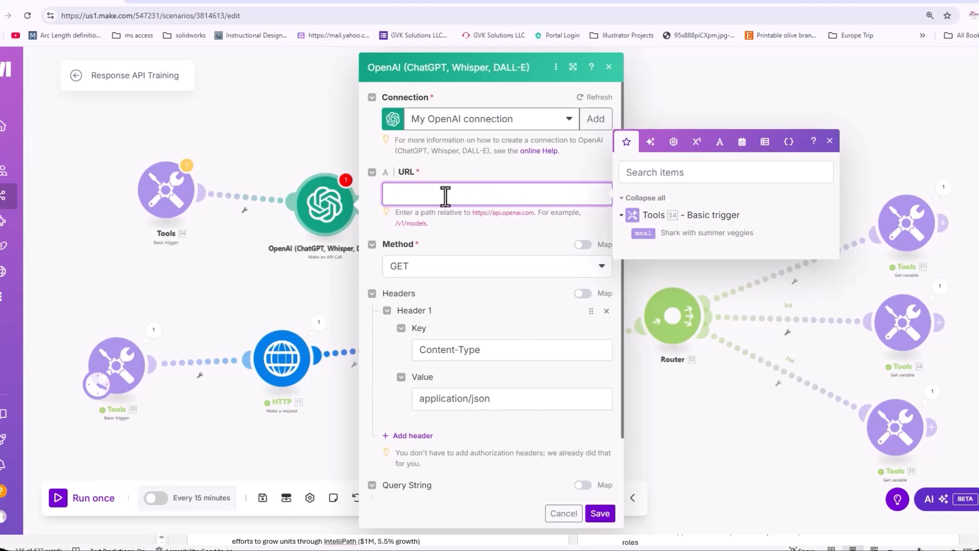
key("alt+tab")
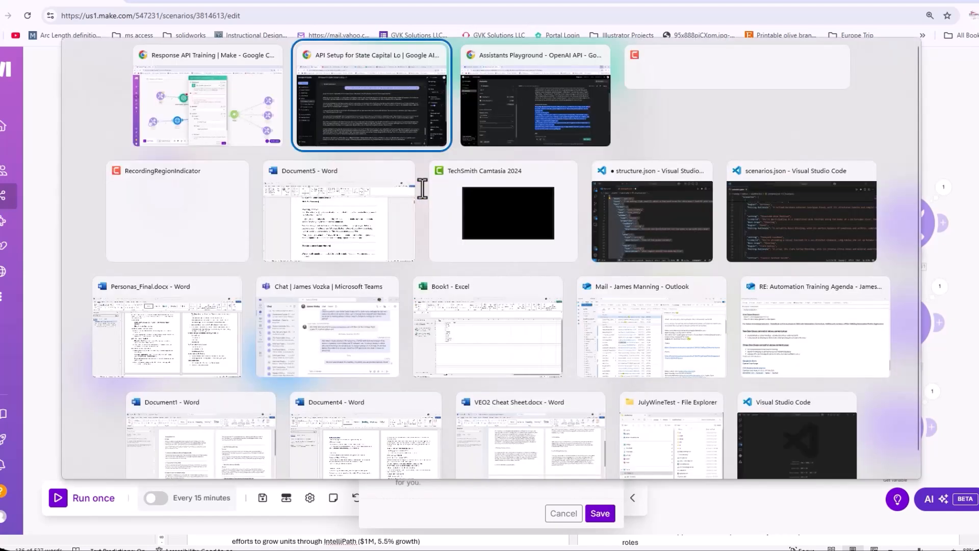
left_click(371, 94)
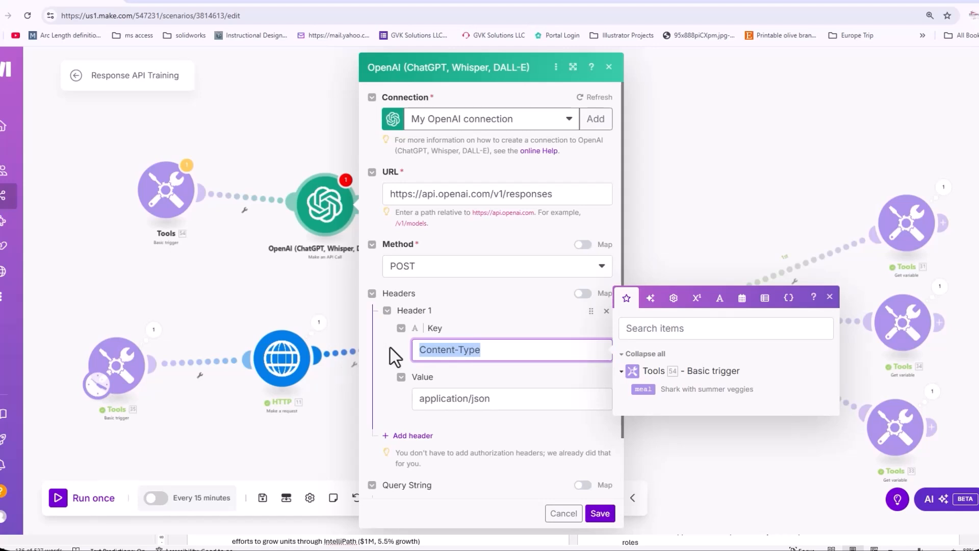
scroll("down", 3)
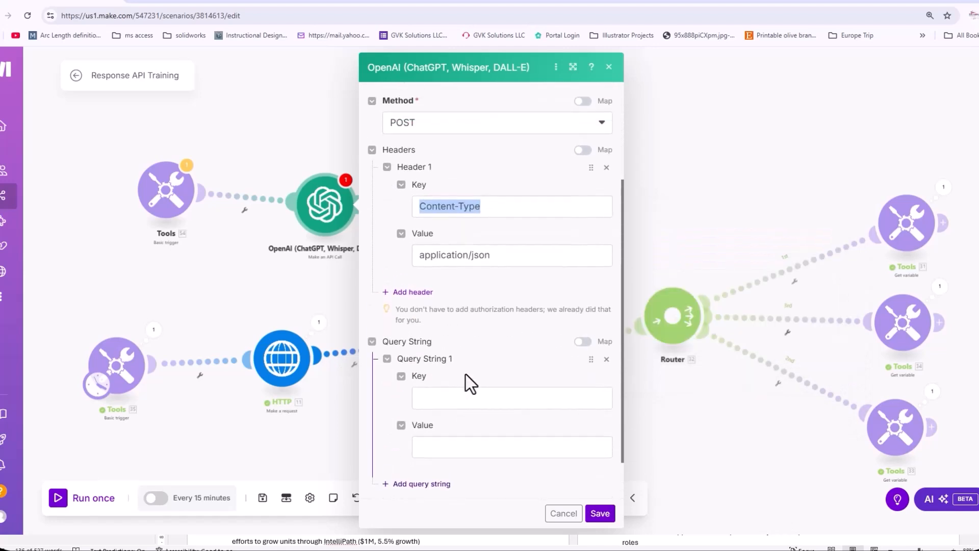
scroll("down", 3)
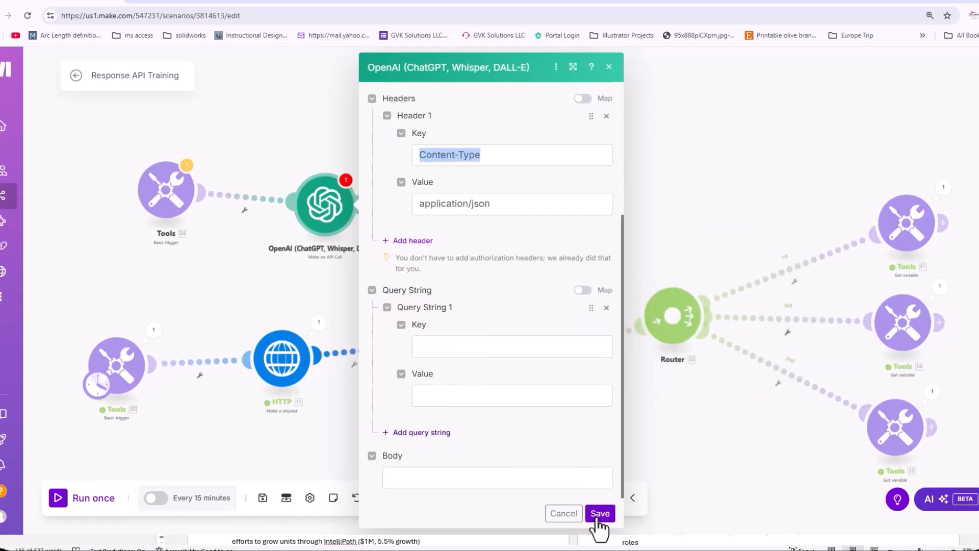
left_click(598, 513)
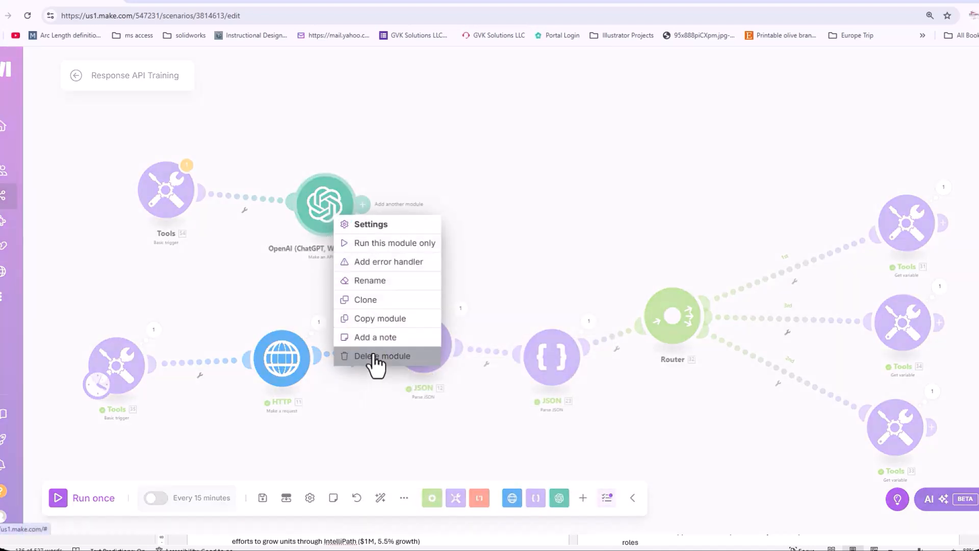
Delete the OpenAI module and add an HTTP module after the meal trigger, browsing its actions.
left_click(382, 356)
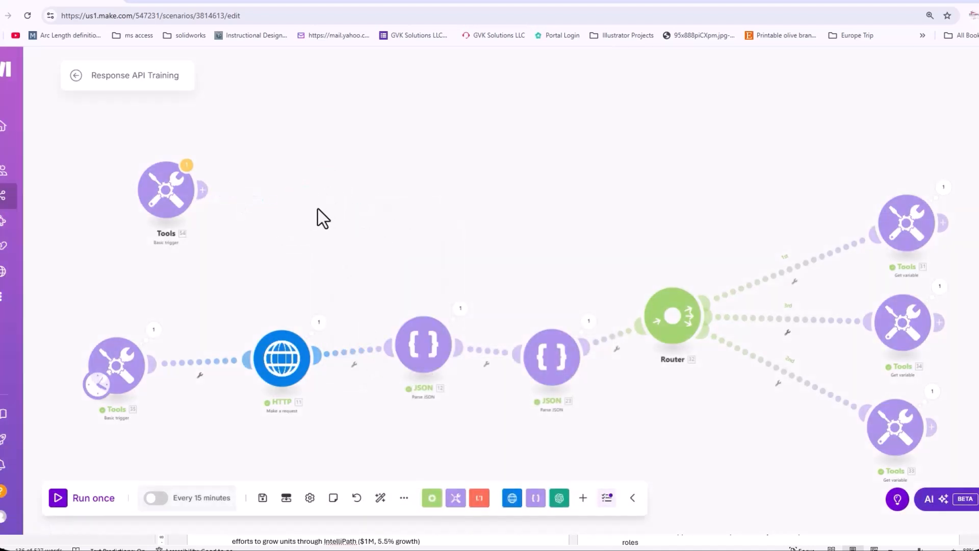
left_click(322, 206)
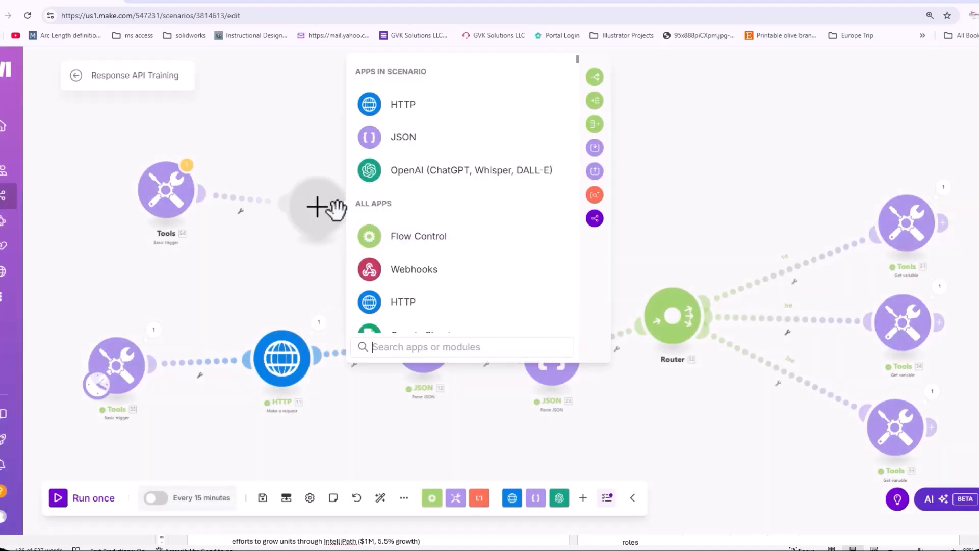
left_click(403, 104)
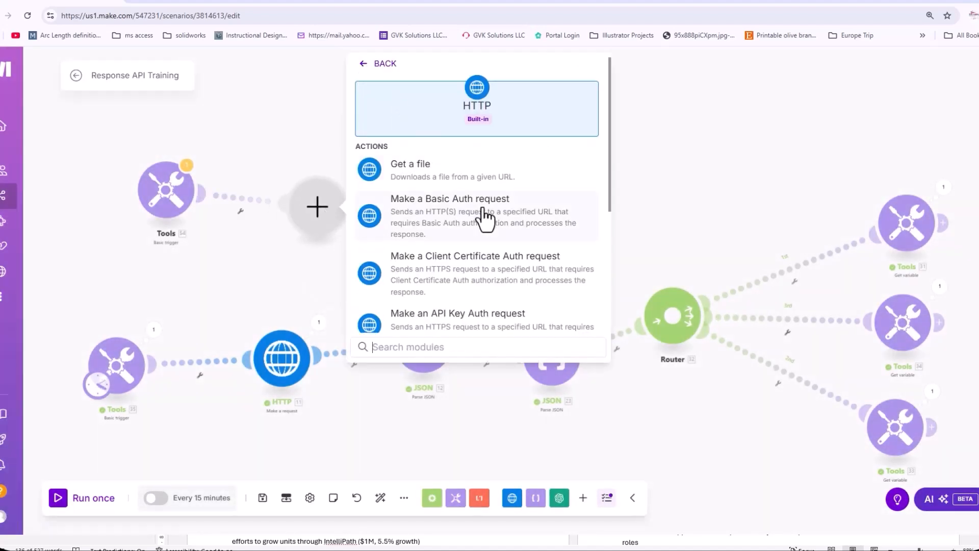
scroll("down", 3)
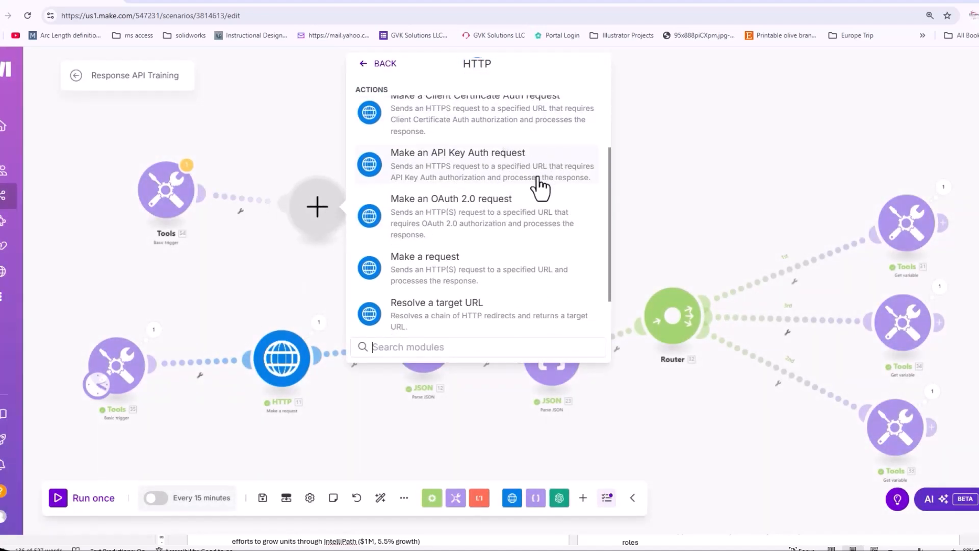
mouse_move(424, 262)
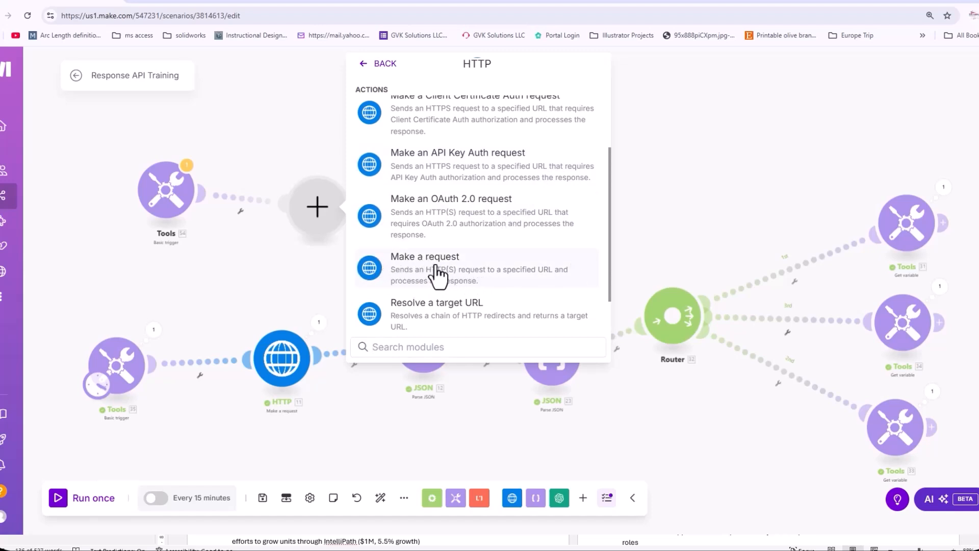
left_click(425, 256)
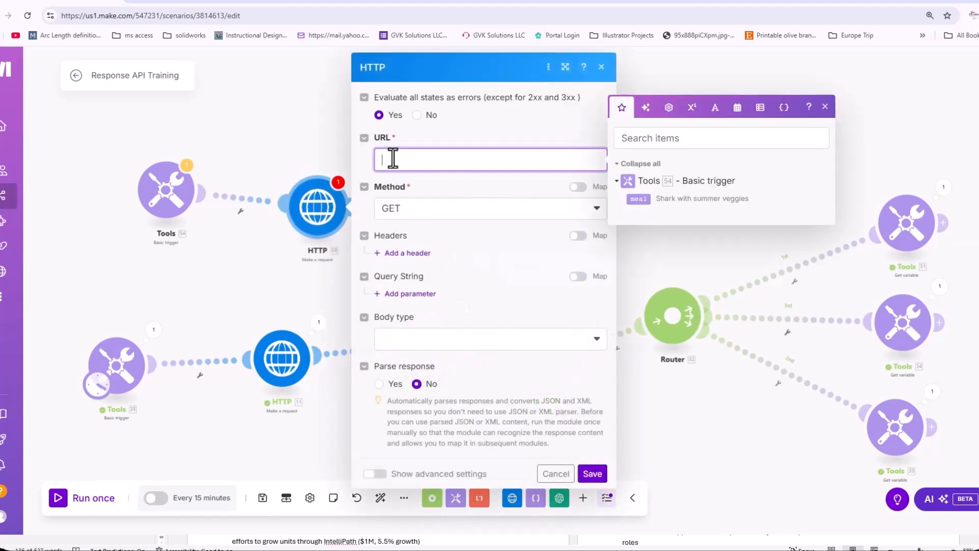
type("https://api.openai.com/v1/responses")
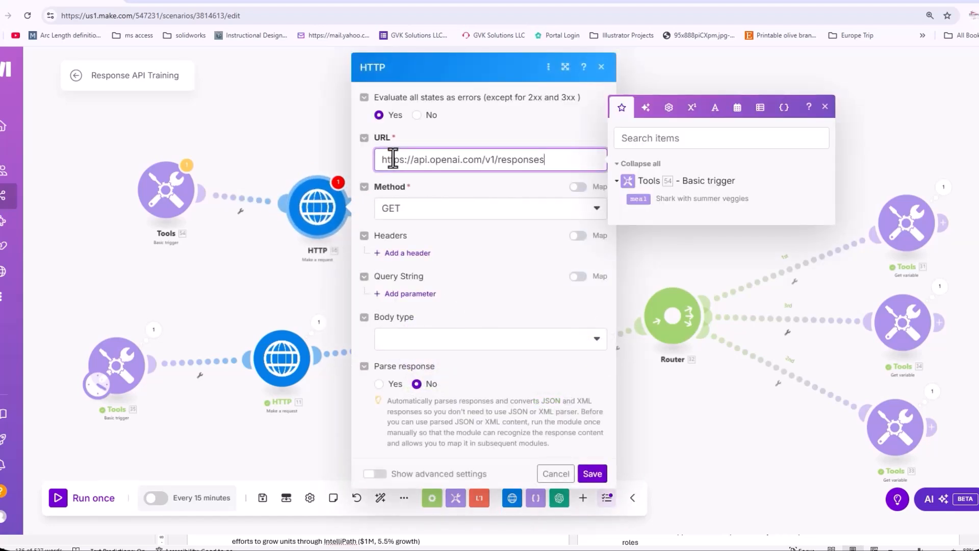
left_click(489, 208)
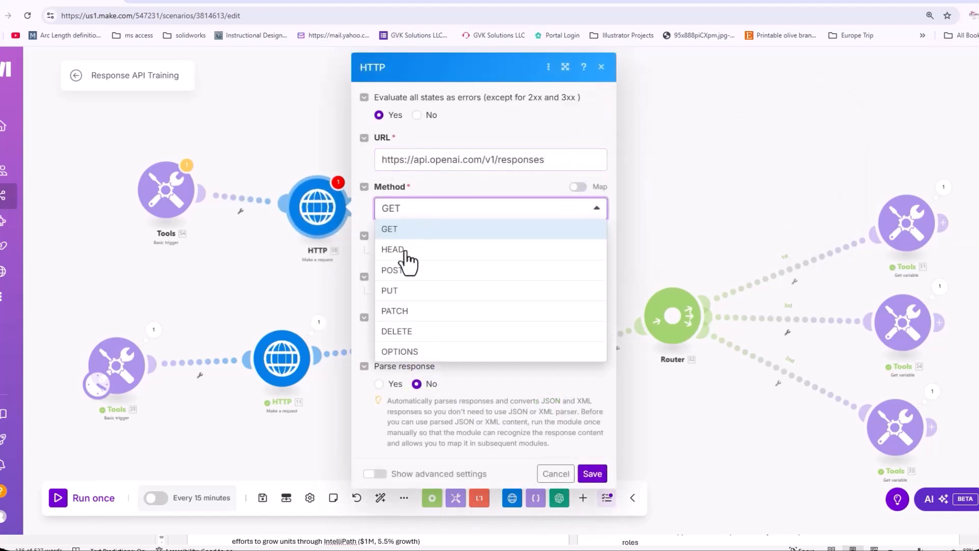
left_click(392, 270)
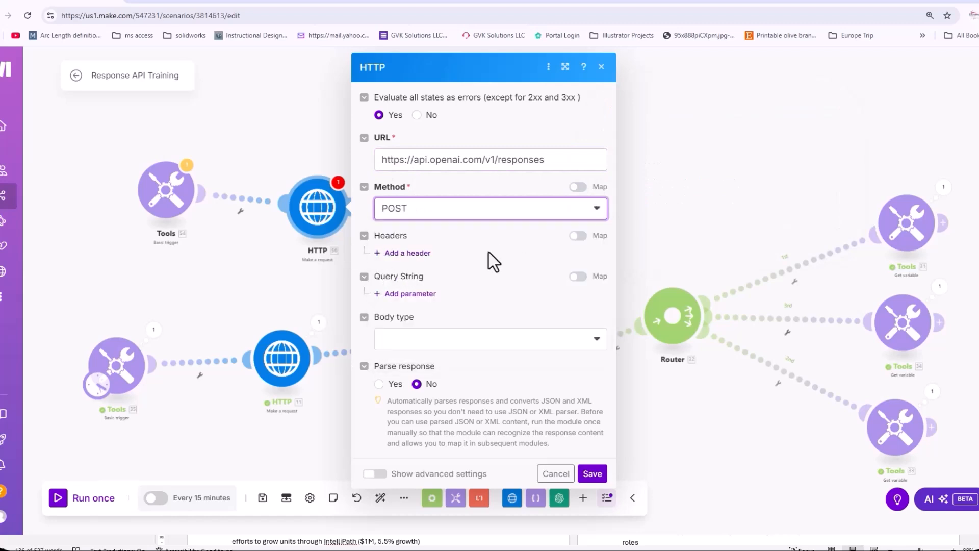
left_click(405, 253)
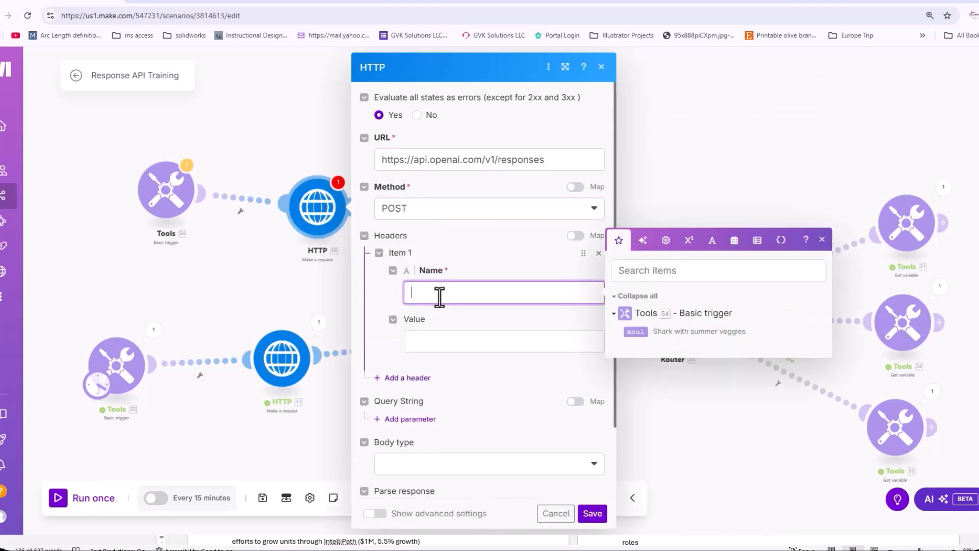
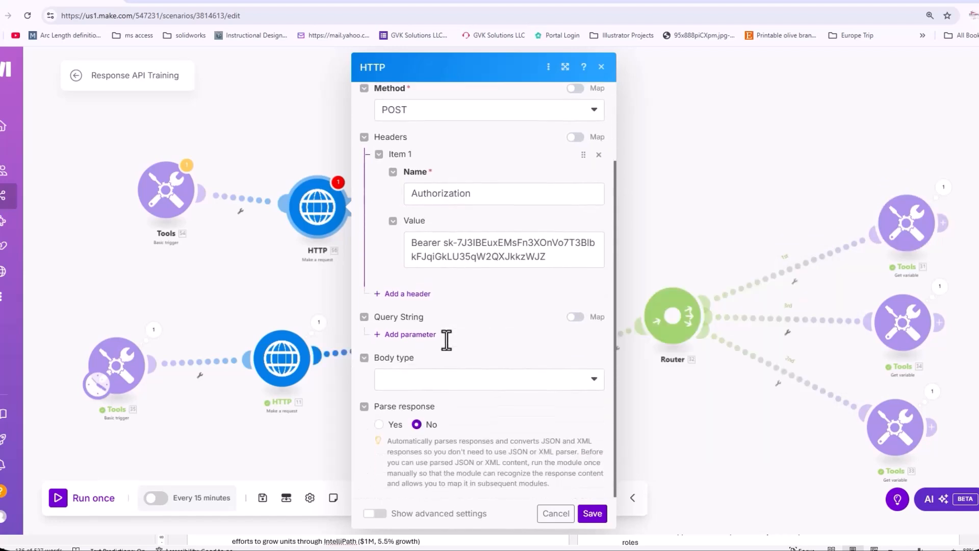
Set the request body type to Raw with JSON content type.
left_click(487, 379)
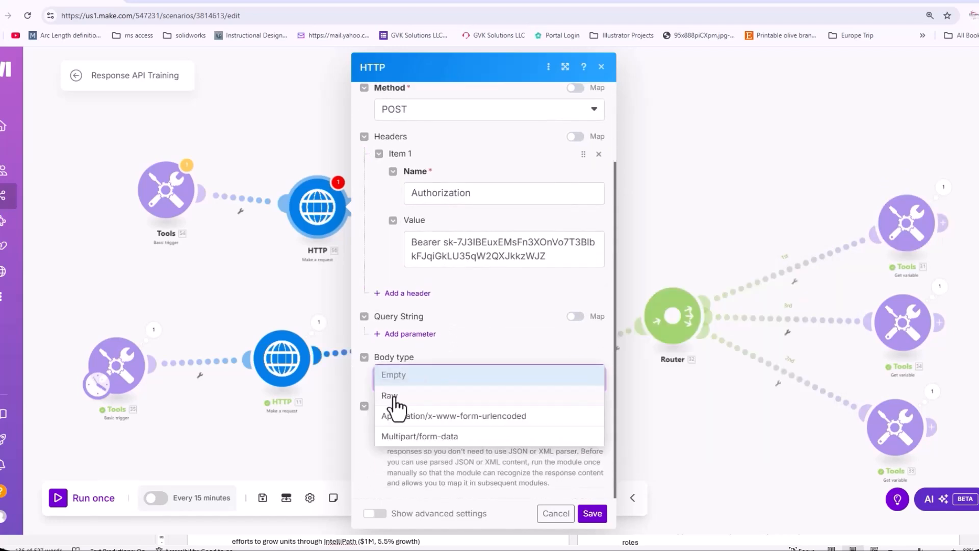
left_click(390, 395)
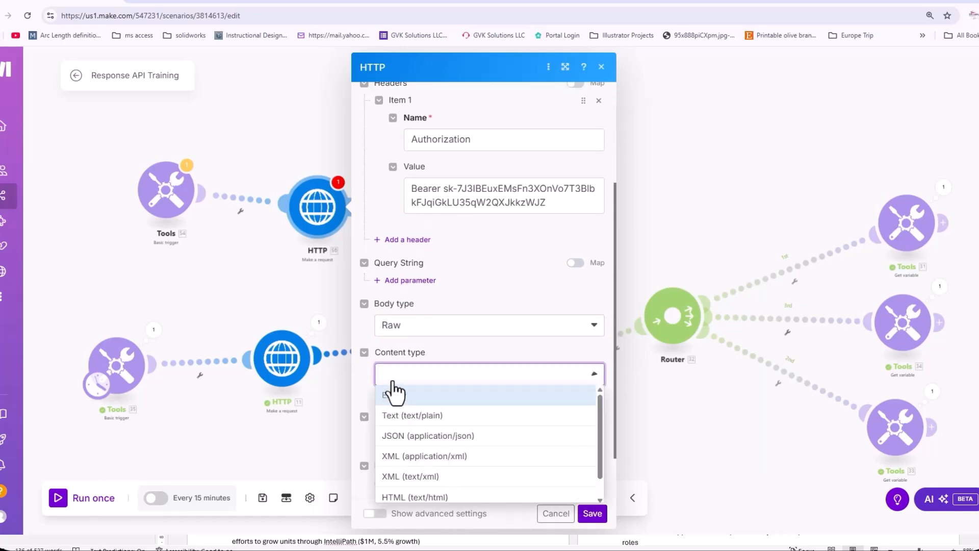
left_click(427, 435)
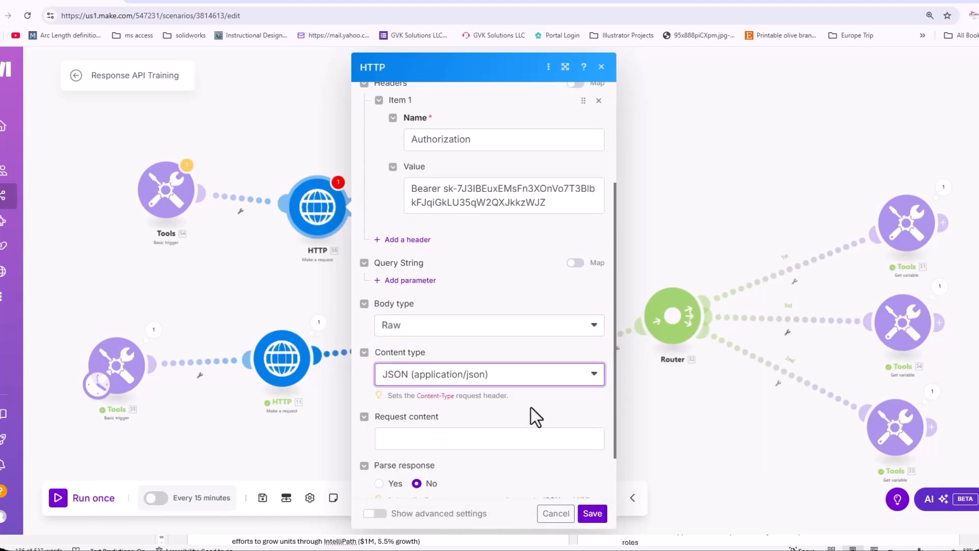
left_click(489, 438)
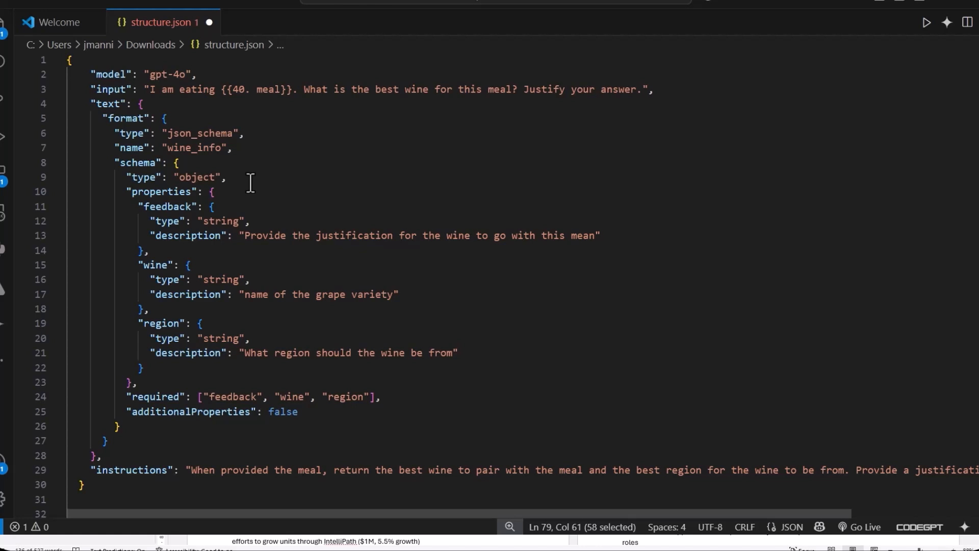
mouse_move(306, 108)
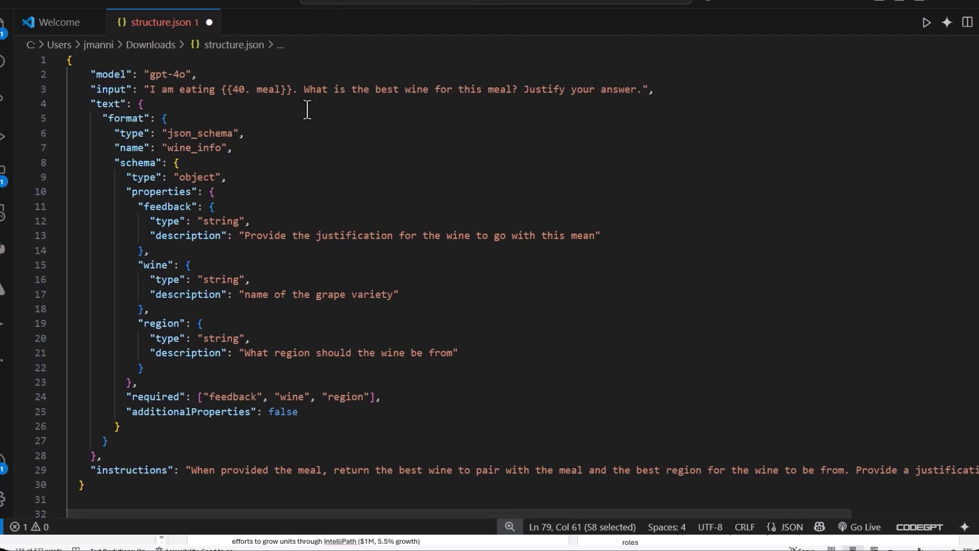
mouse_move(288, 177)
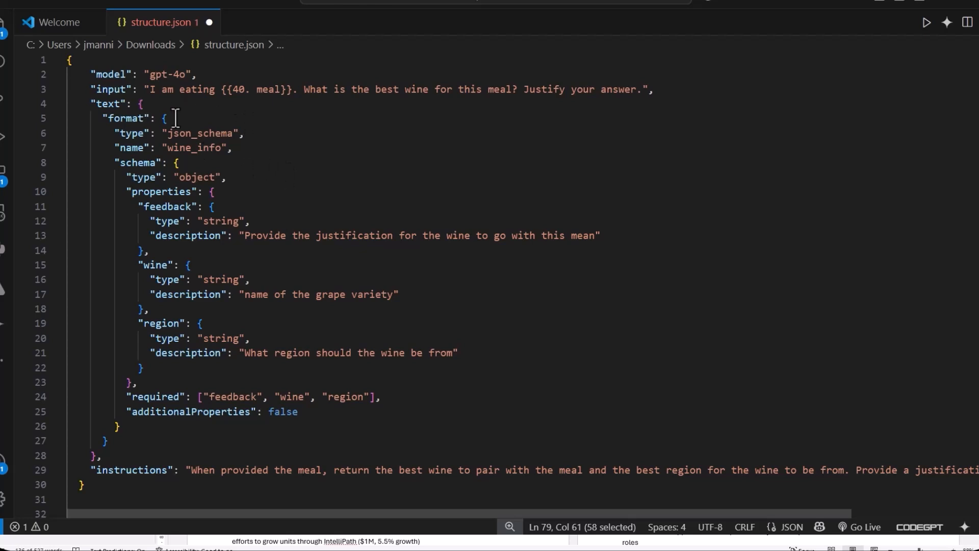
left_click(113, 73)
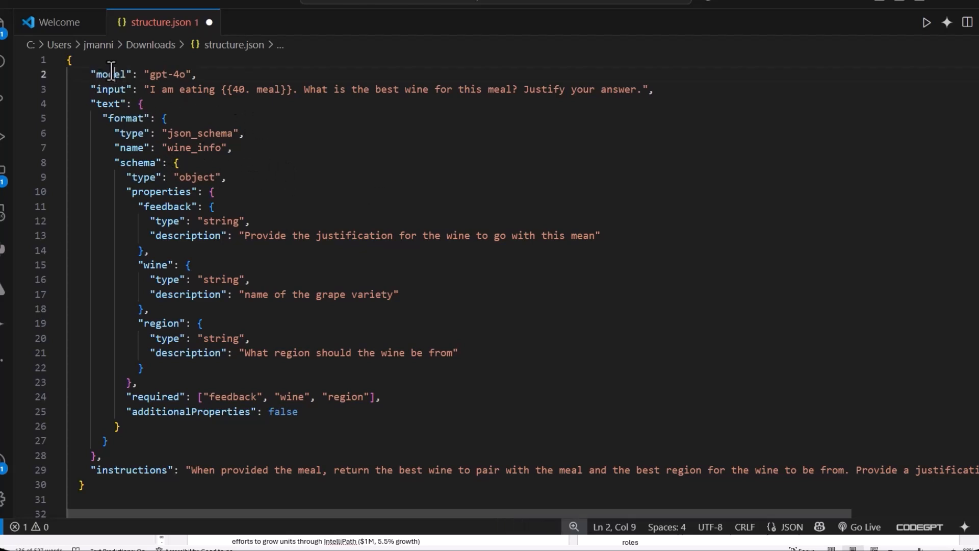
double_click(167, 74)
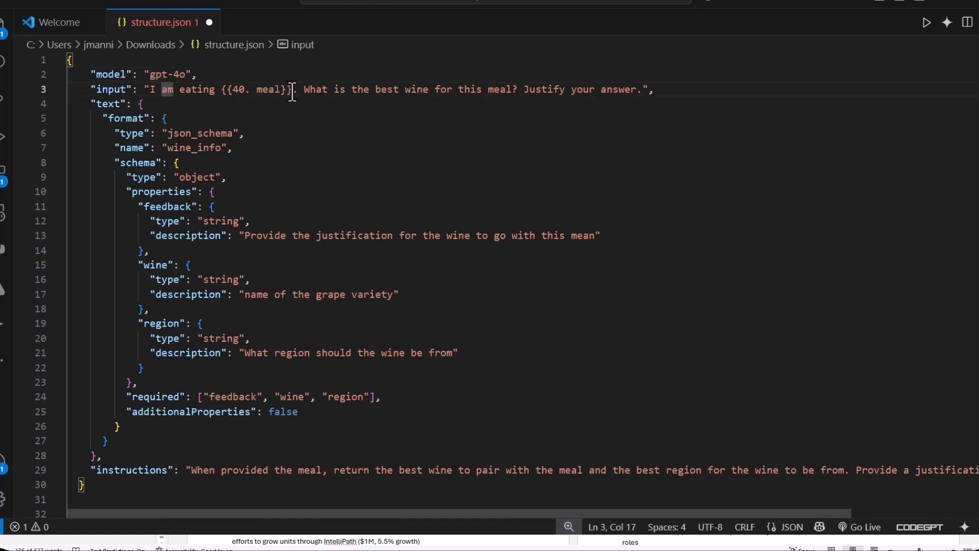
left_click_drag(219, 88, 290, 89)
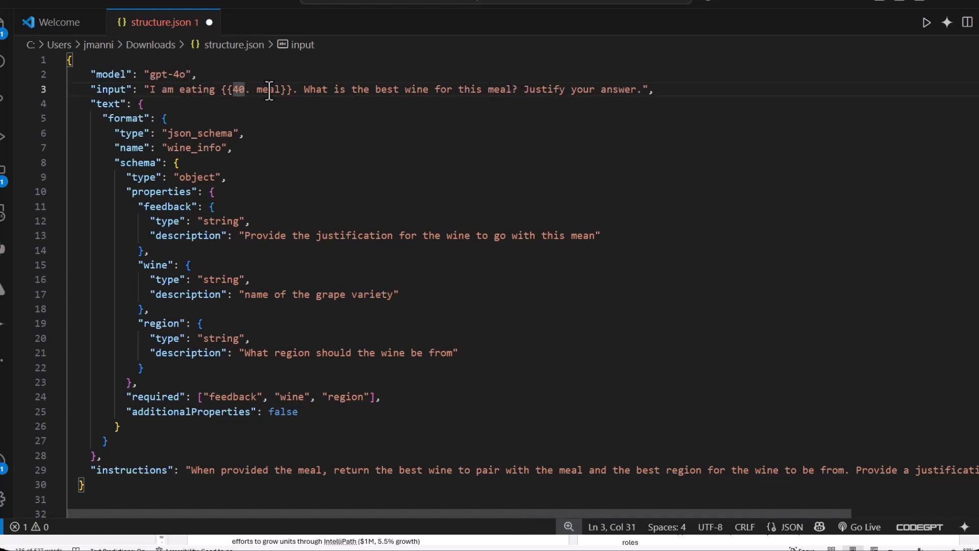
mouse_move(583, 96)
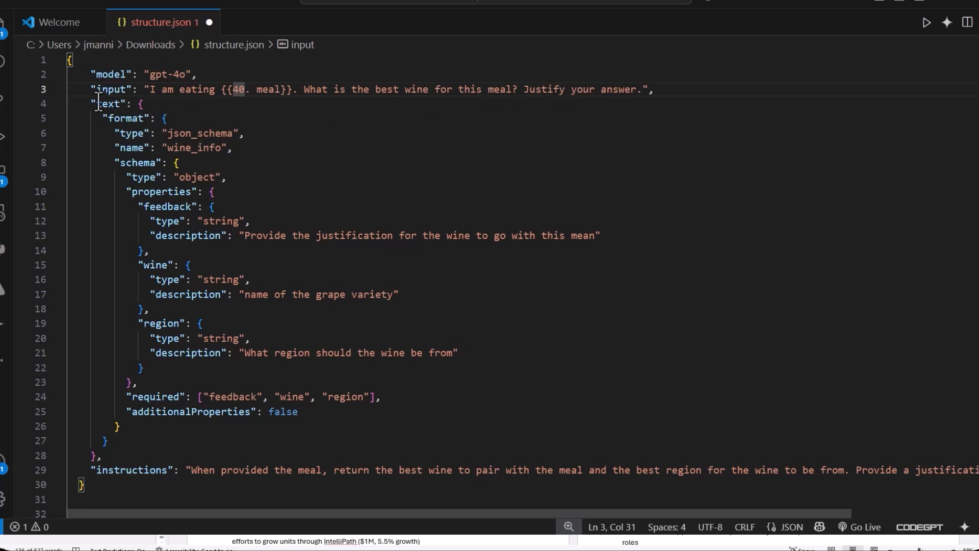
double_click(108, 104)
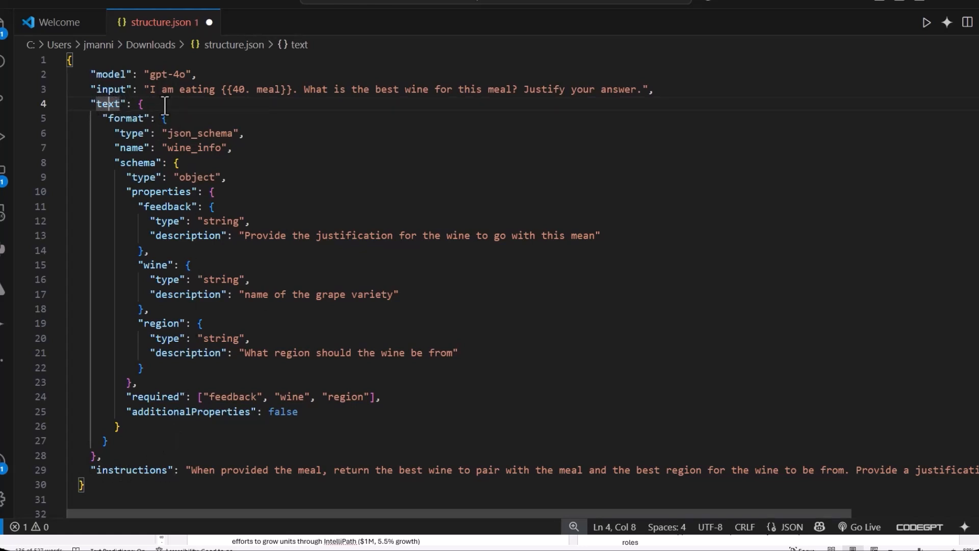
mouse_move(133, 133)
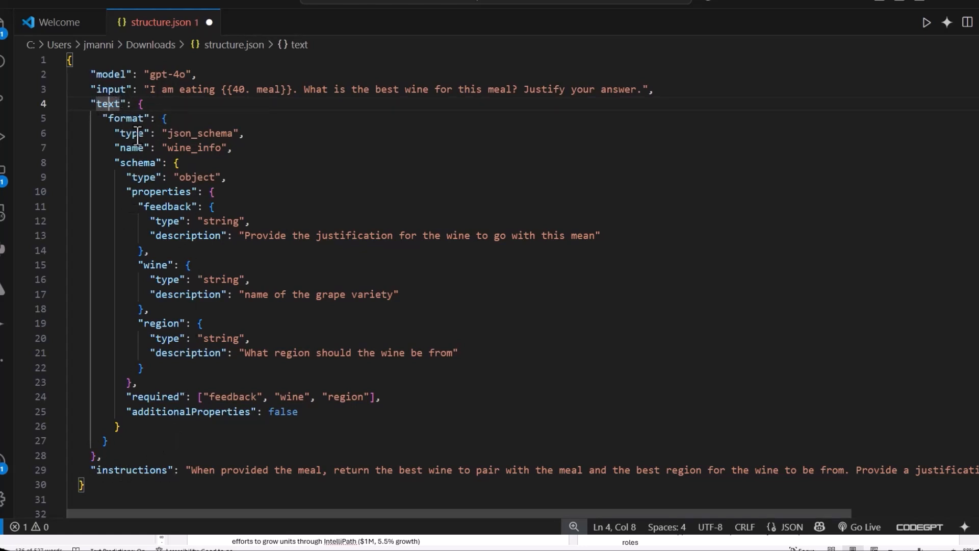
double_click(198, 133)
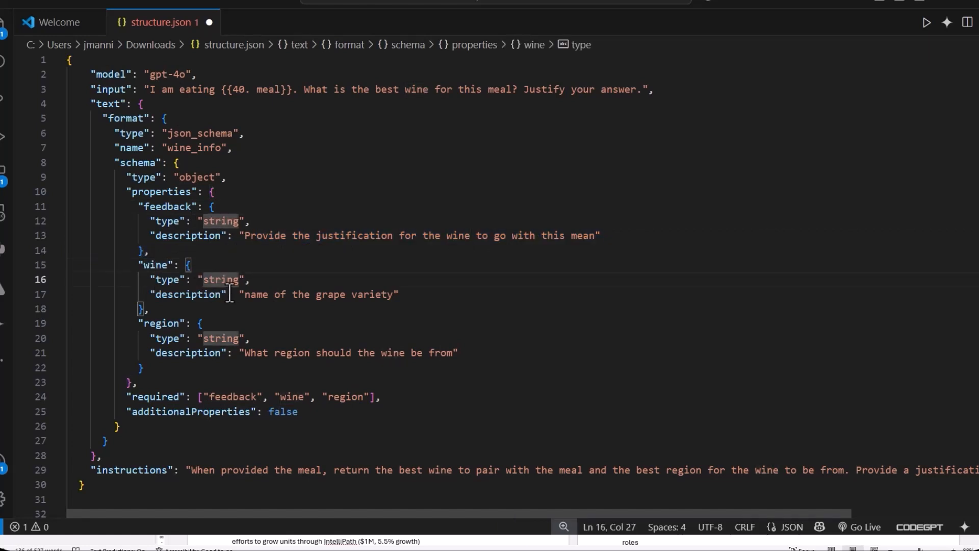
left_click_drag(245, 294, 375, 294)
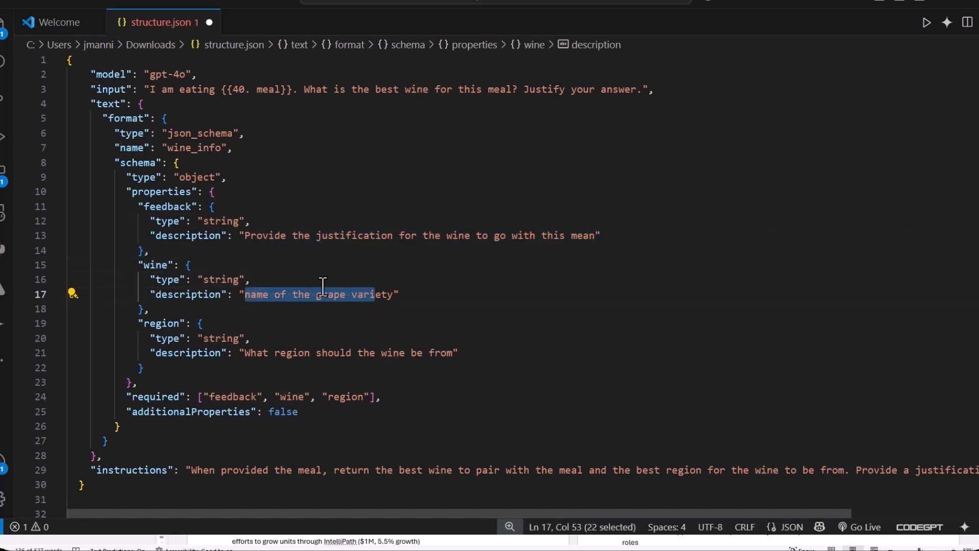
mouse_move(178, 356)
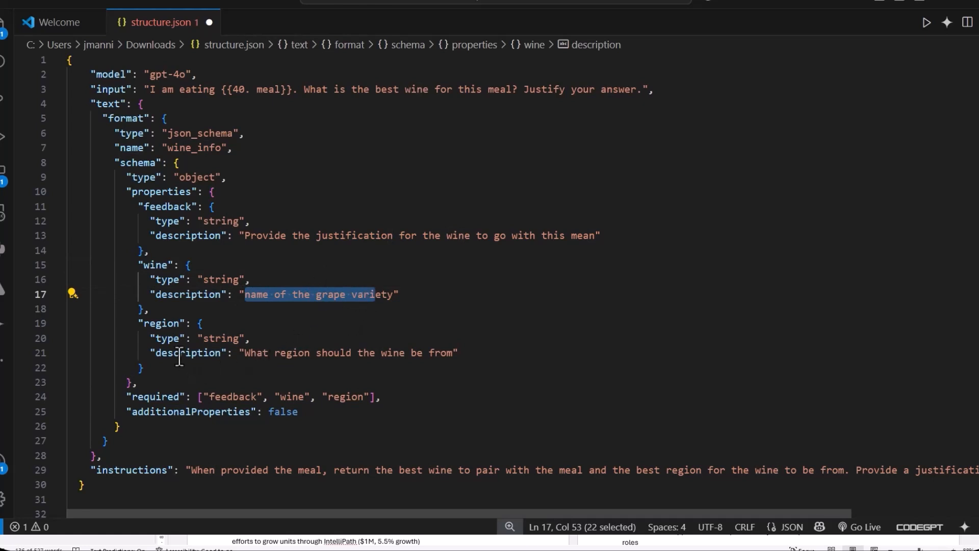
left_click(162, 322)
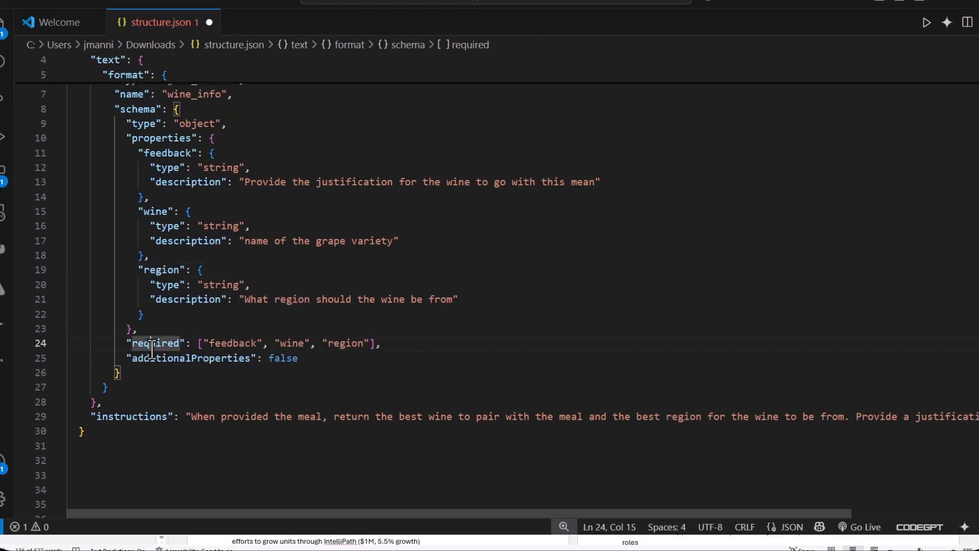
left_click_drag(198, 343, 298, 358)
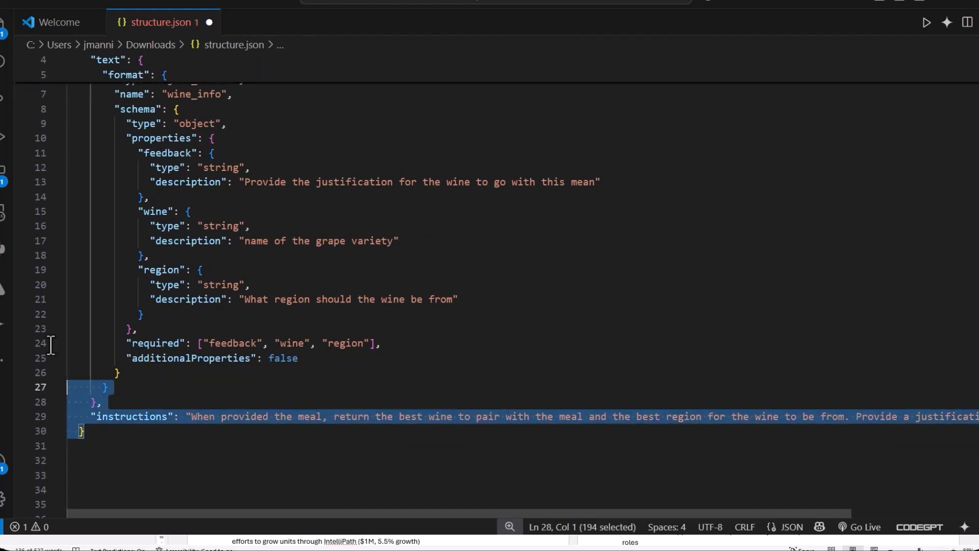
Paste the wine-pairing JSON from VS Code into Request content, mapping the trigger's meal.
key("alt+tab")
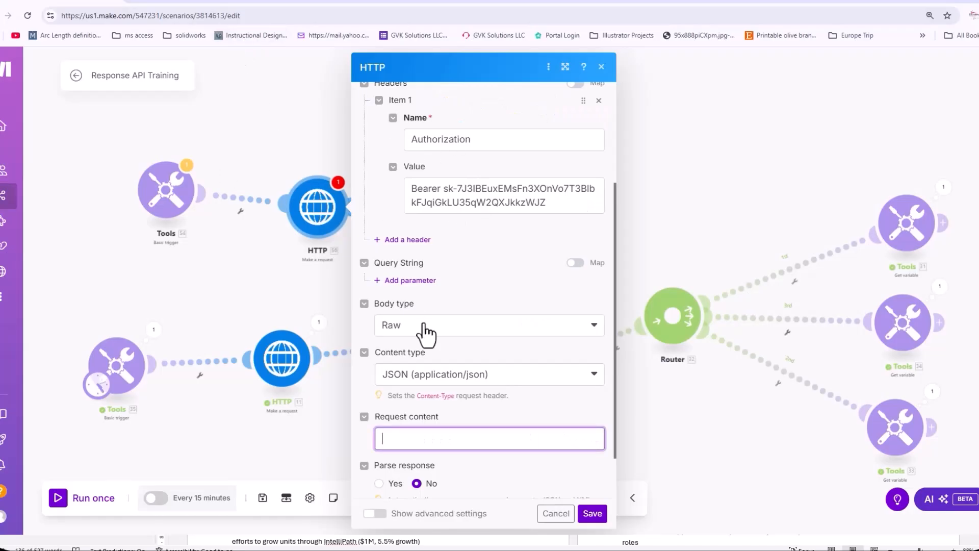
right_click(489, 437)
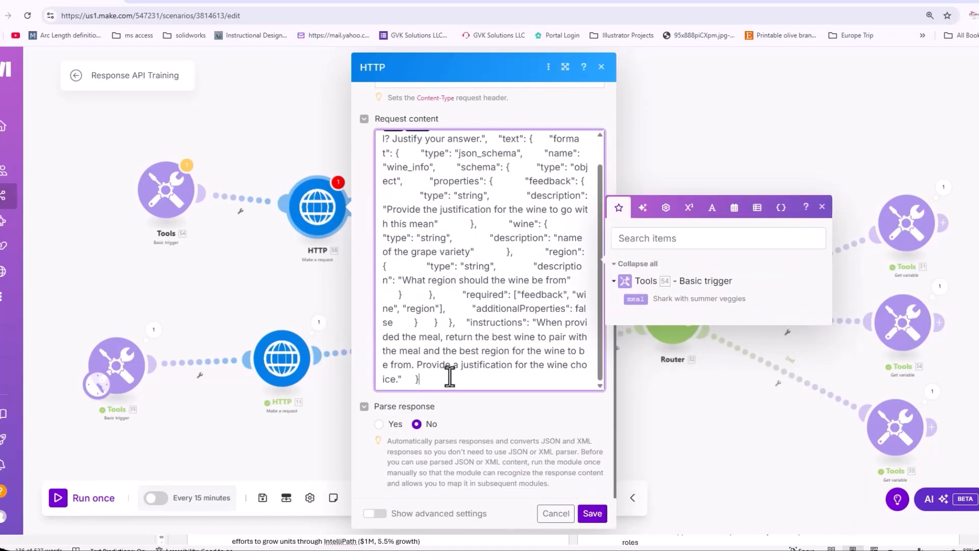
key("ctrl+a")
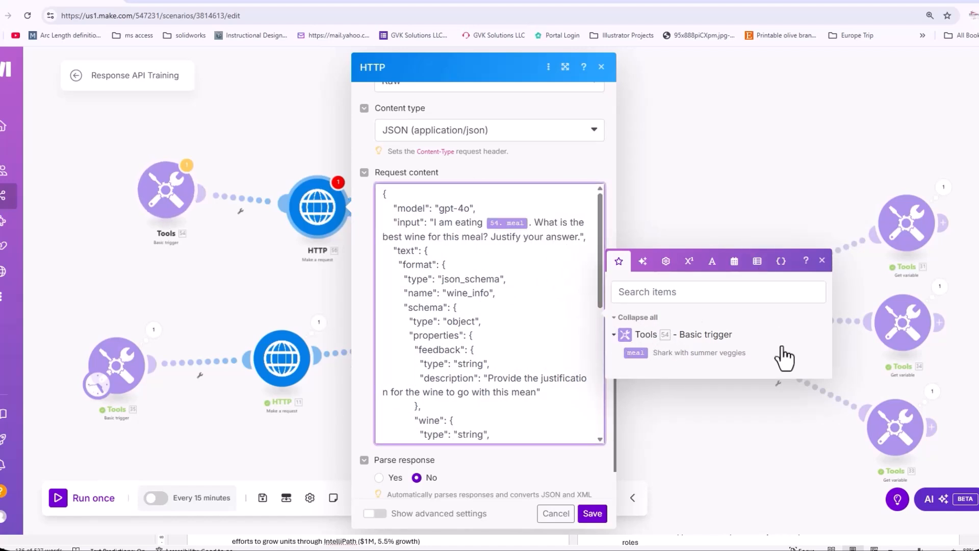
mouse_move(236, 229)
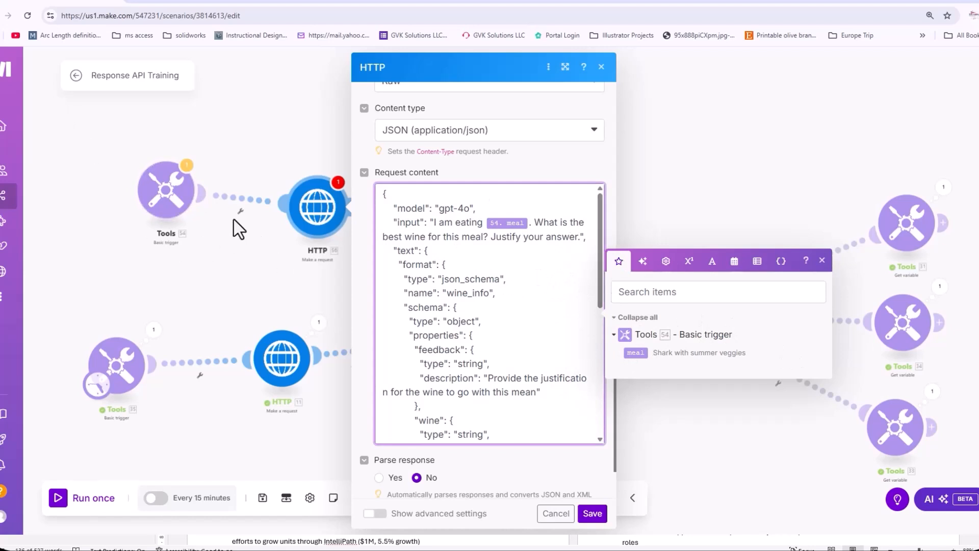
mouse_move(156, 178)
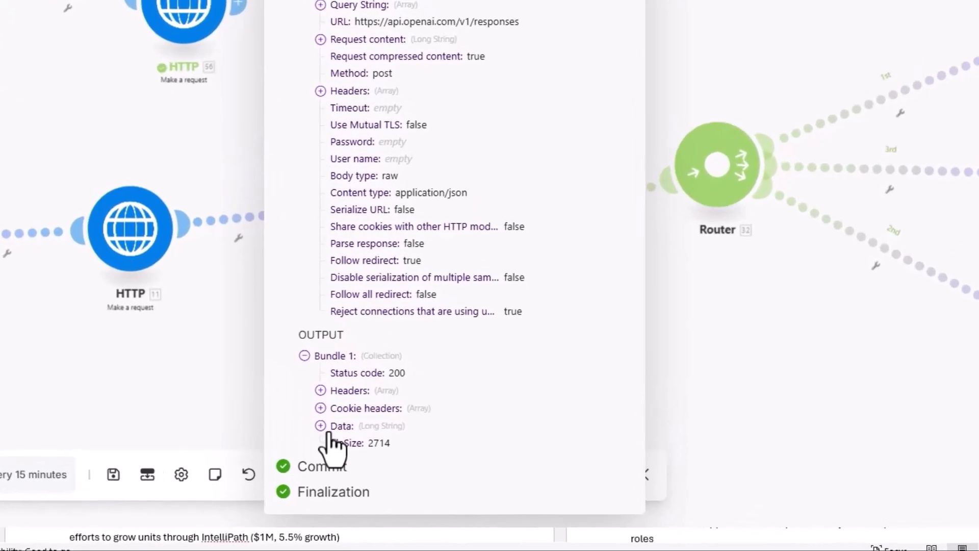
Review the HTTP response Data showing the Chardonnay from Burgundy pairing, then close the details.
left_click(320, 425)
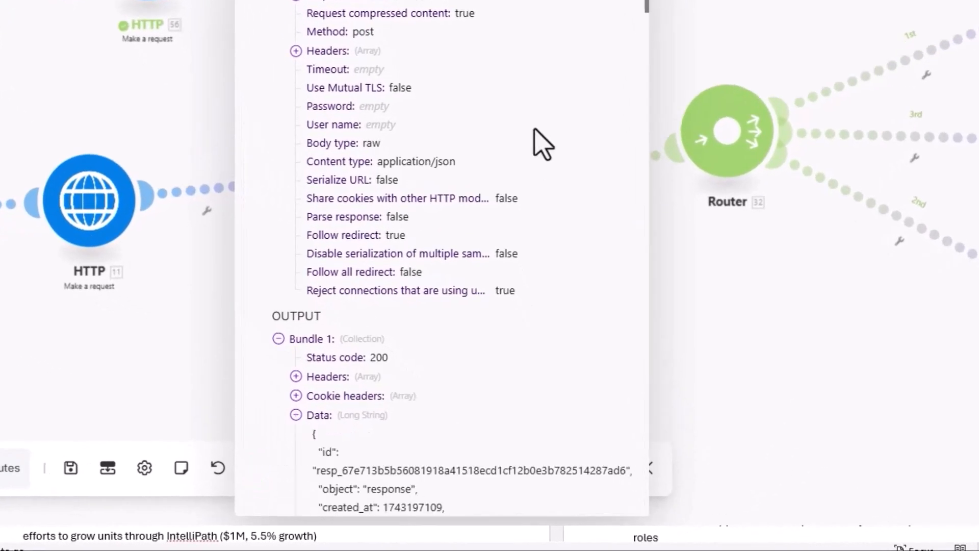
scroll("down", 3)
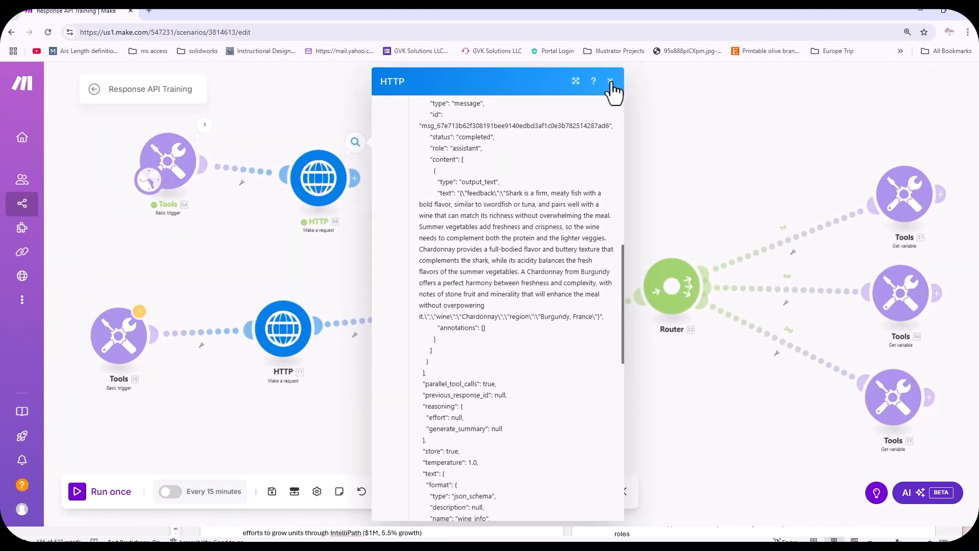
left_click(609, 81)
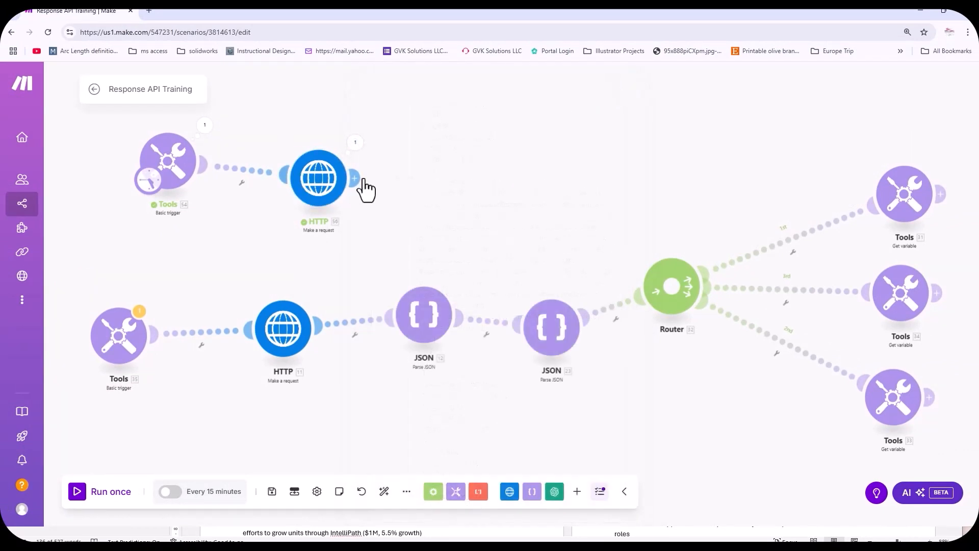
mouse_move(355, 181)
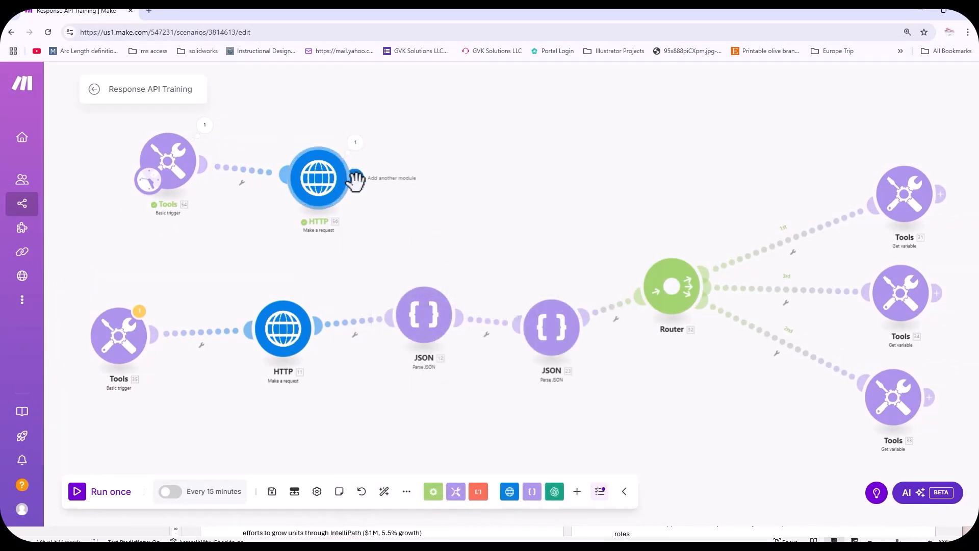
Add a JSON > Parse JSON module mapping the HTTP Data as its JSON string.
left_click(430, 177)
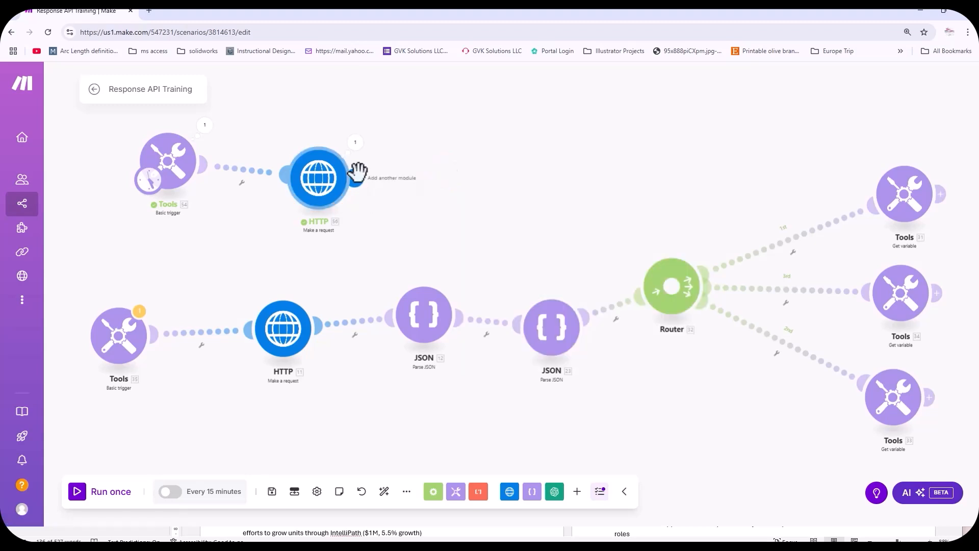
left_click(430, 178)
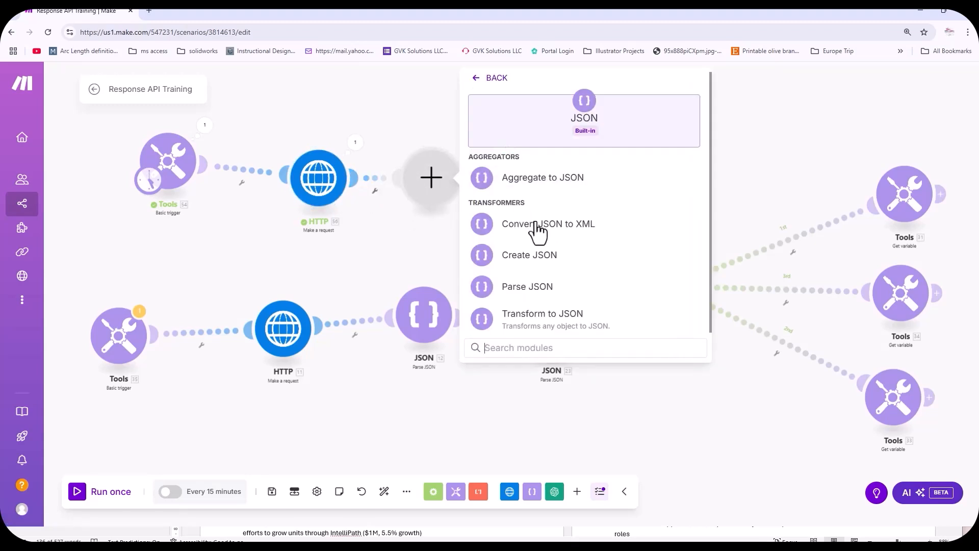
left_click(526, 286)
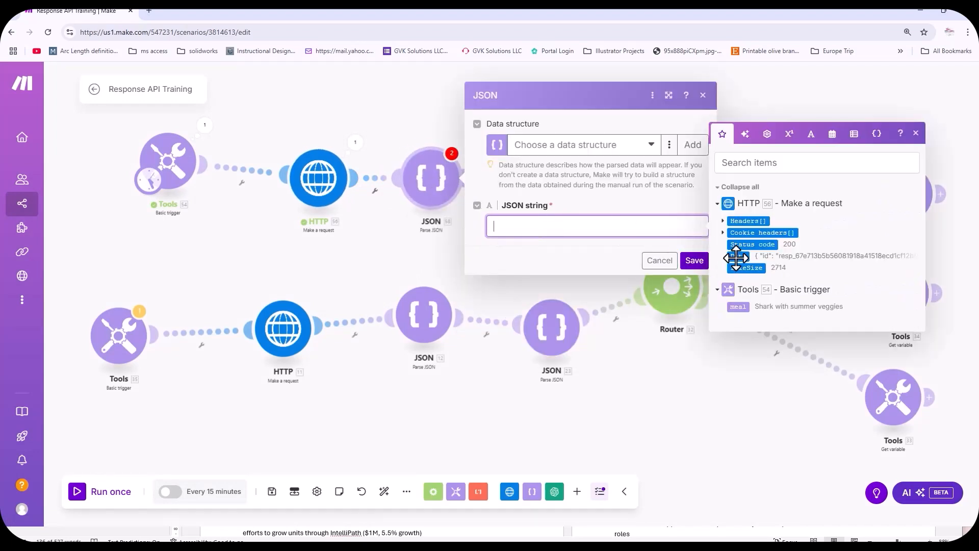
left_click(737, 256)
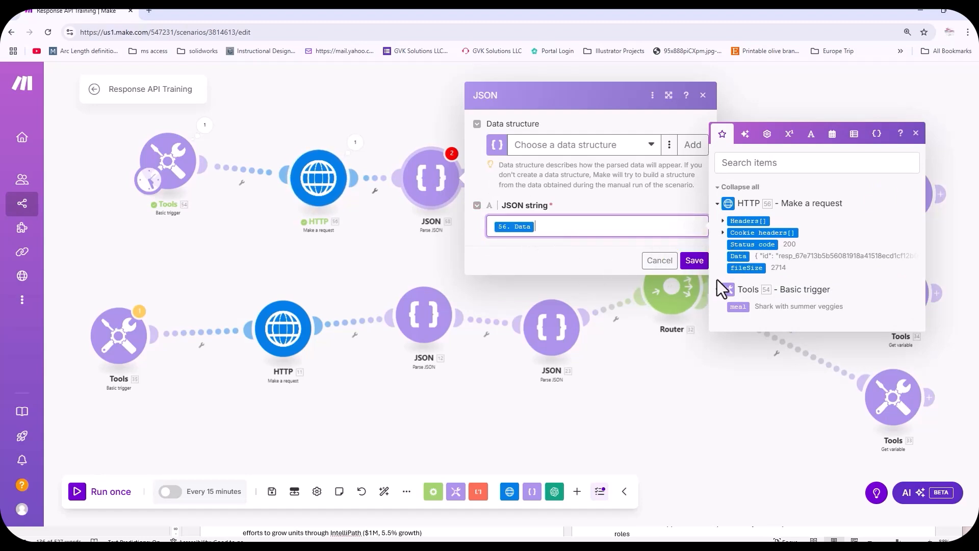
left_click(658, 261)
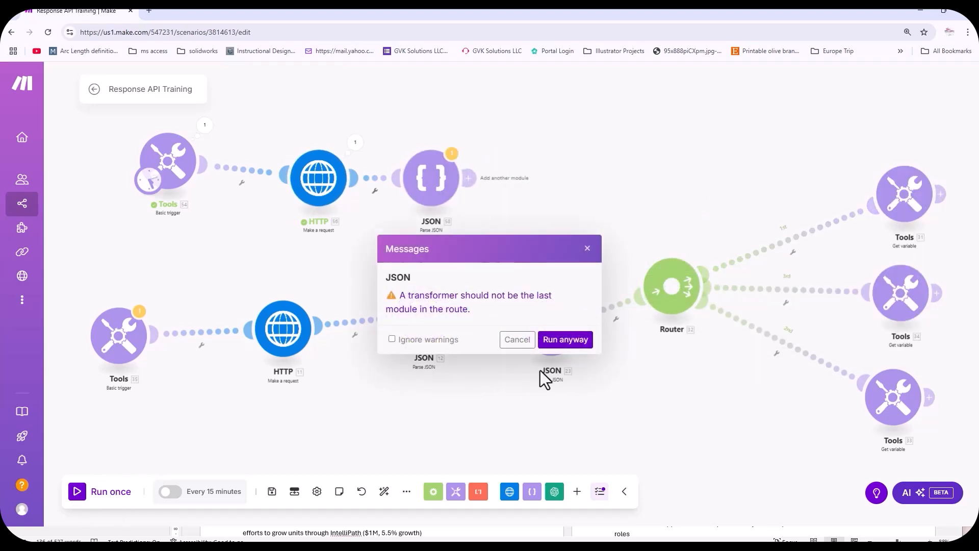
Run the scenario anyway and inspect the parsed output array.
left_click(563, 339)
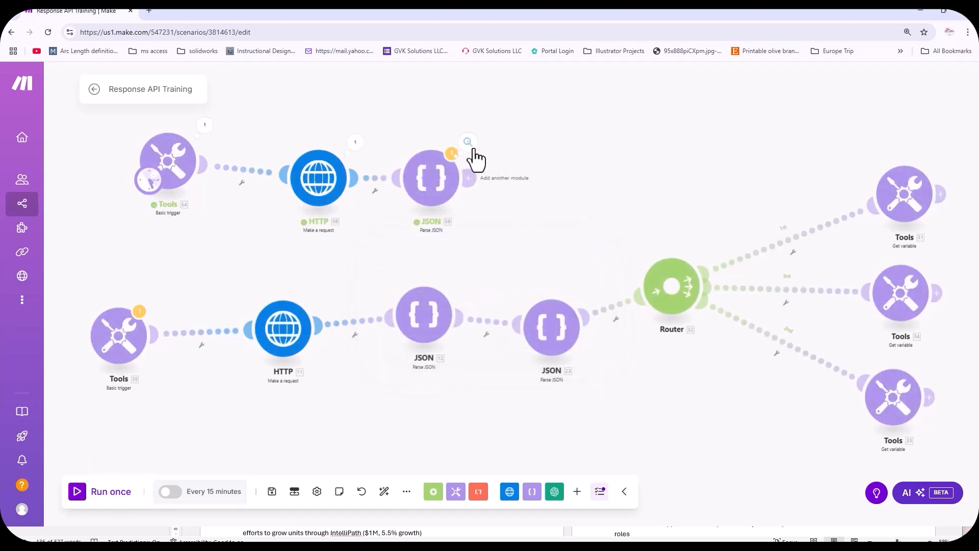
left_click(467, 141)
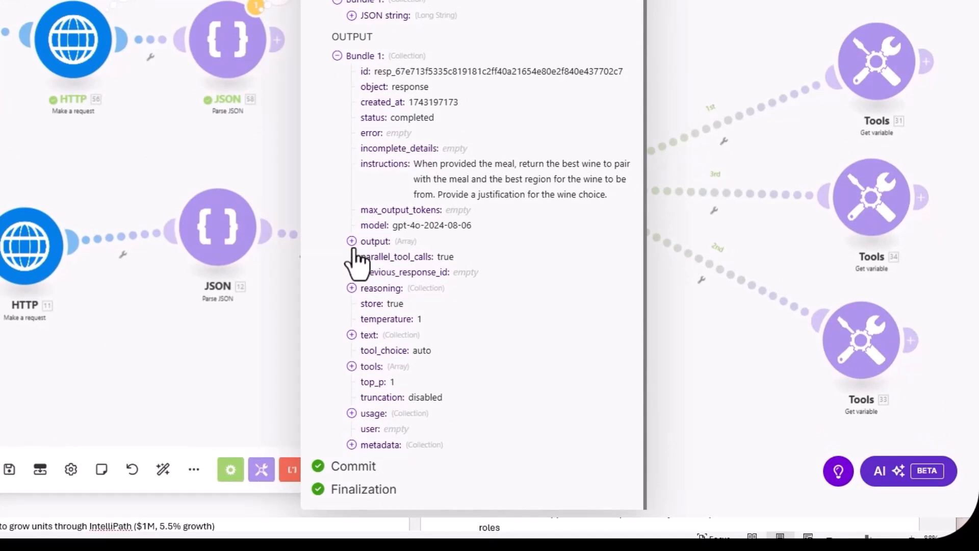
left_click(352, 241)
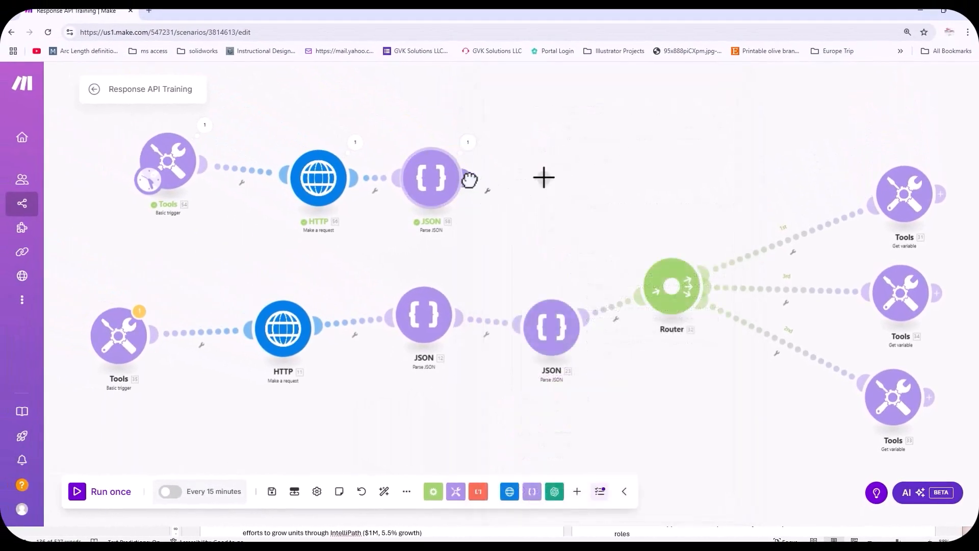
Add a second Parse JSON mapping output[] > content[] text as the JSON string, and save.
left_click(542, 178)
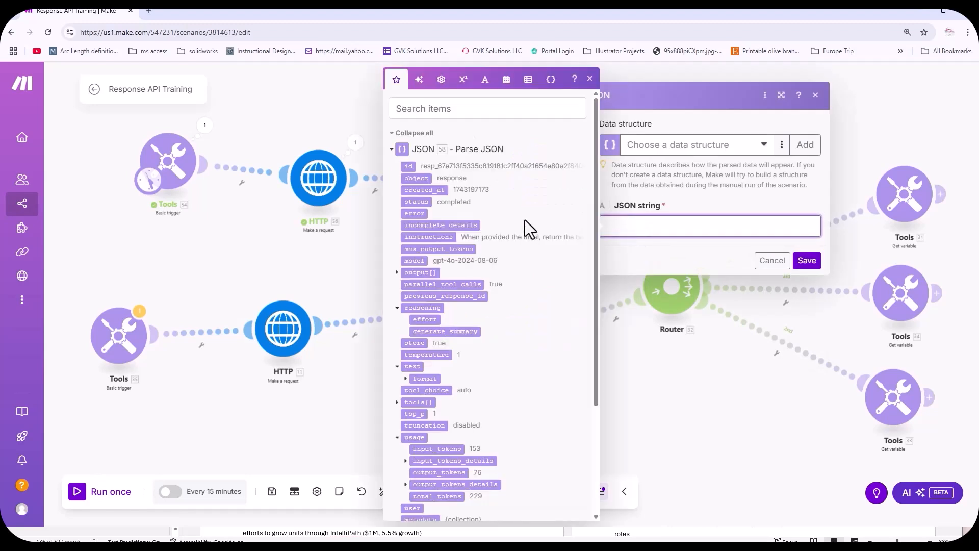
mouse_move(439, 184)
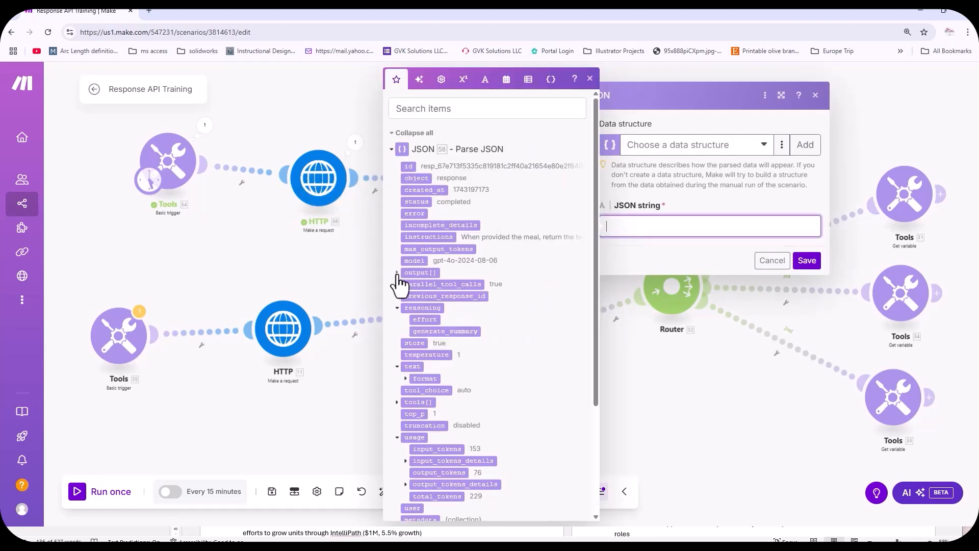
left_click(397, 272)
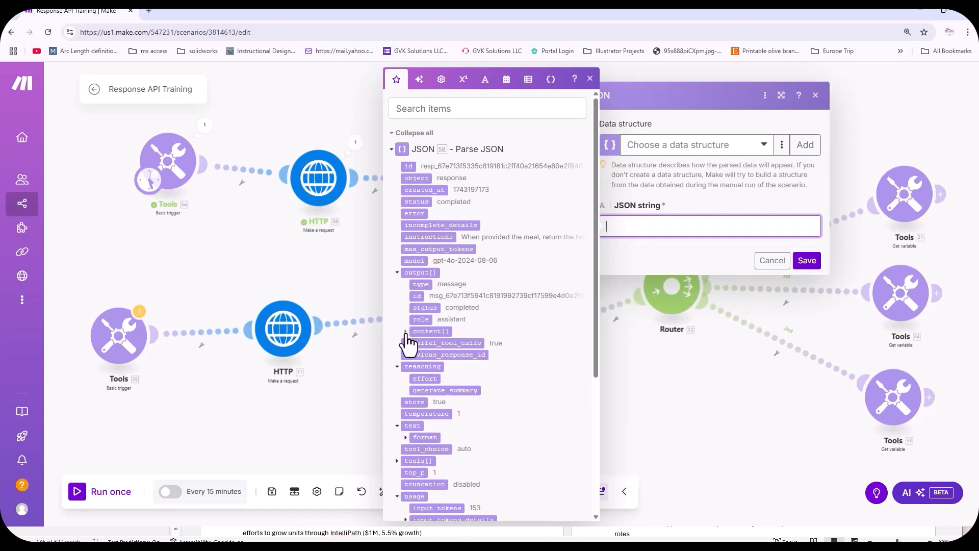
left_click(405, 331)
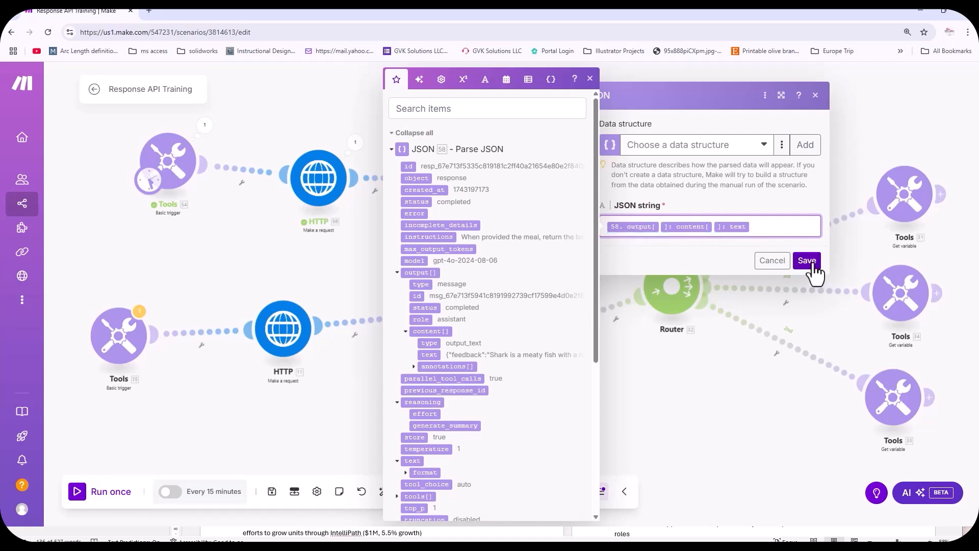
left_click(806, 260)
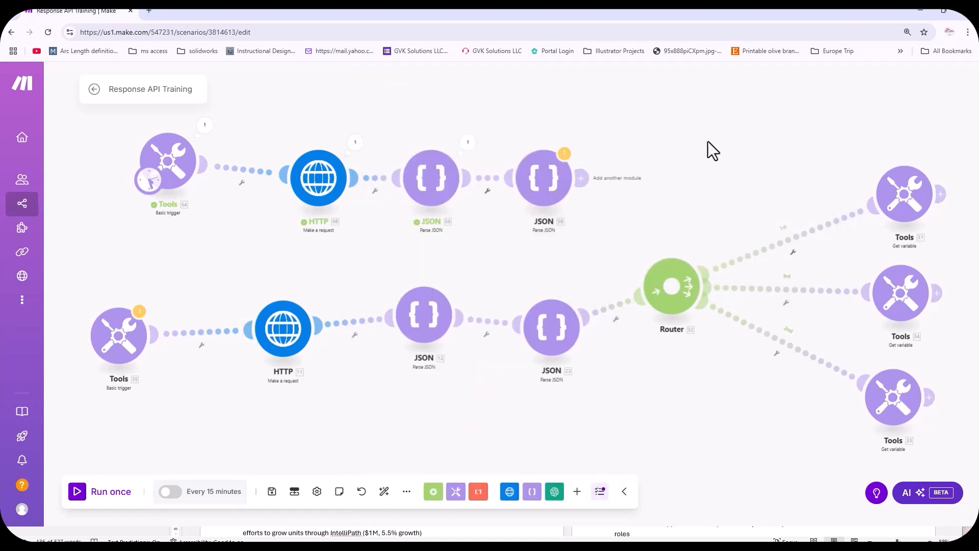
mouse_move(696, 158)
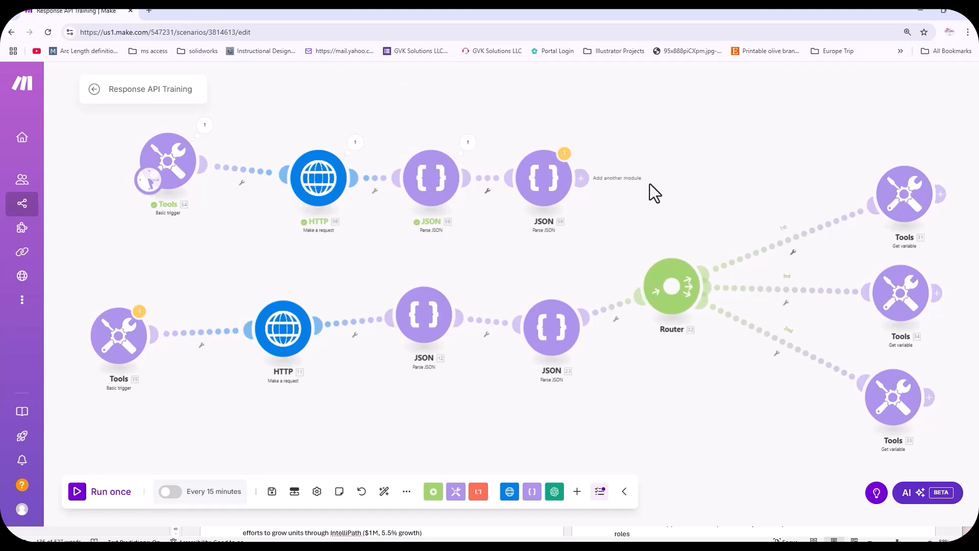
mouse_move(559, 181)
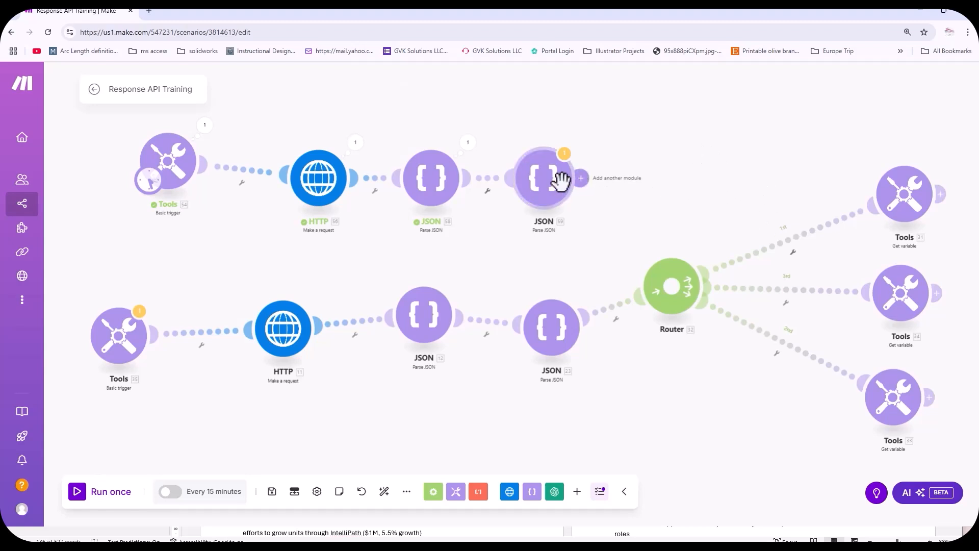
mouse_move(737, 150)
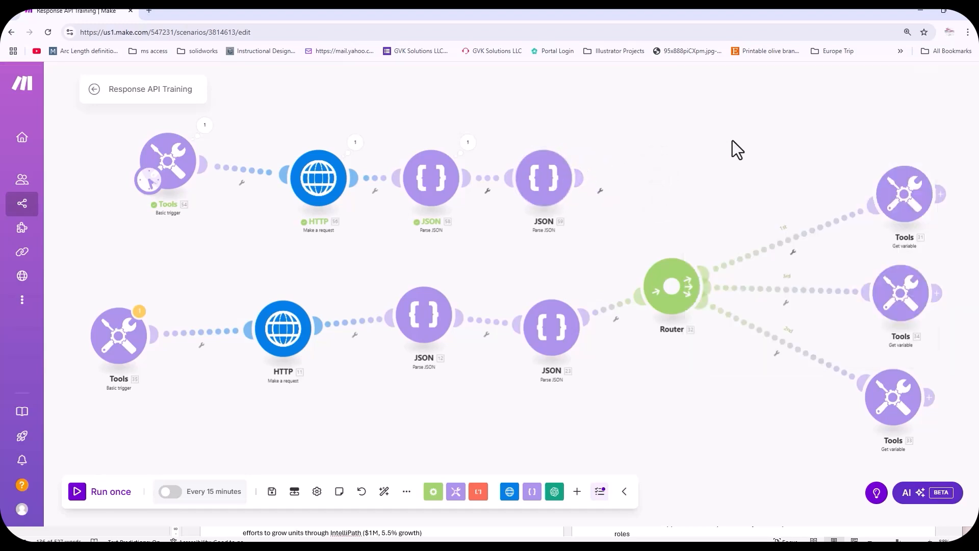
Run once anyway and inspect the feedback, Chardonnay wine and Burgundy, France region outputs.
left_click(542, 177)
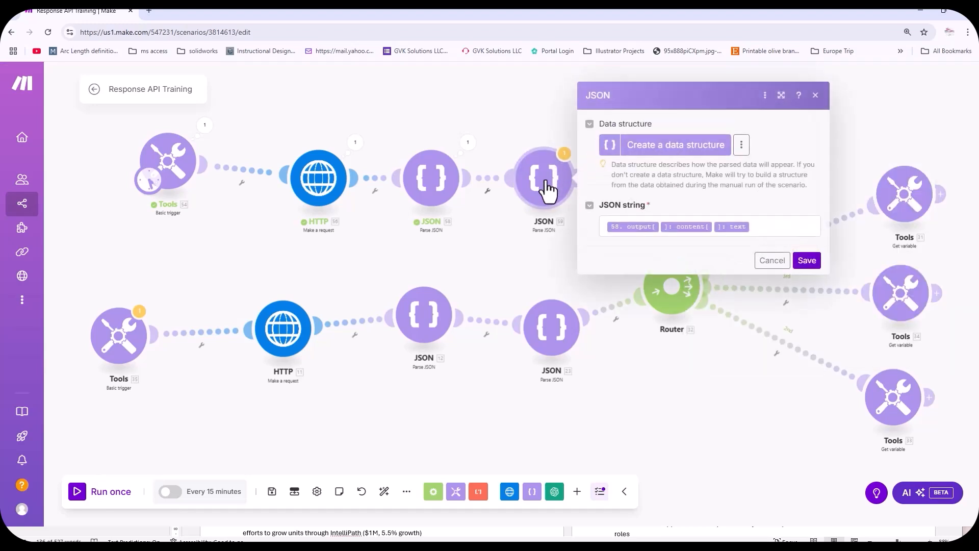
right_click(544, 178)
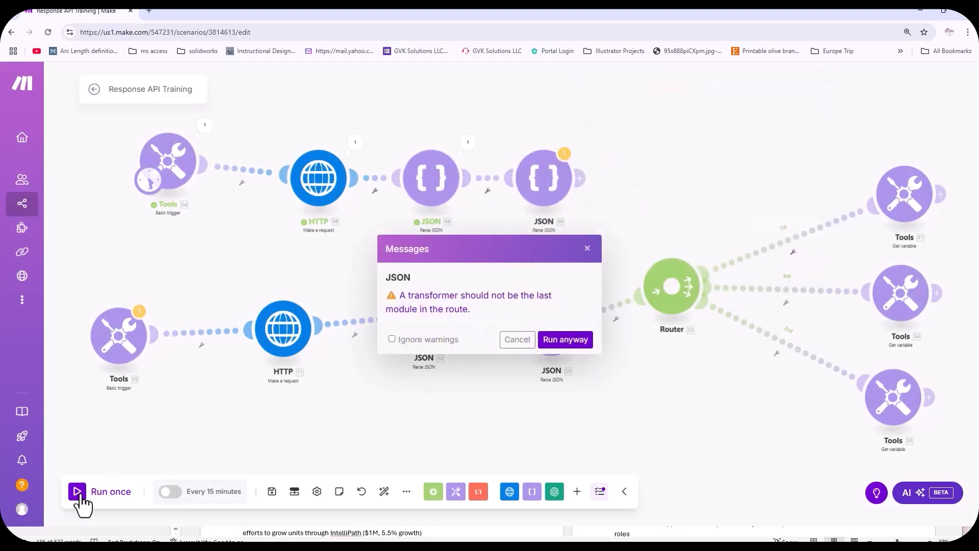
left_click(562, 339)
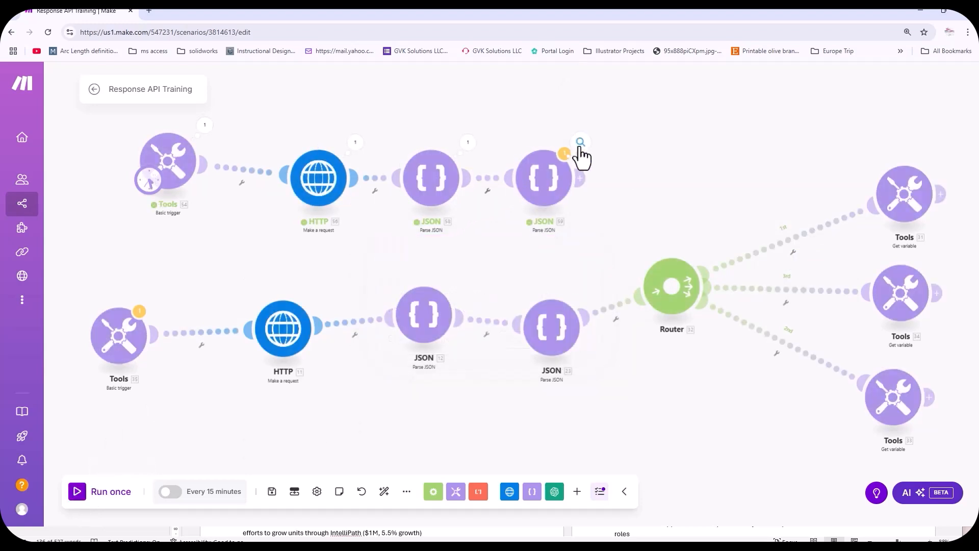
left_click(581, 142)
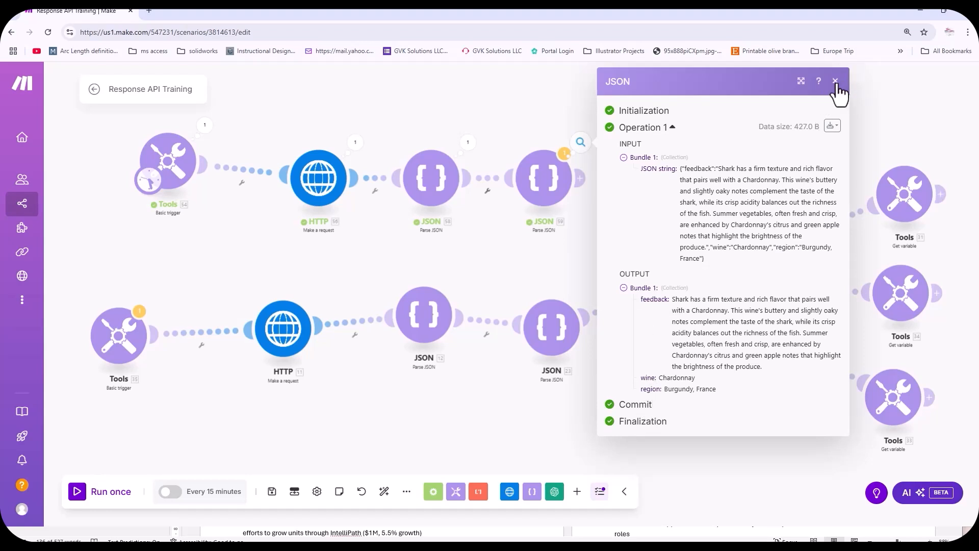
left_click(835, 82)
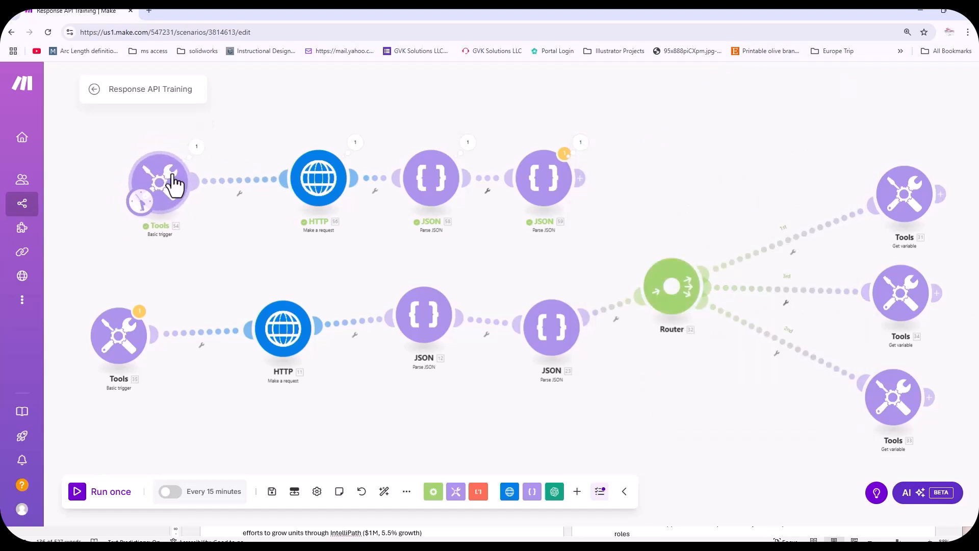
mouse_move(707, 170)
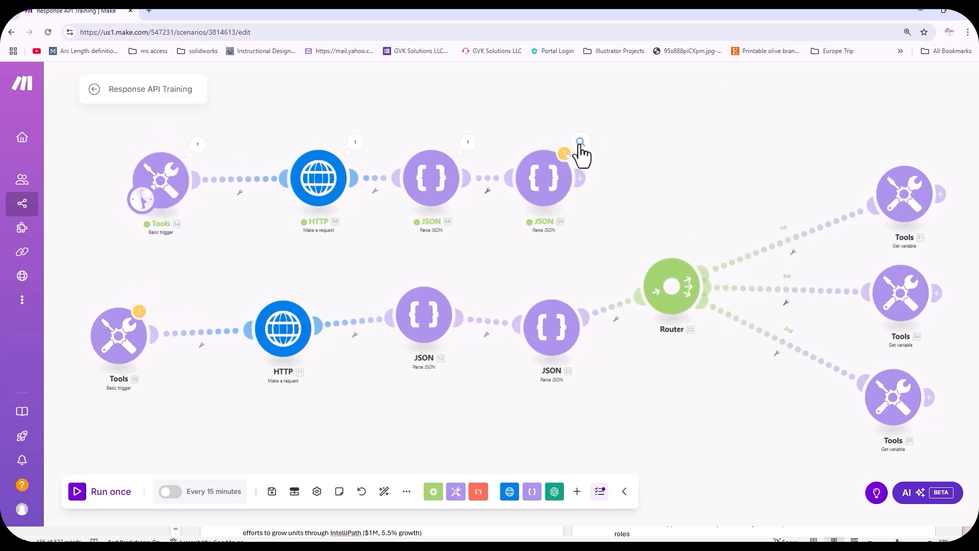
left_click(579, 142)
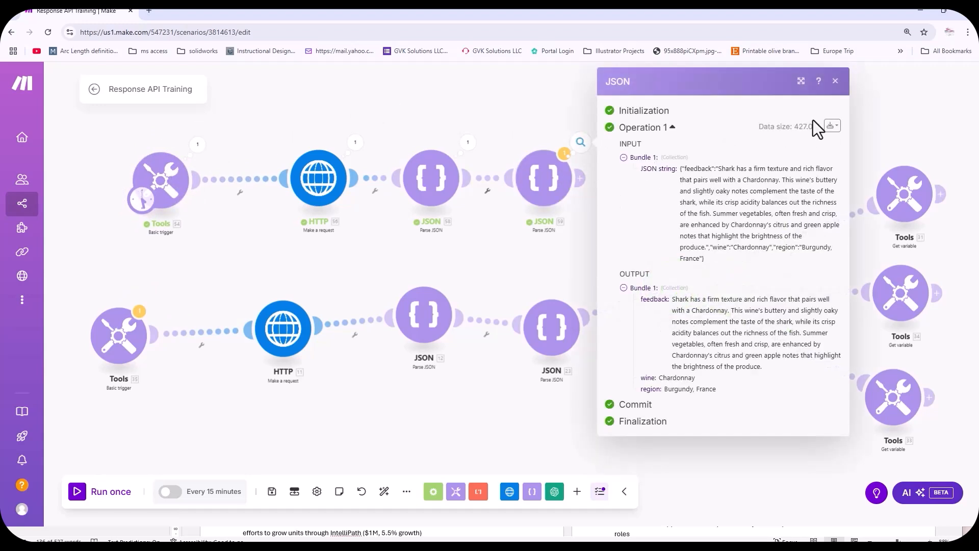
left_click(834, 81)
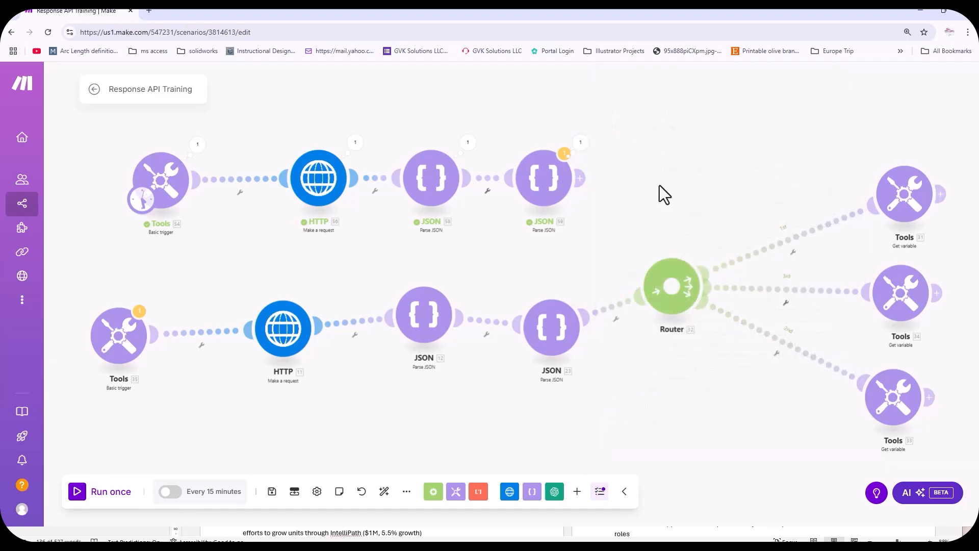
mouse_move(901, 208)
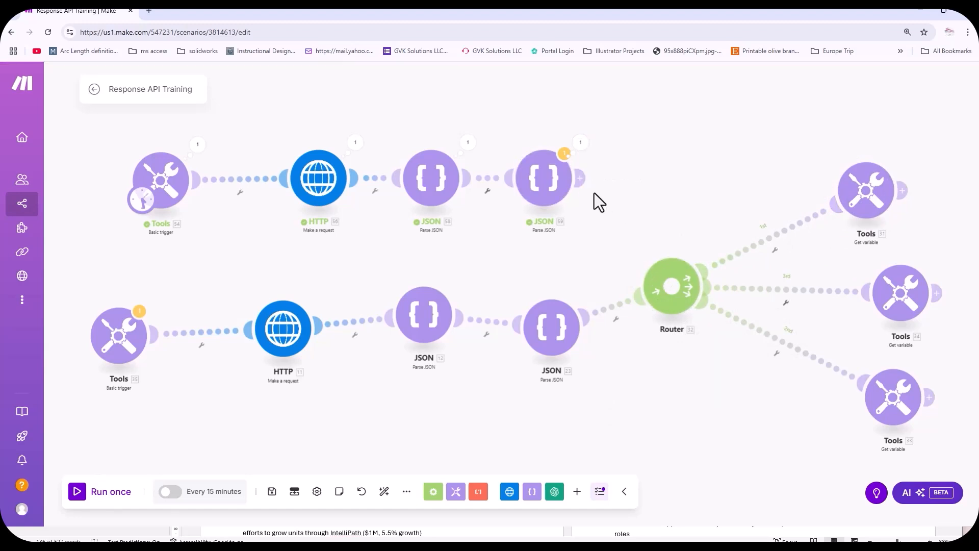
Add a Tools > Get variable mapped to 59.feedback, run once, and view the explanation.
left_click(656, 178)
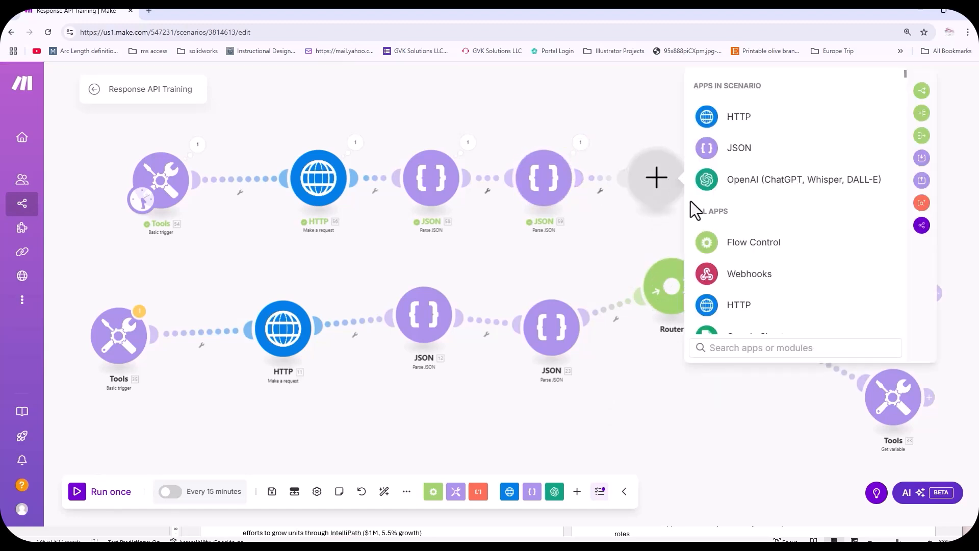
type("va")
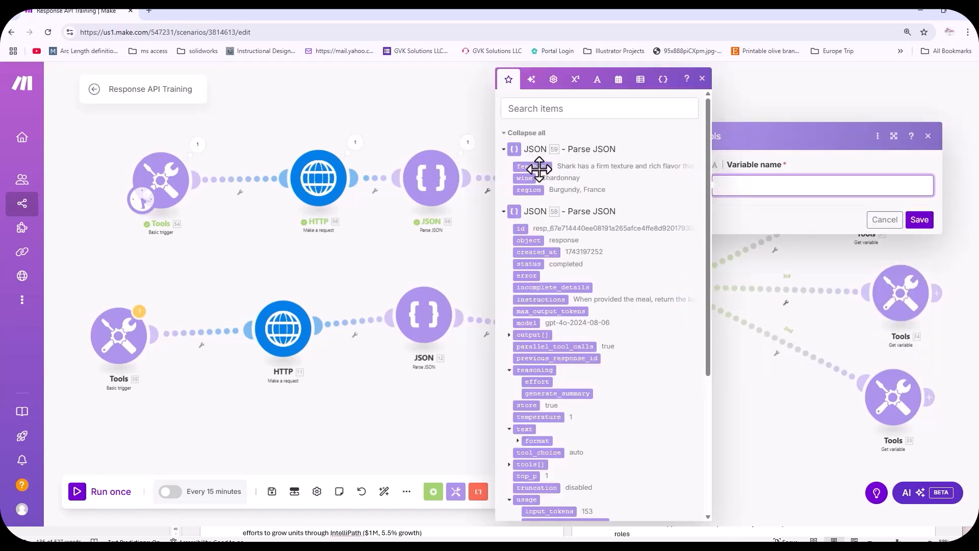
left_click(532, 165)
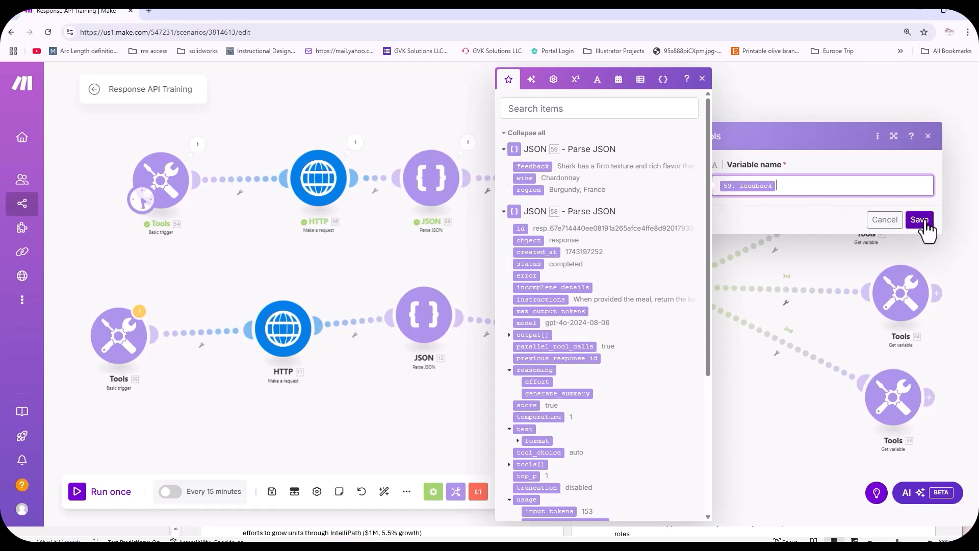
left_click(918, 219)
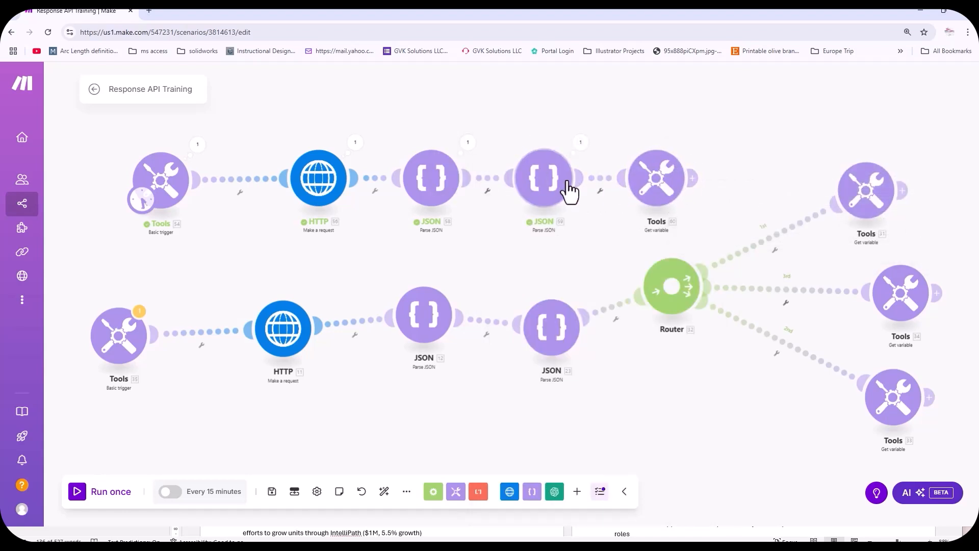
mouse_move(206, 385)
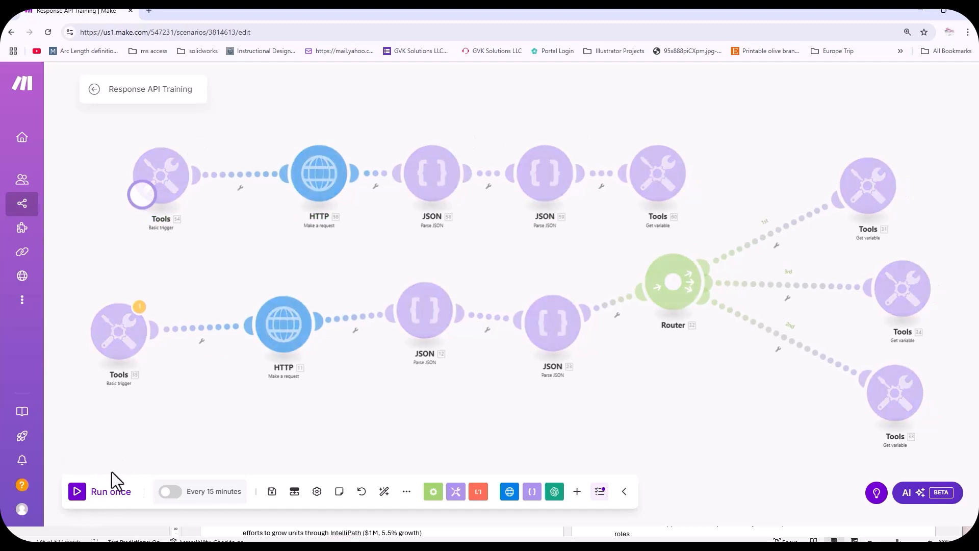
left_click(100, 492)
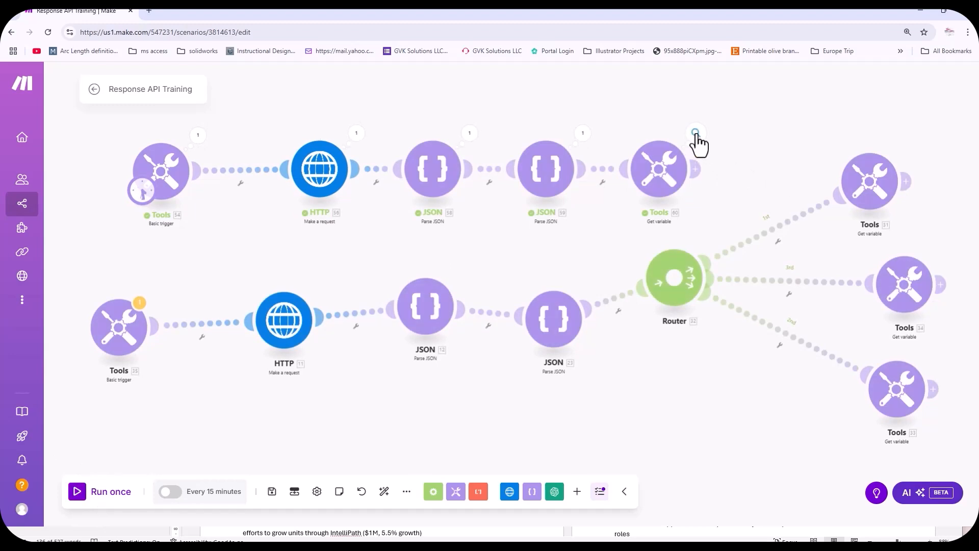
left_click(694, 133)
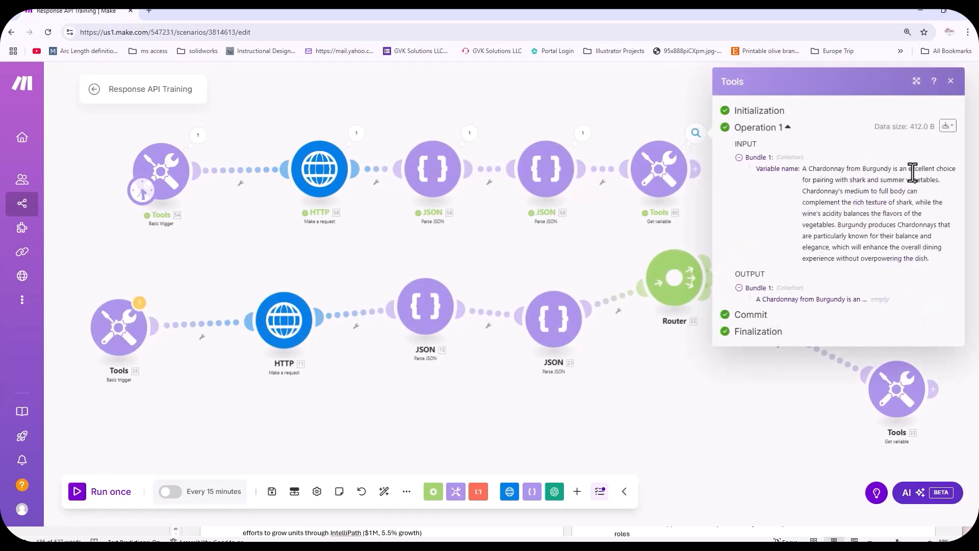
mouse_move(825, 215)
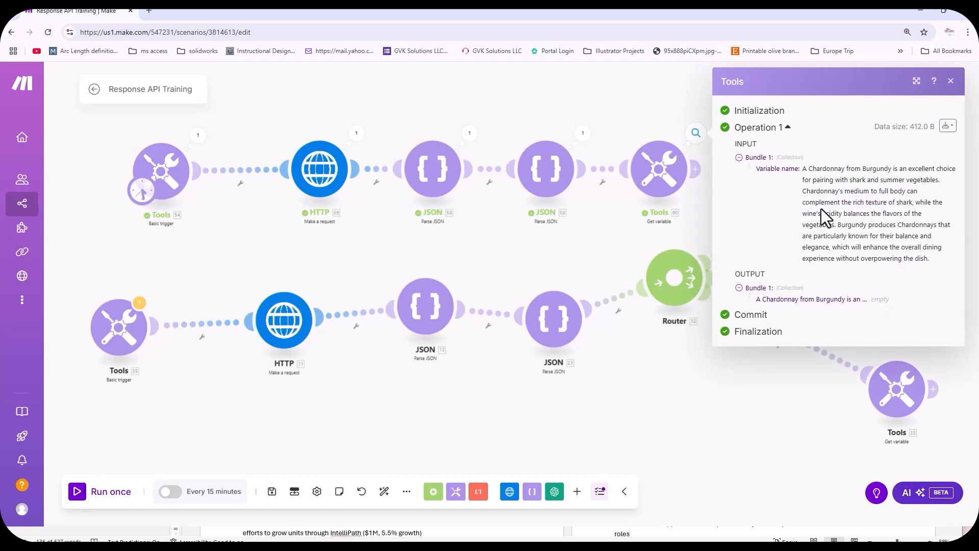
mouse_move(882, 314)
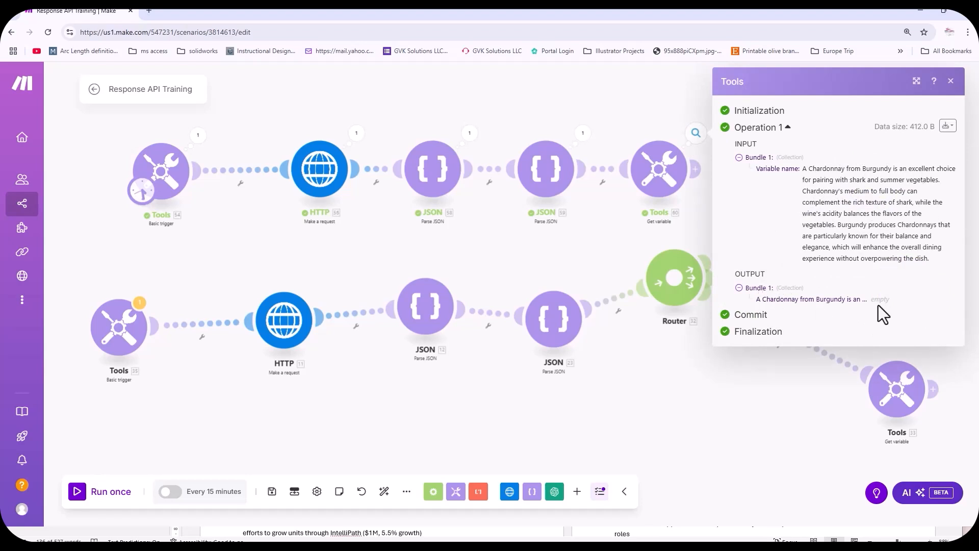
mouse_move(757, 303)
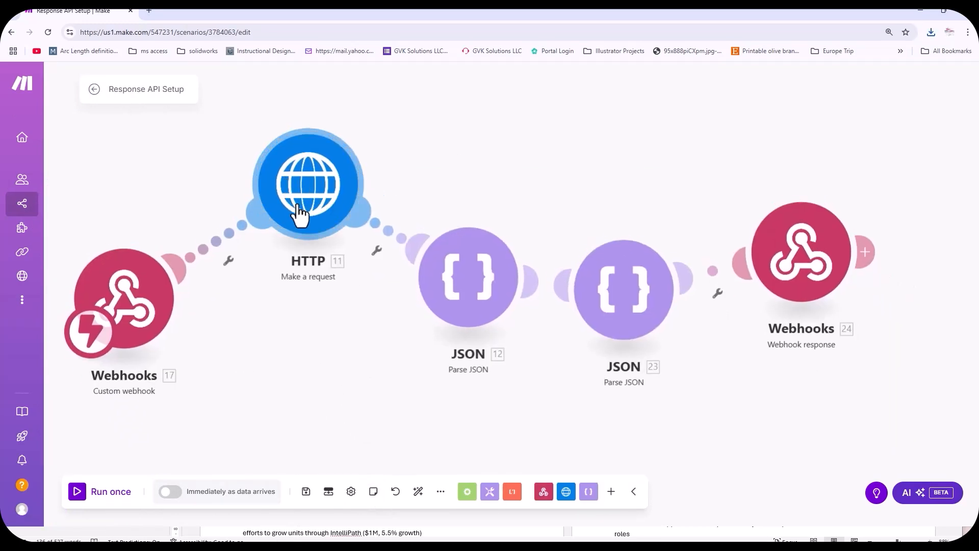
mouse_move(311, 198)
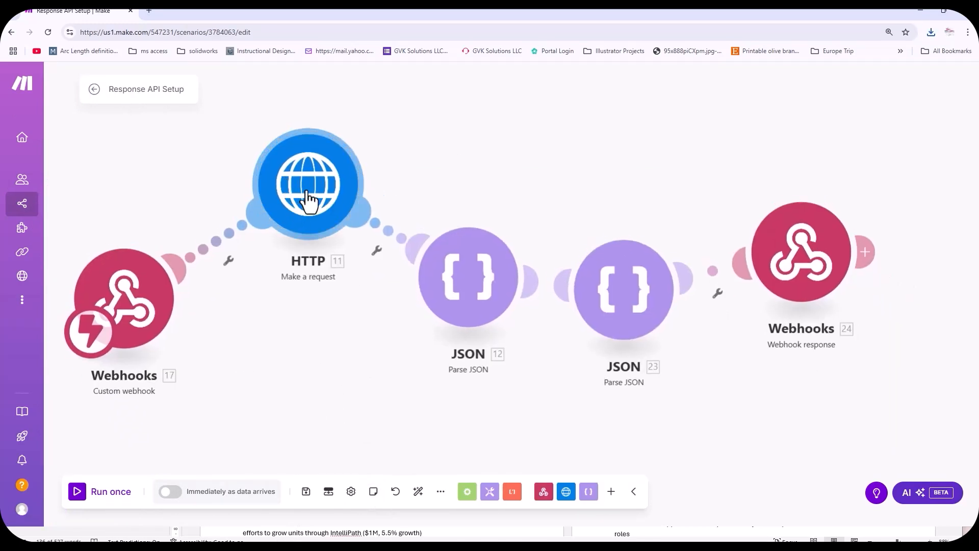
mouse_move(623, 298)
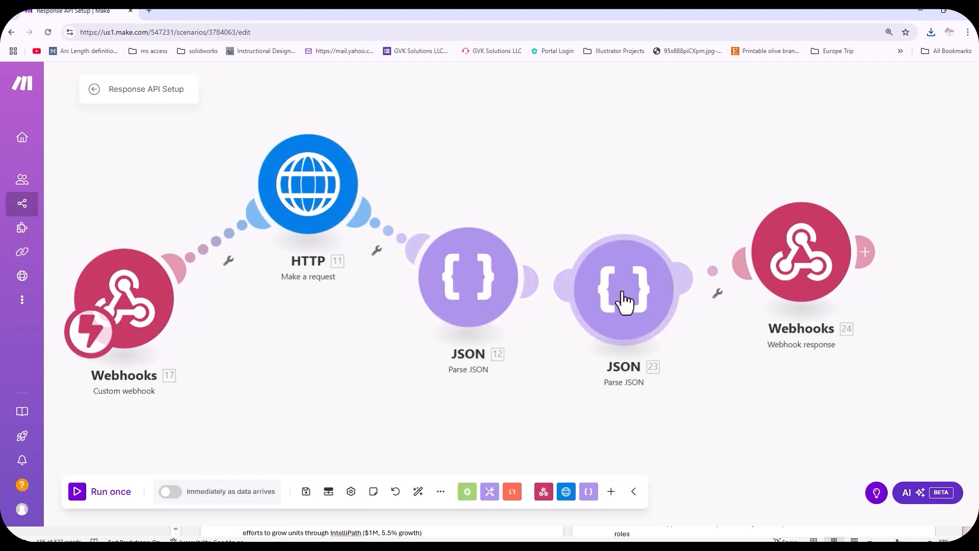
Inspect the webhook version's second JSON parser and webhook response settings.
left_click(623, 287)
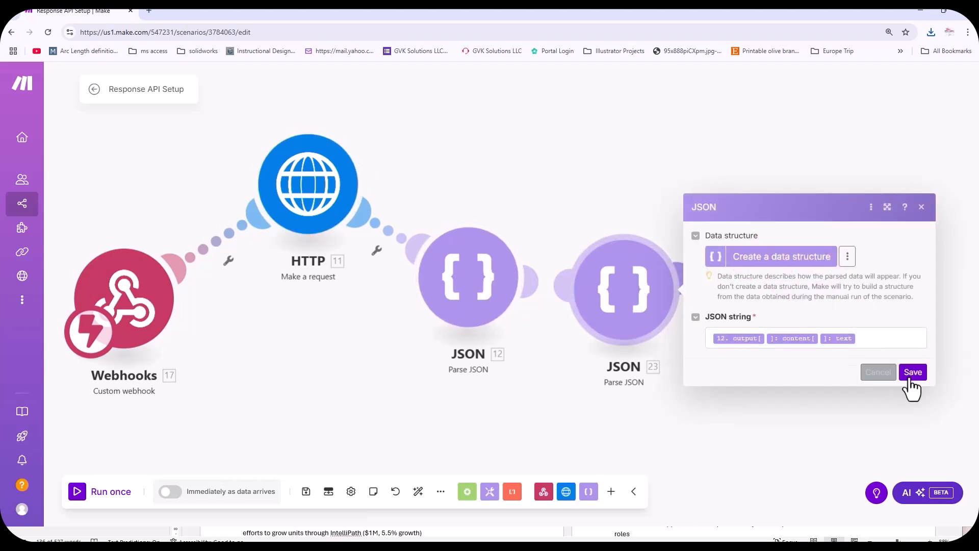
left_click(912, 372)
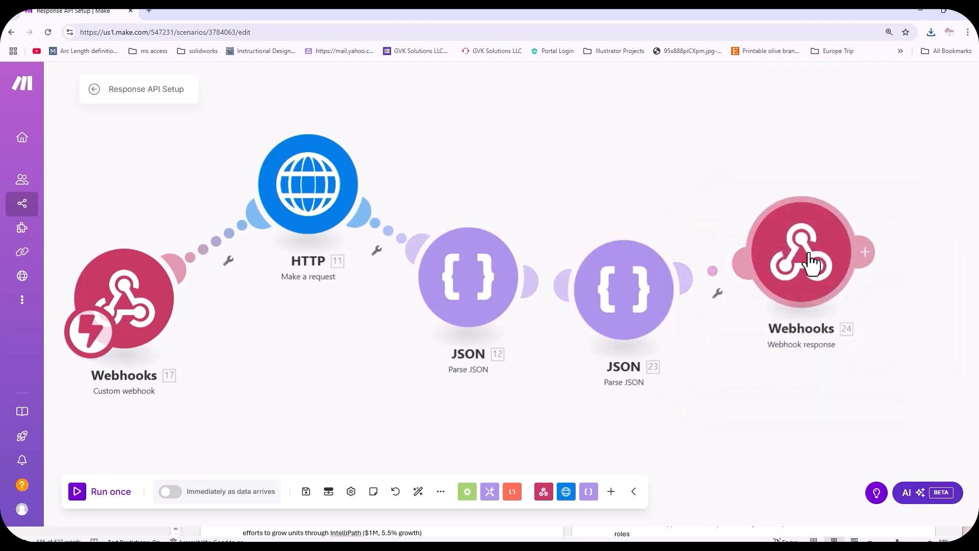
left_click(801, 251)
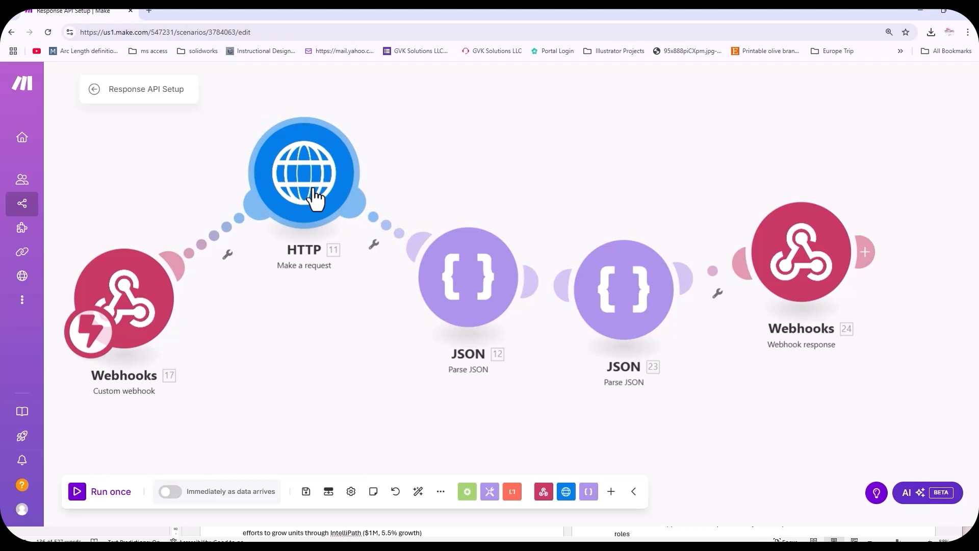
mouse_move(331, 161)
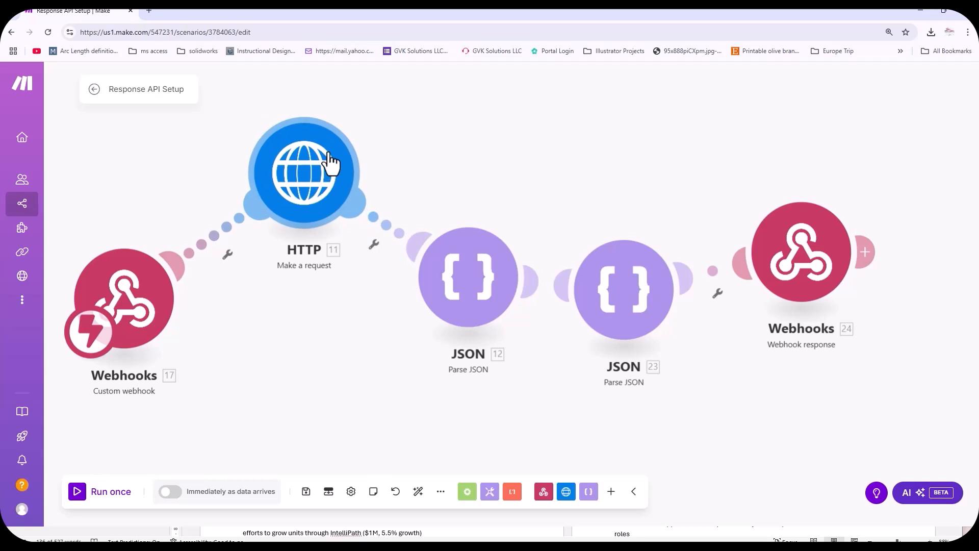